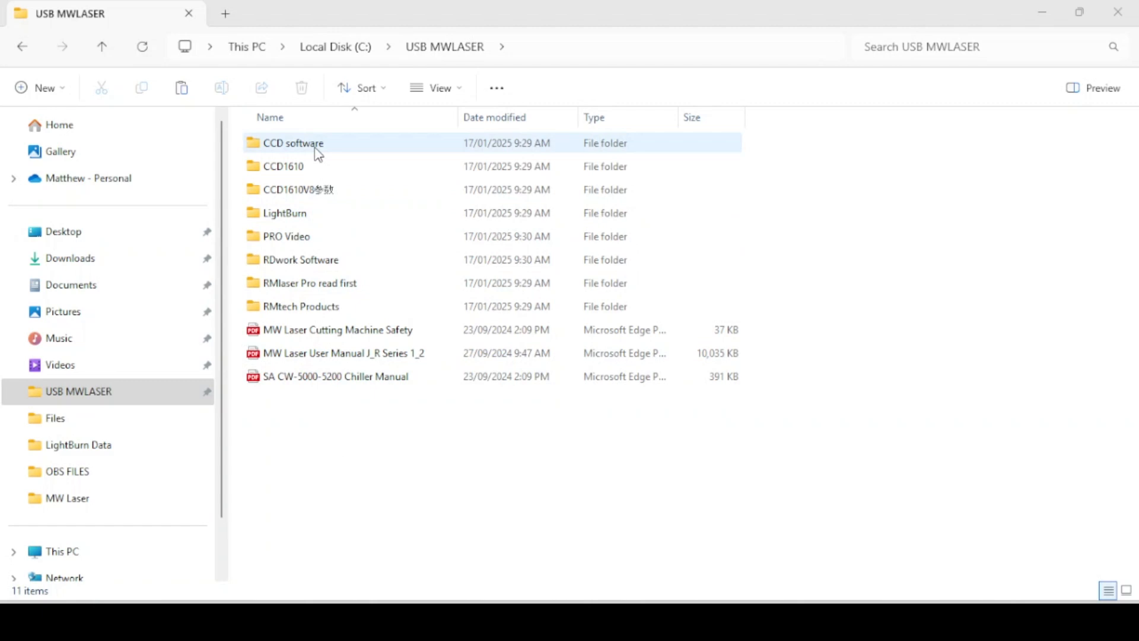
Enter the CCD software folder and select the RDCMarkVision.64-USBSetup installer.
click(292, 142)
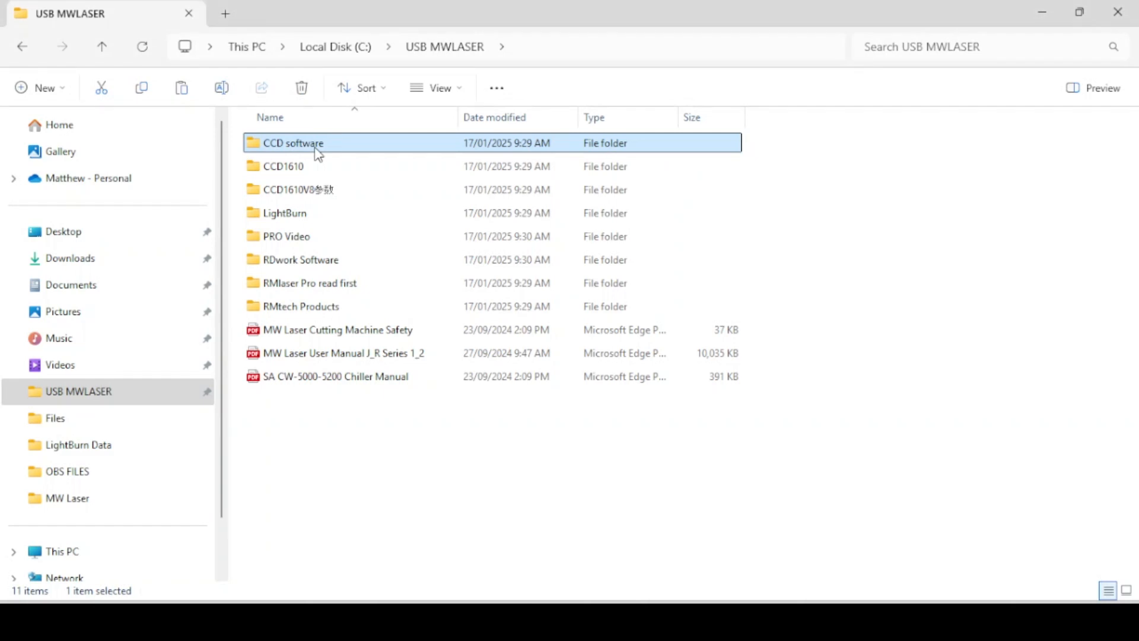
double_click(293, 142)
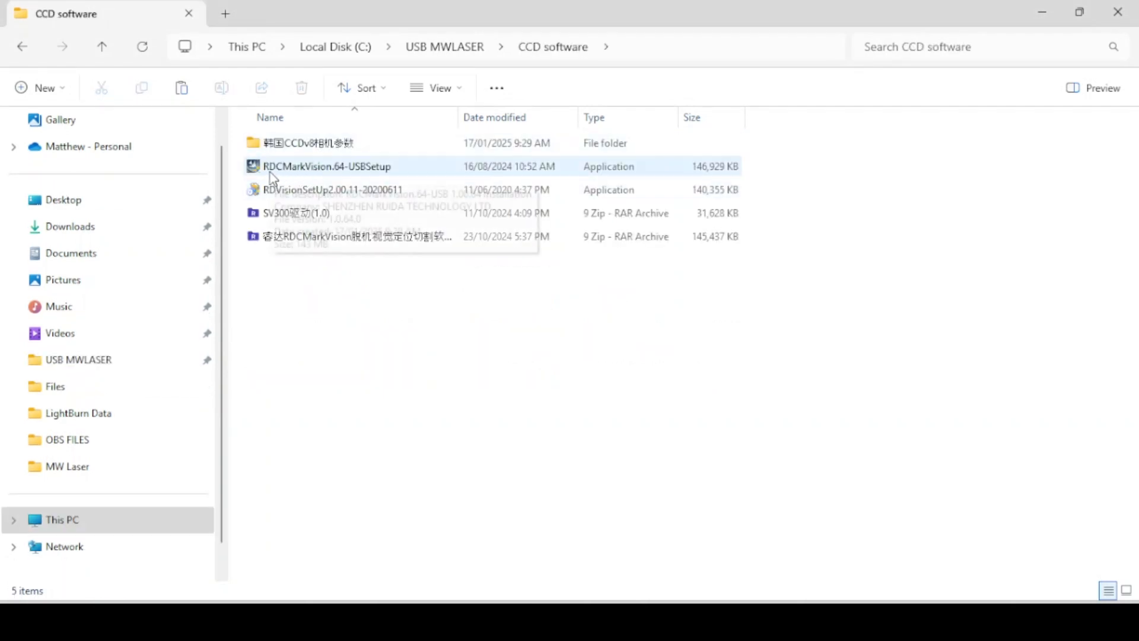
mouse_move(325, 169)
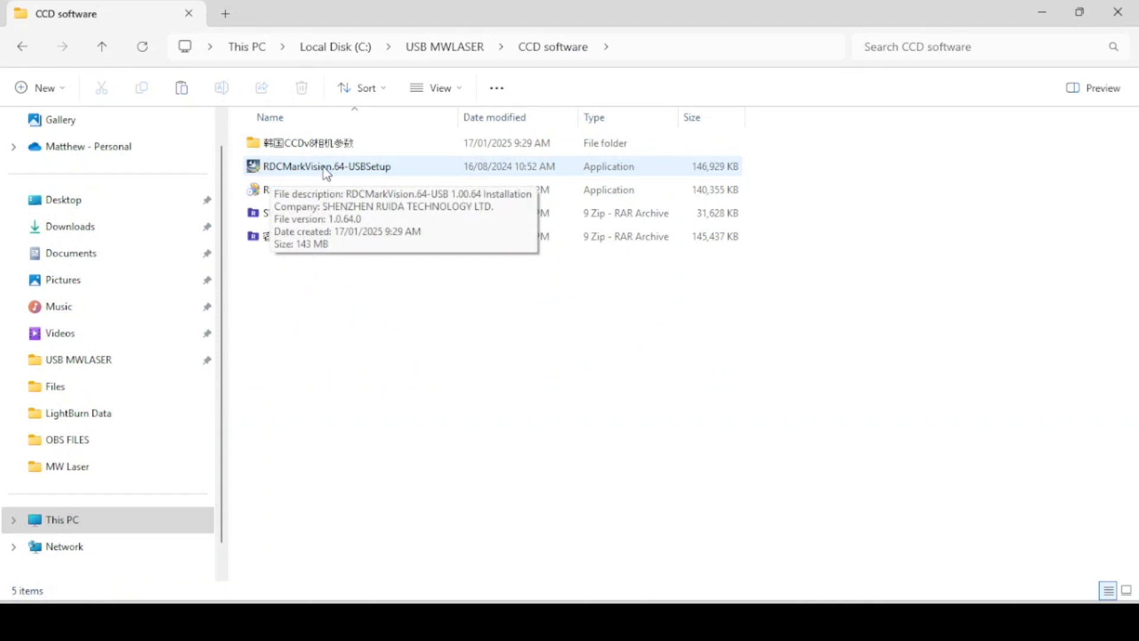
click(326, 166)
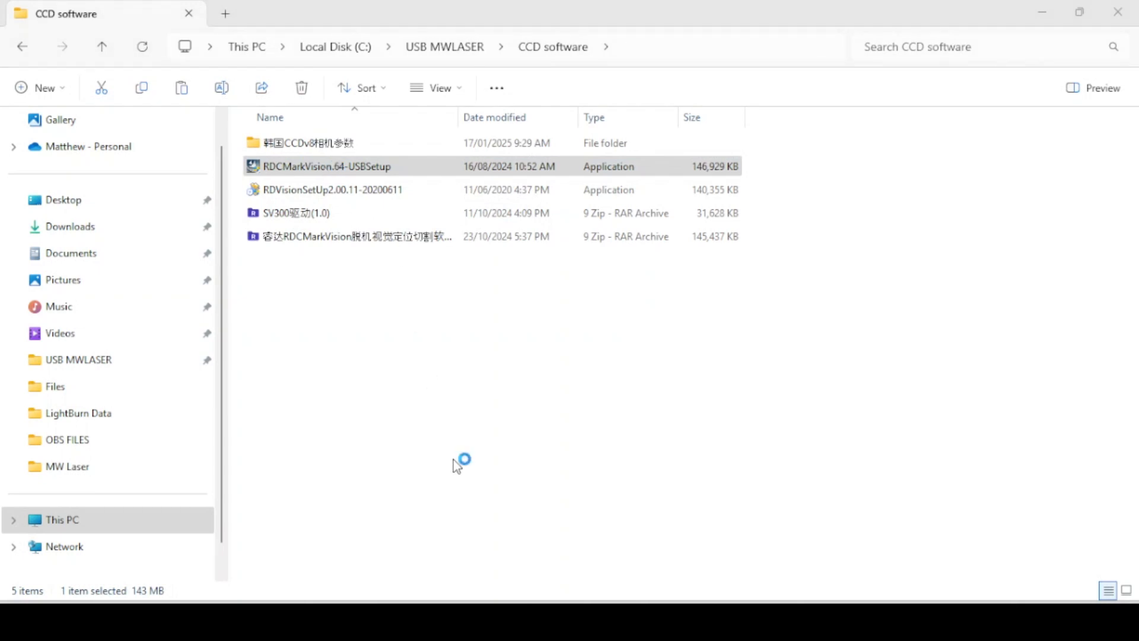
Launch the RDCMarkVision installer, pass the welcome page and begin installation.
double_click(324, 166)
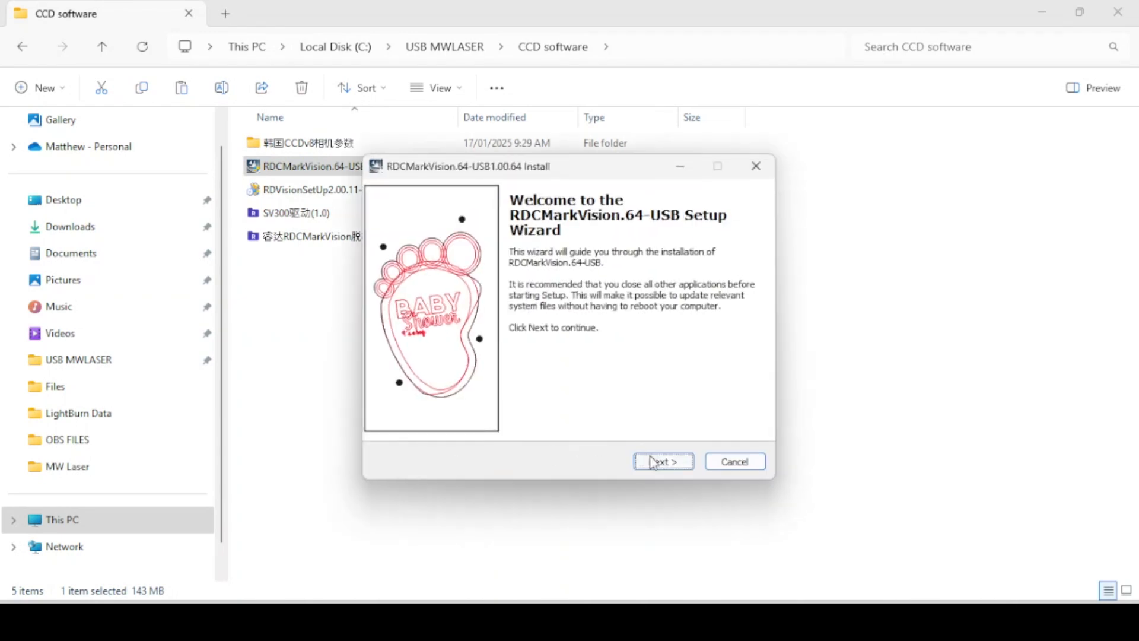
click(662, 462)
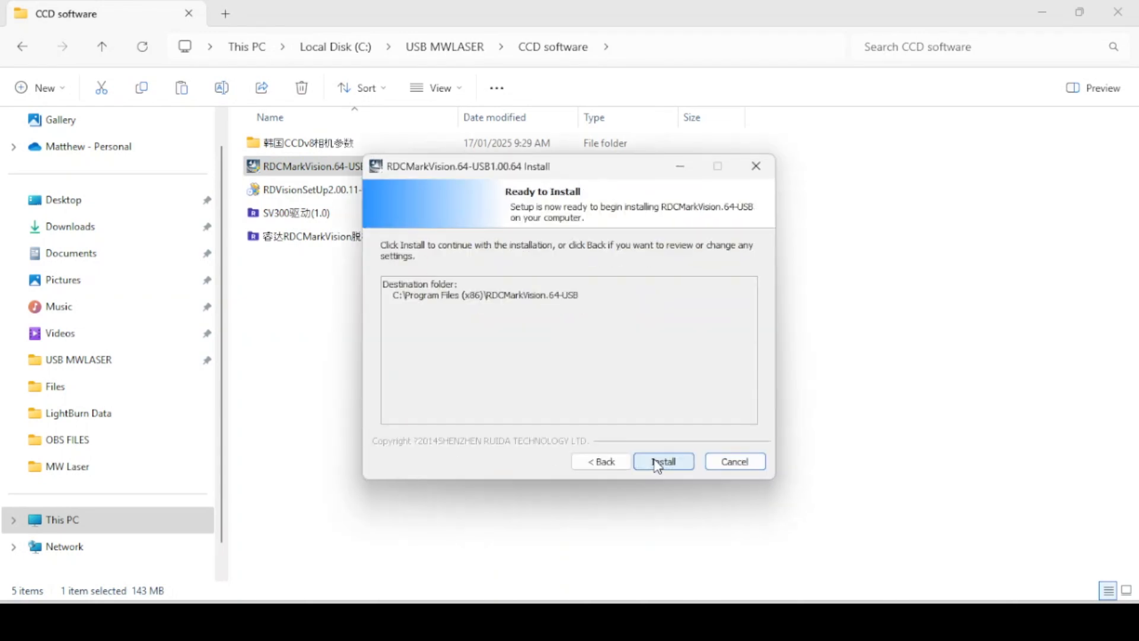
click(662, 460)
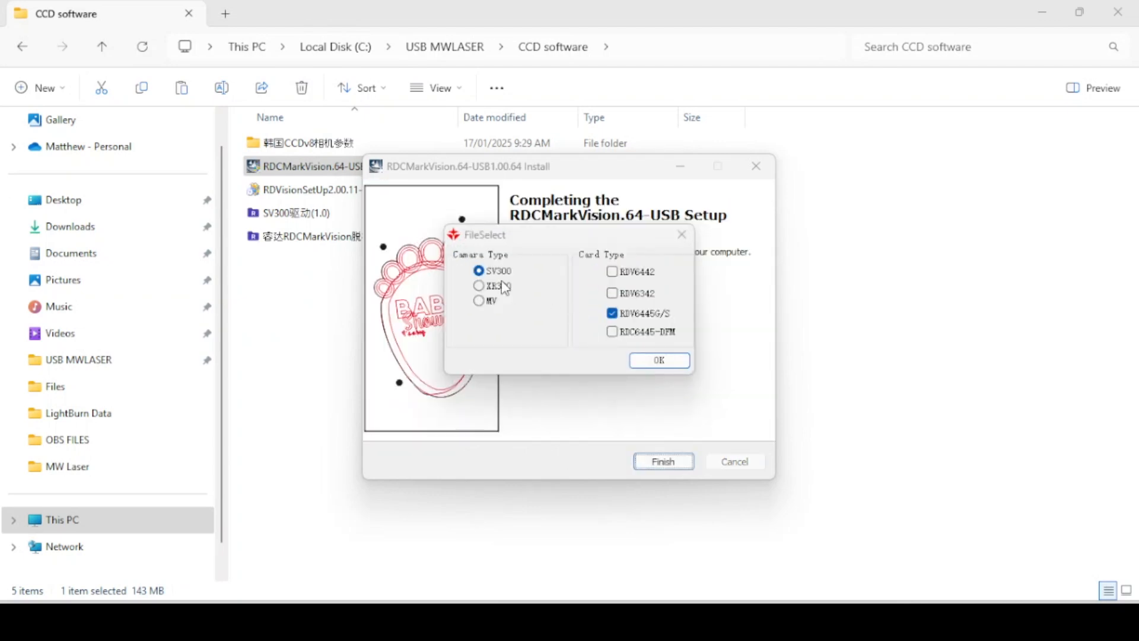
mouse_move(457, 240)
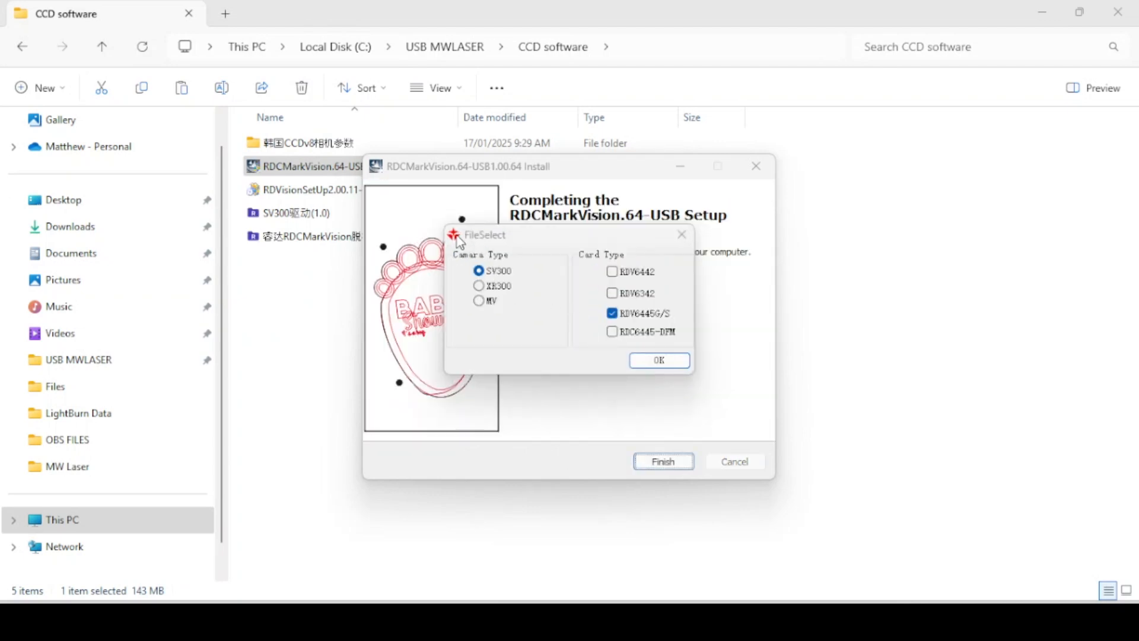
mouse_move(507, 284)
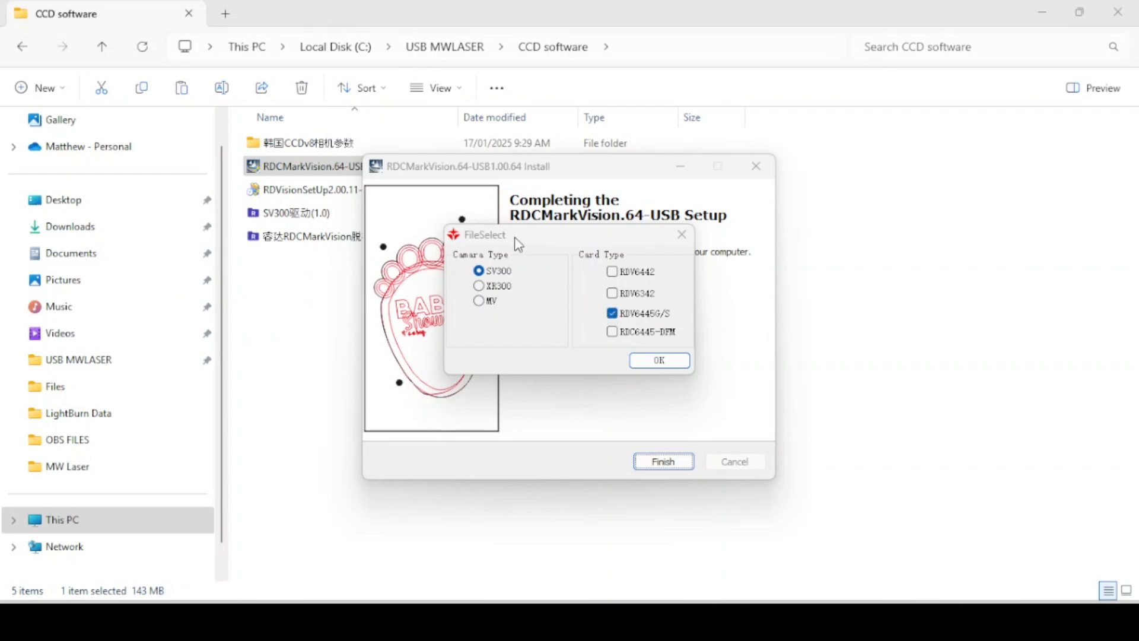
mouse_move(587, 193)
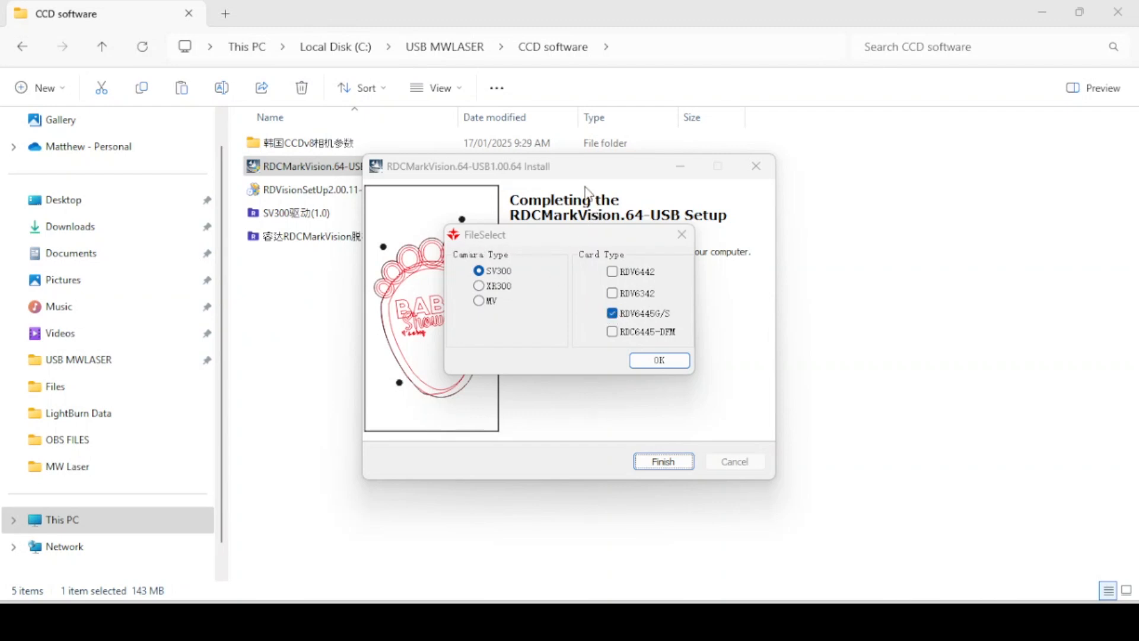
mouse_move(577, 238)
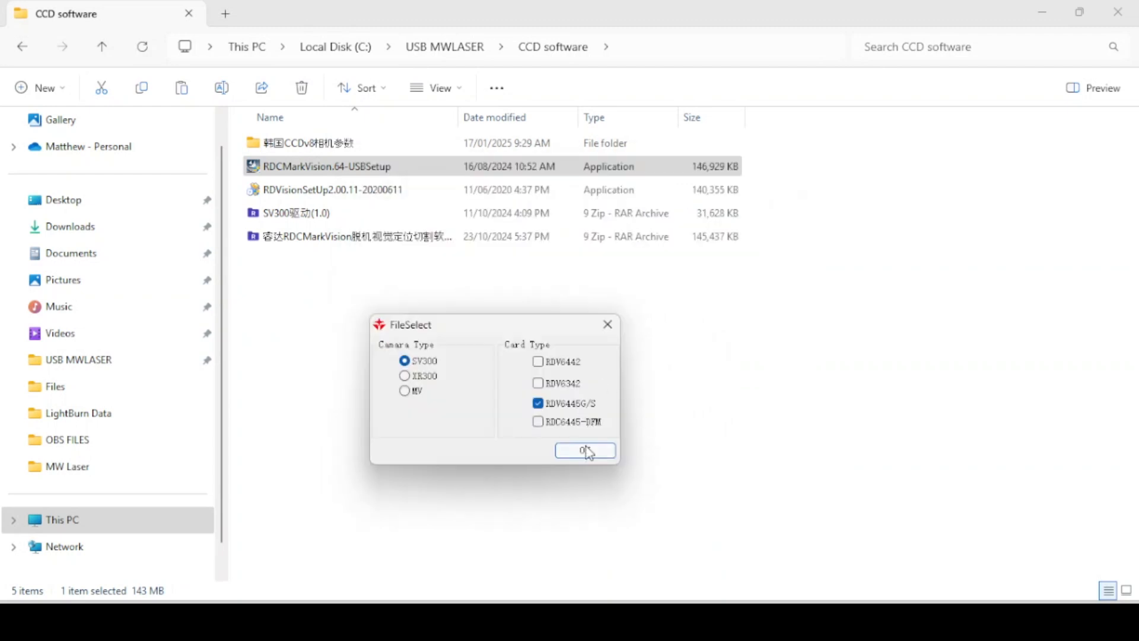
Confirm SV300 camera with RDV6445G/S card, run the camera driver installer and close it.
click(584, 451)
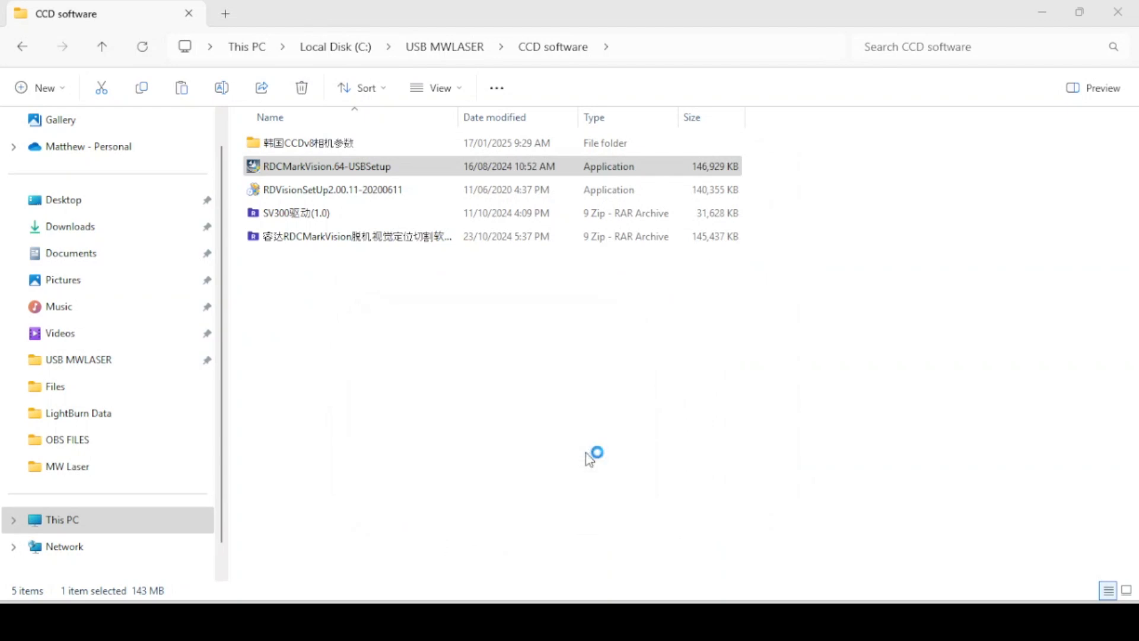
double_click(326, 166)
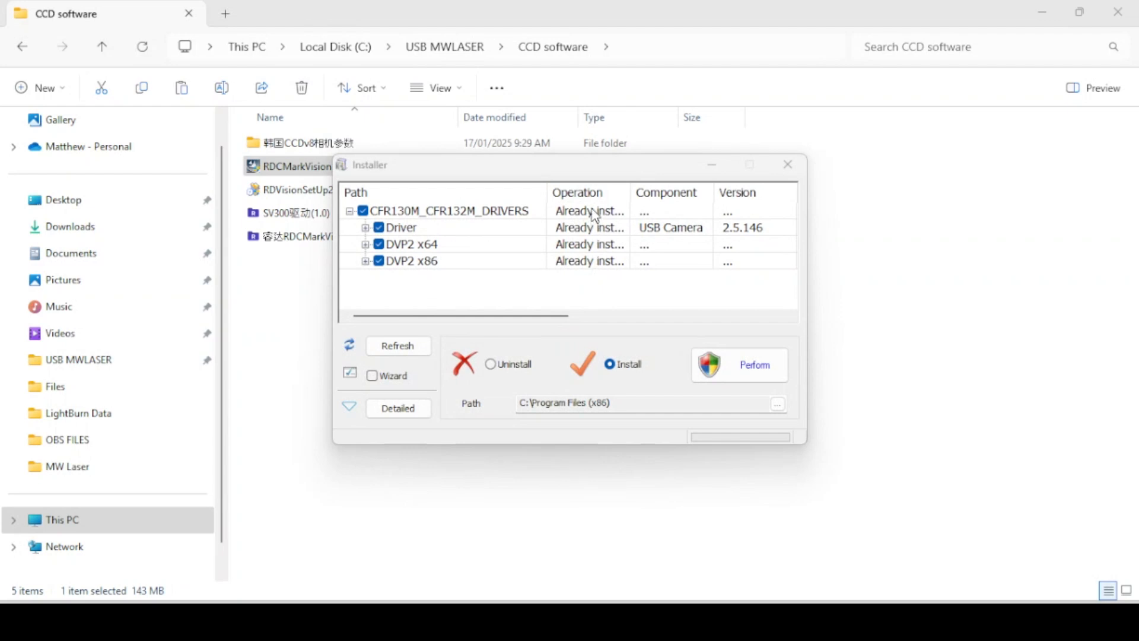
mouse_move(559, 305)
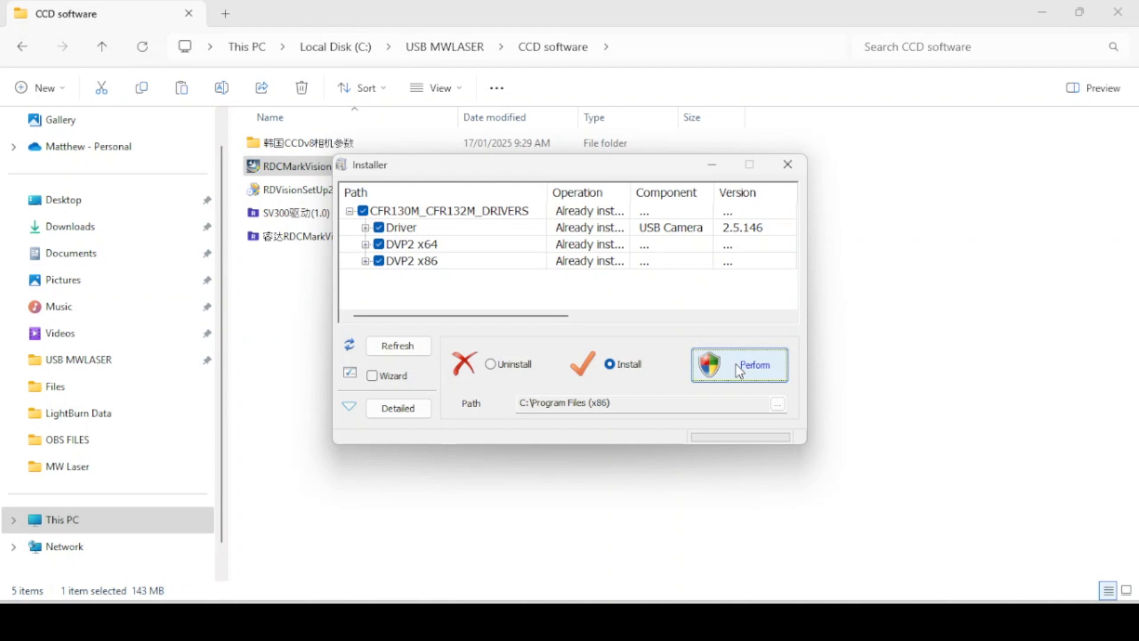
mouse_move(675, 280)
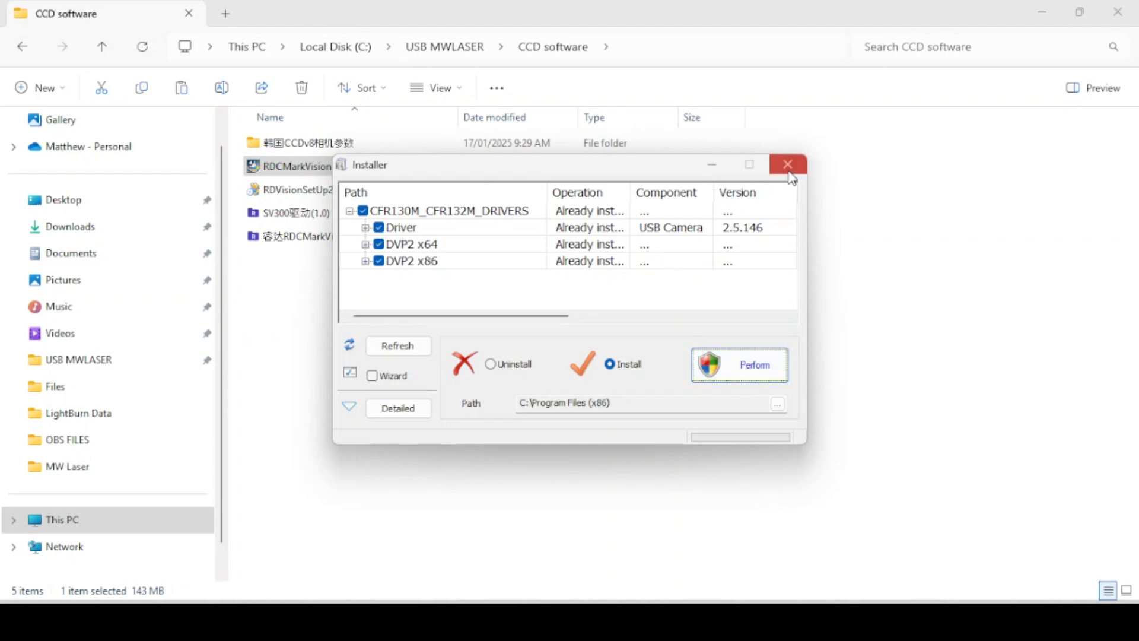
click(788, 164)
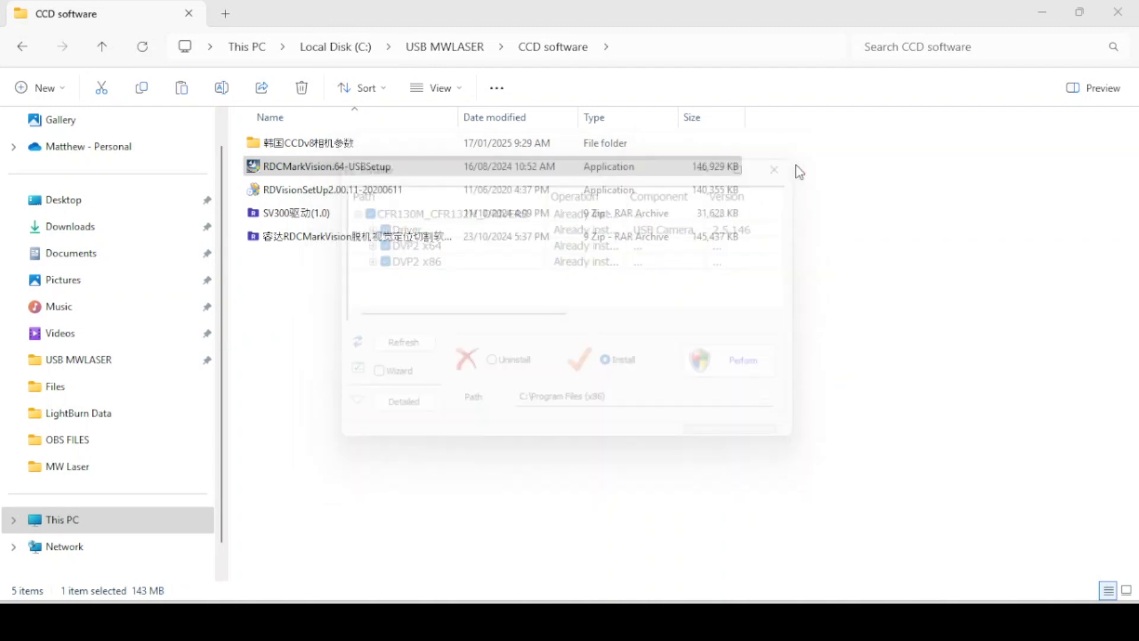
click(774, 170)
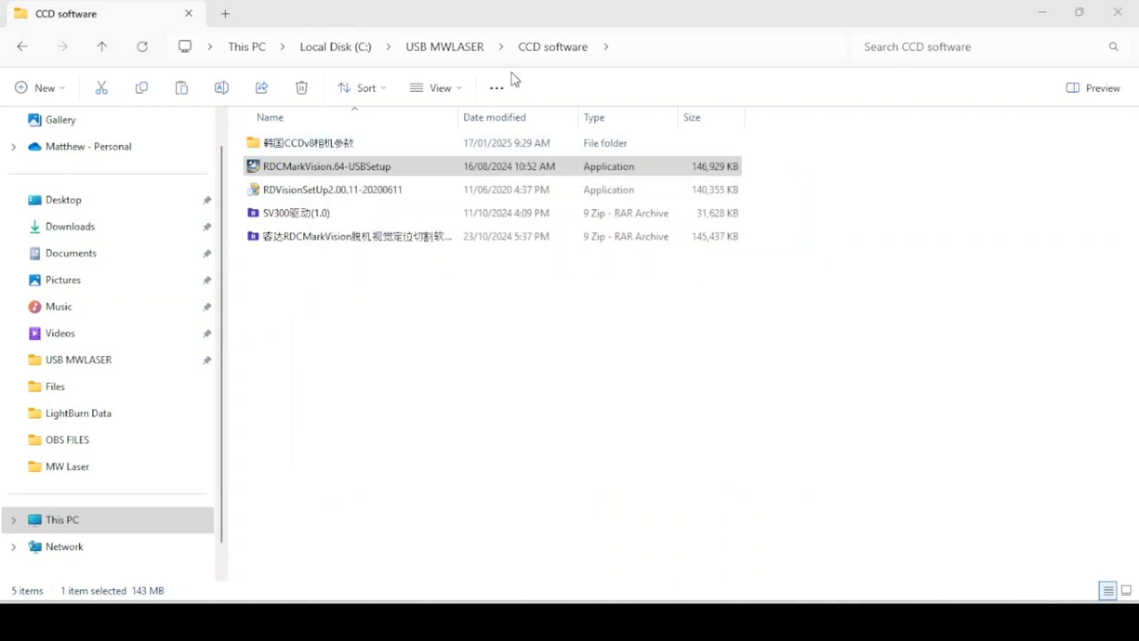
mouse_move(444, 47)
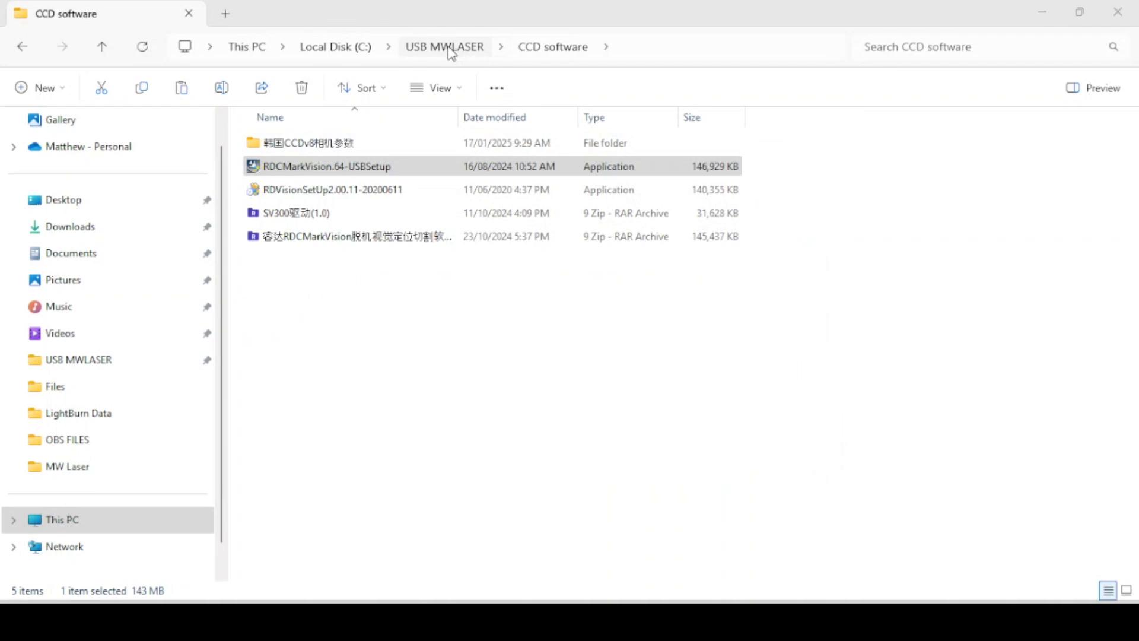
From RDwork Software on USB MWLASER, run RDWorksV8Setup8.01.63 and start its installation.
click(444, 46)
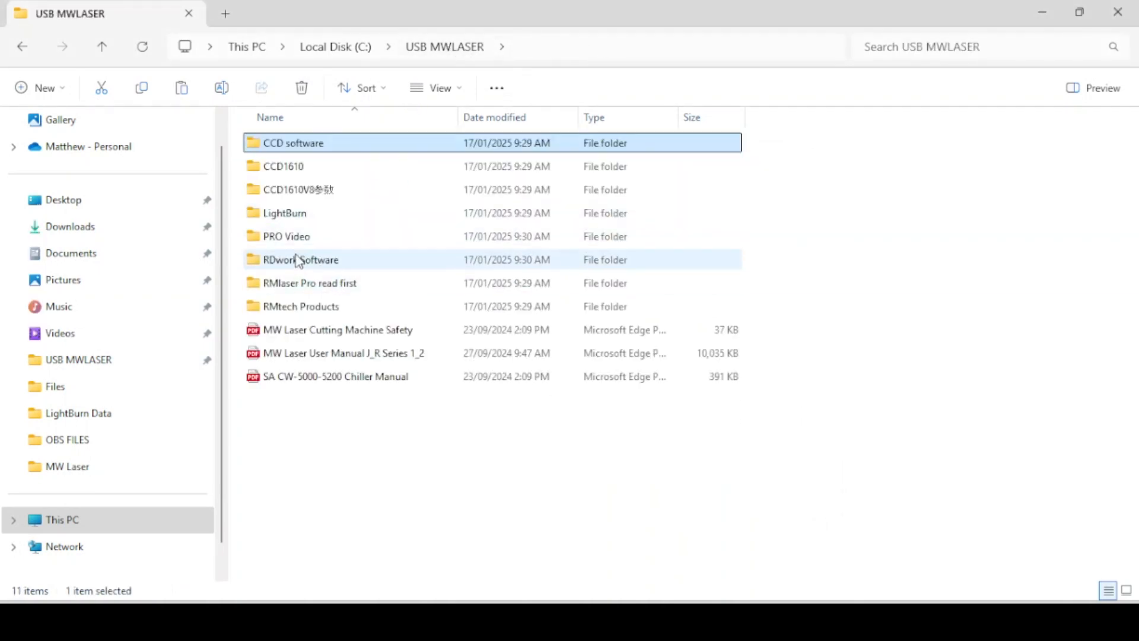
double_click(299, 260)
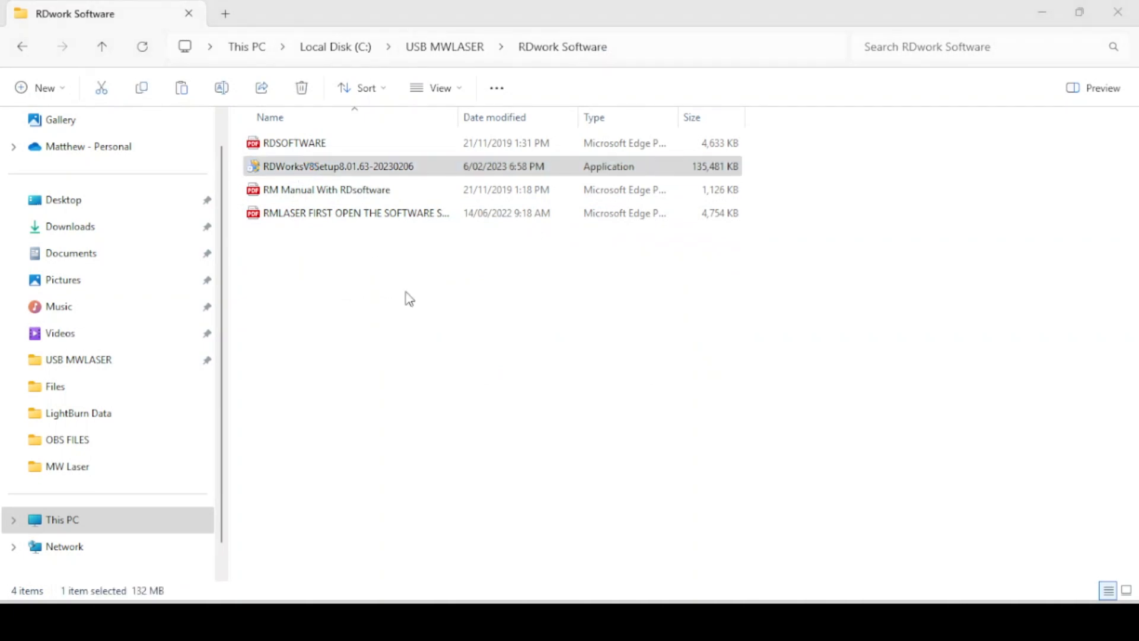
double_click(336, 166)
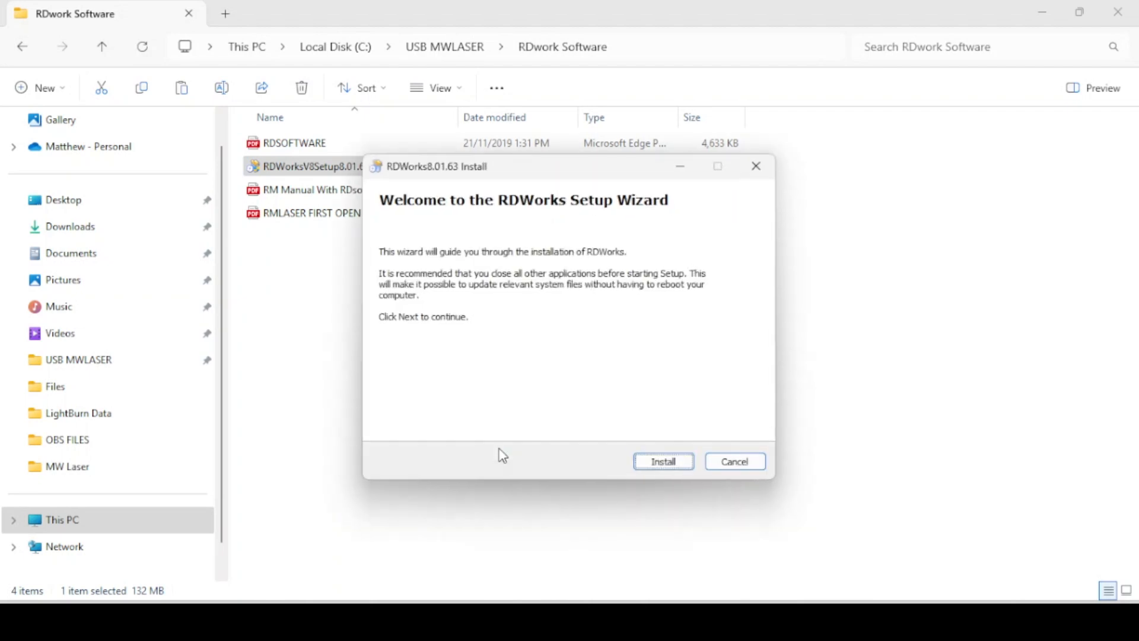
click(662, 460)
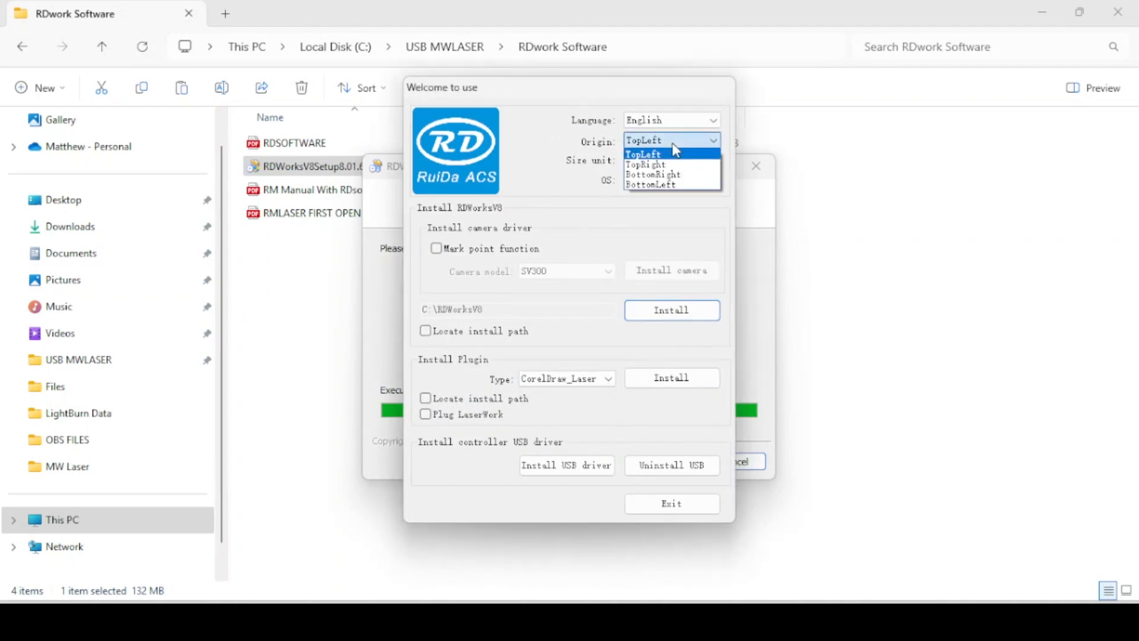
Install RDWorksV8 with TopRight origin, mark point function enabled and SV300 camera model.
click(646, 164)
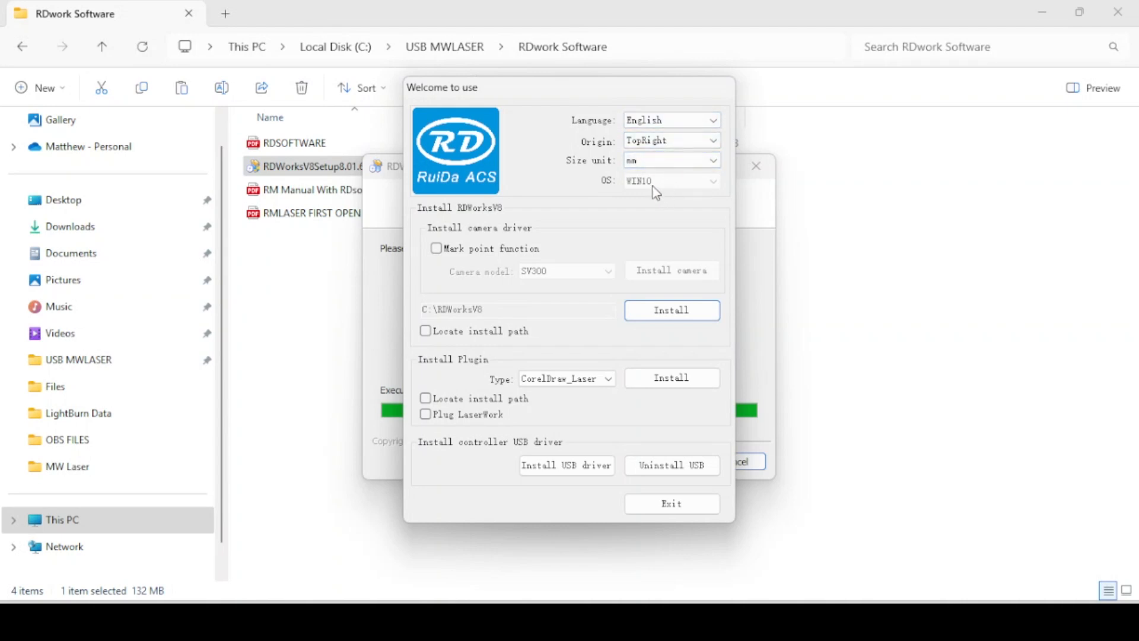
mouse_move(661, 194)
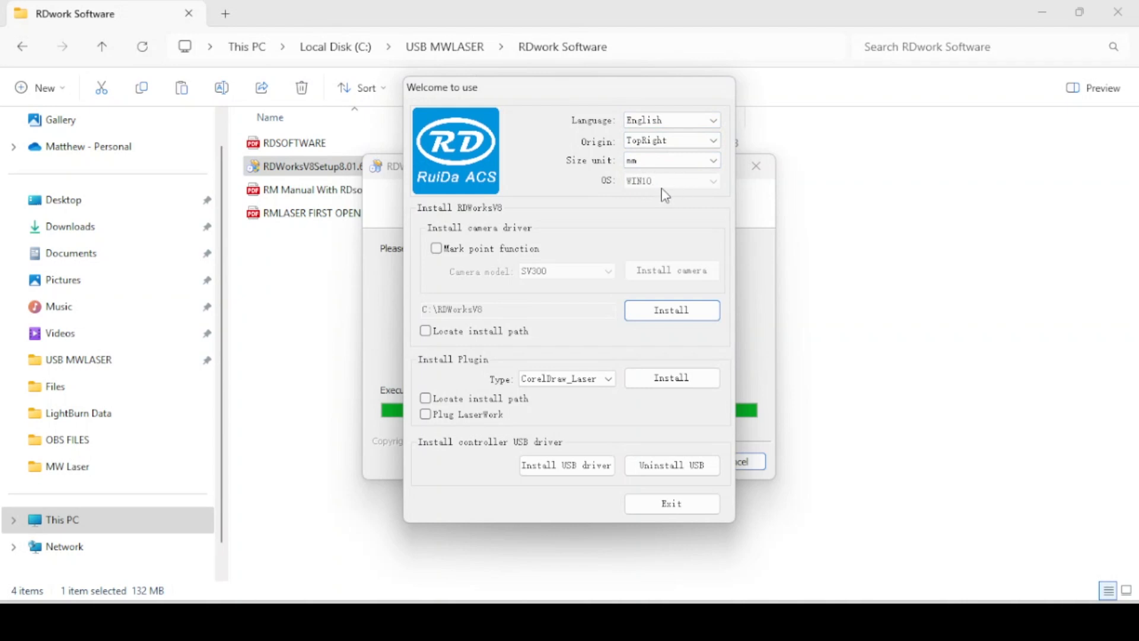
mouse_move(625, 175)
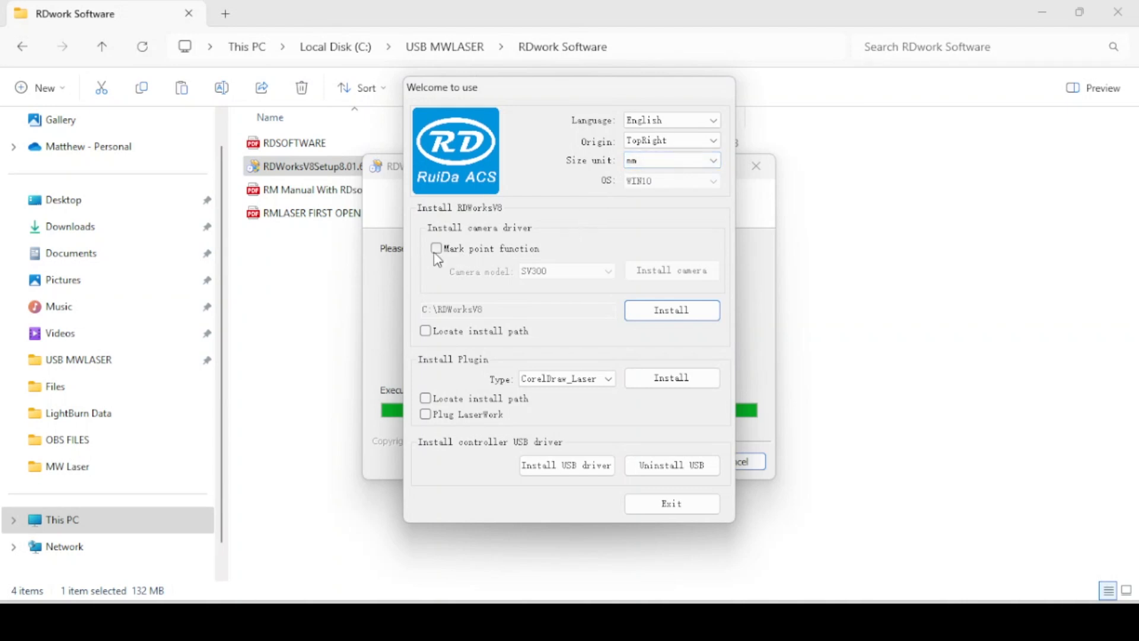
click(437, 247)
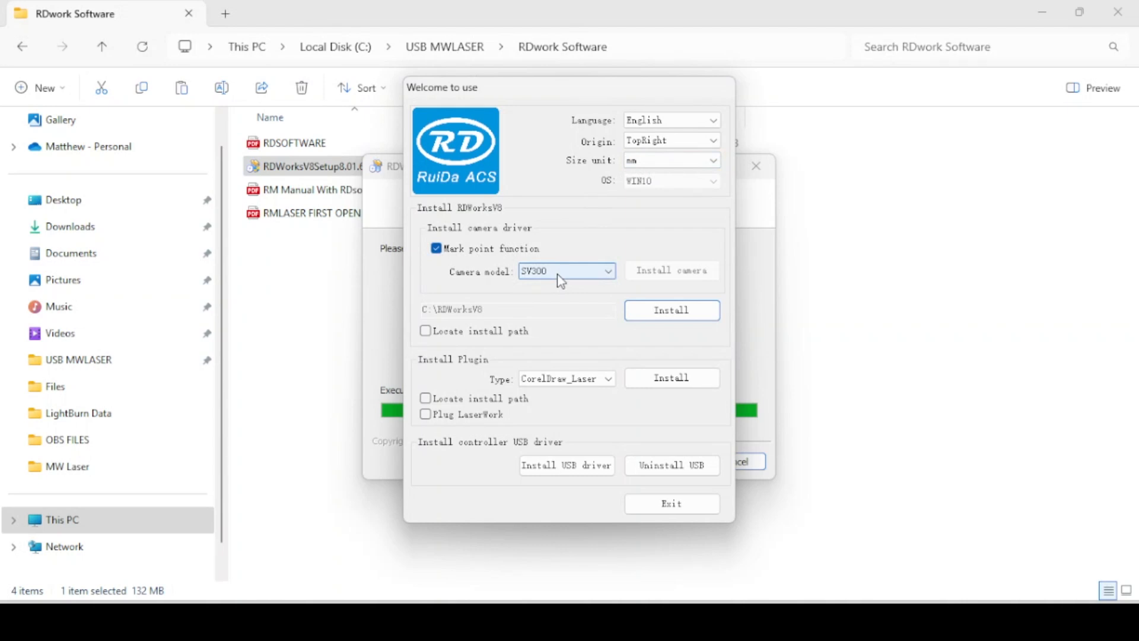
mouse_move(688, 275)
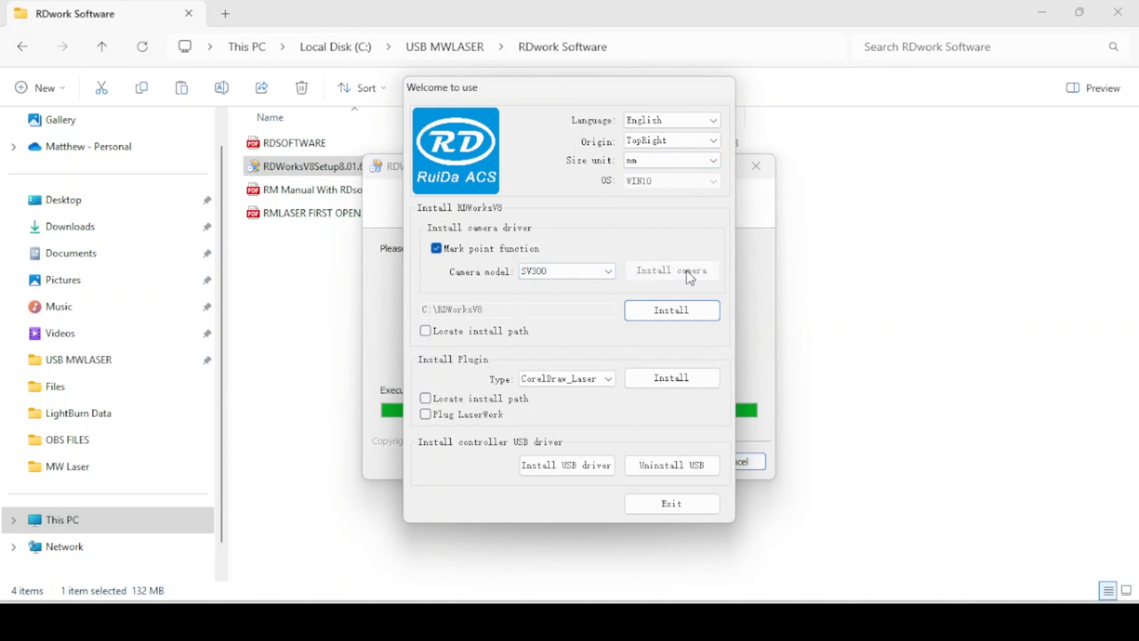
mouse_move(546, 316)
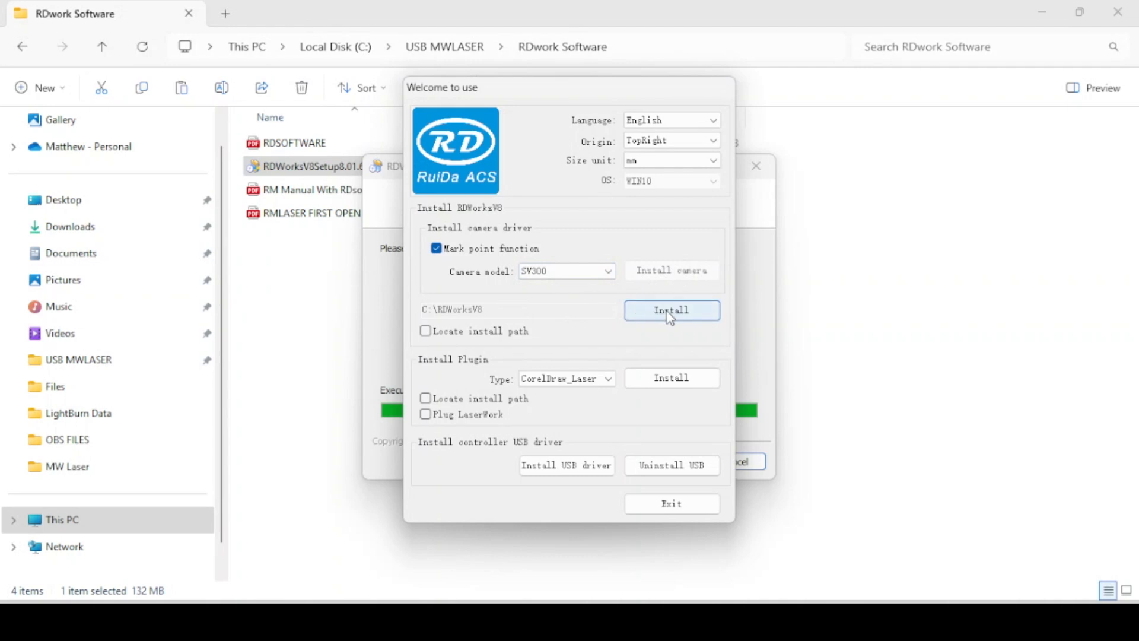
click(670, 309)
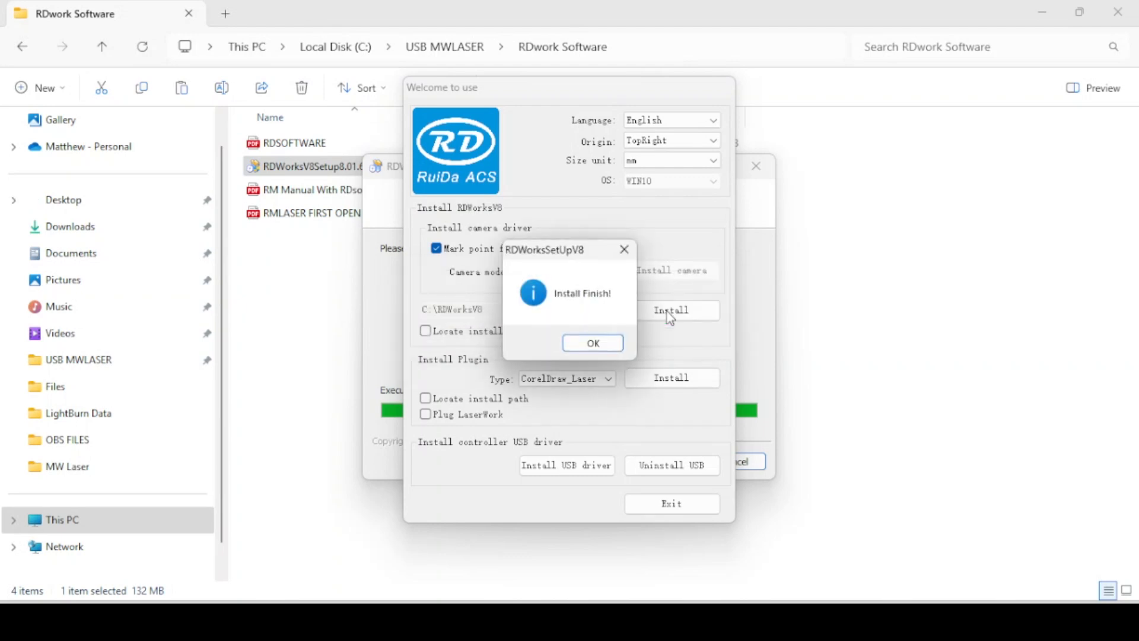
mouse_move(591, 342)
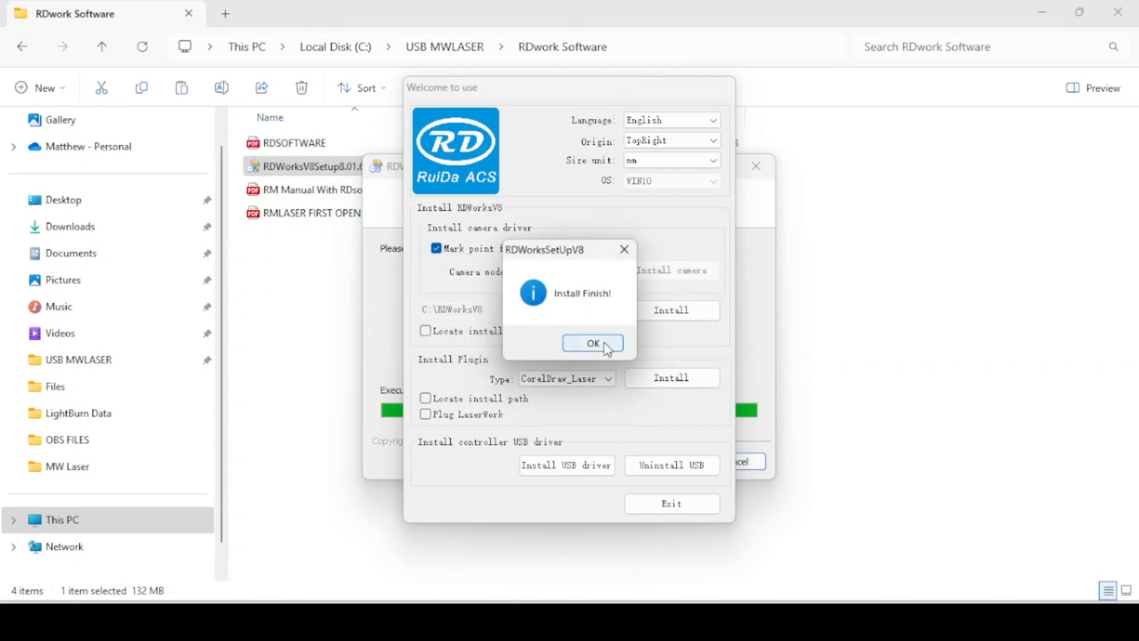
Install the controller USB driver, acknowledge its prompts and close the RDwork Software window.
click(590, 342)
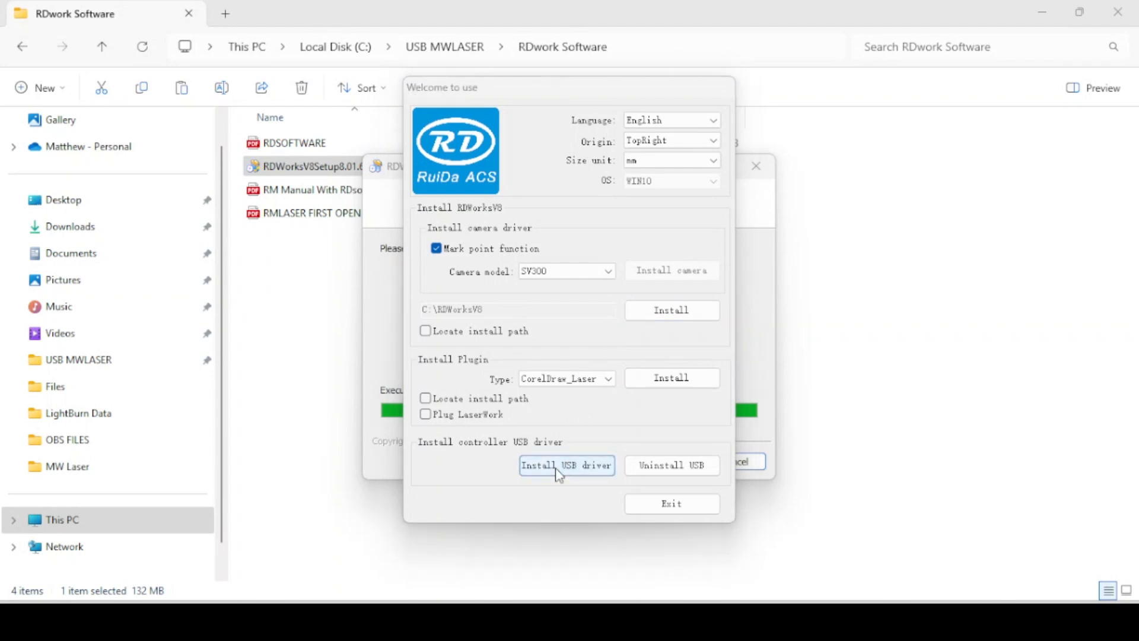
click(565, 465)
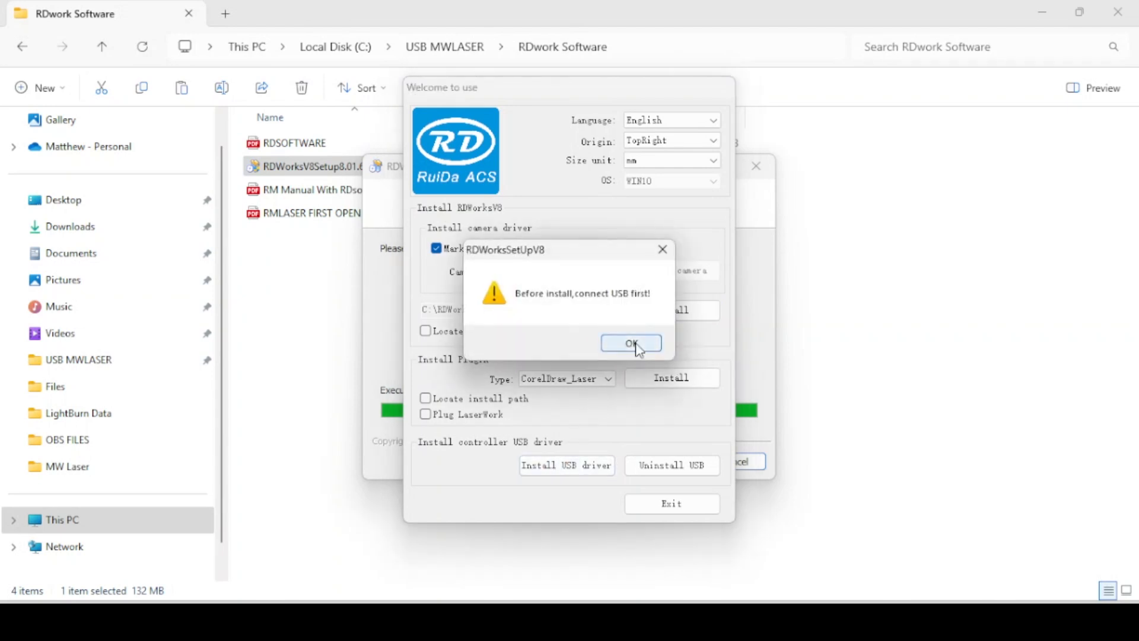
click(630, 343)
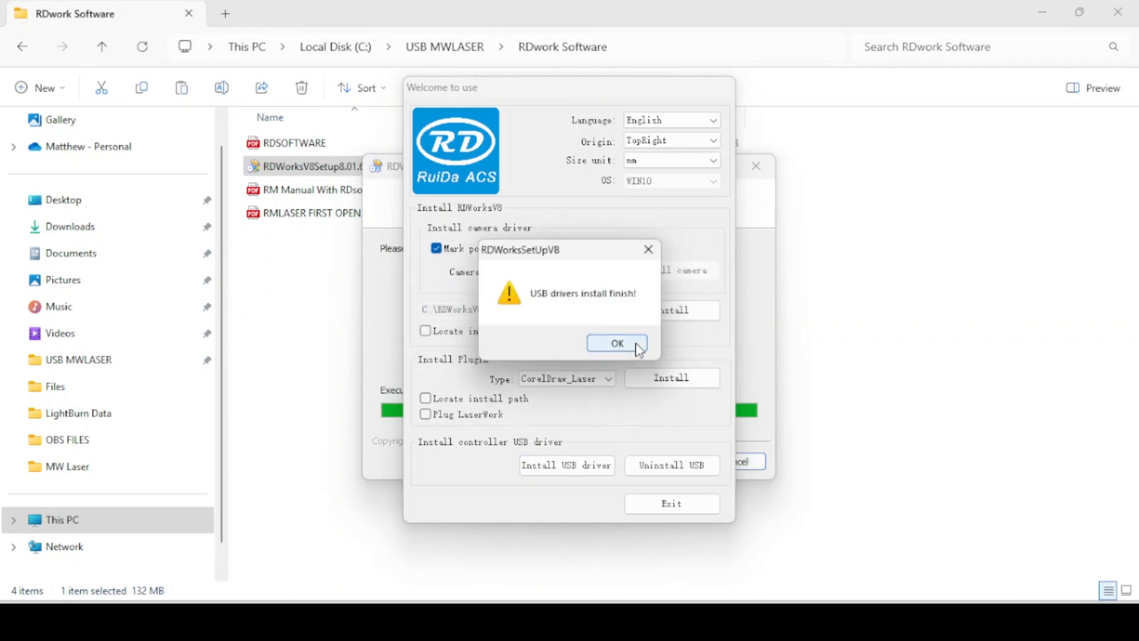
click(616, 342)
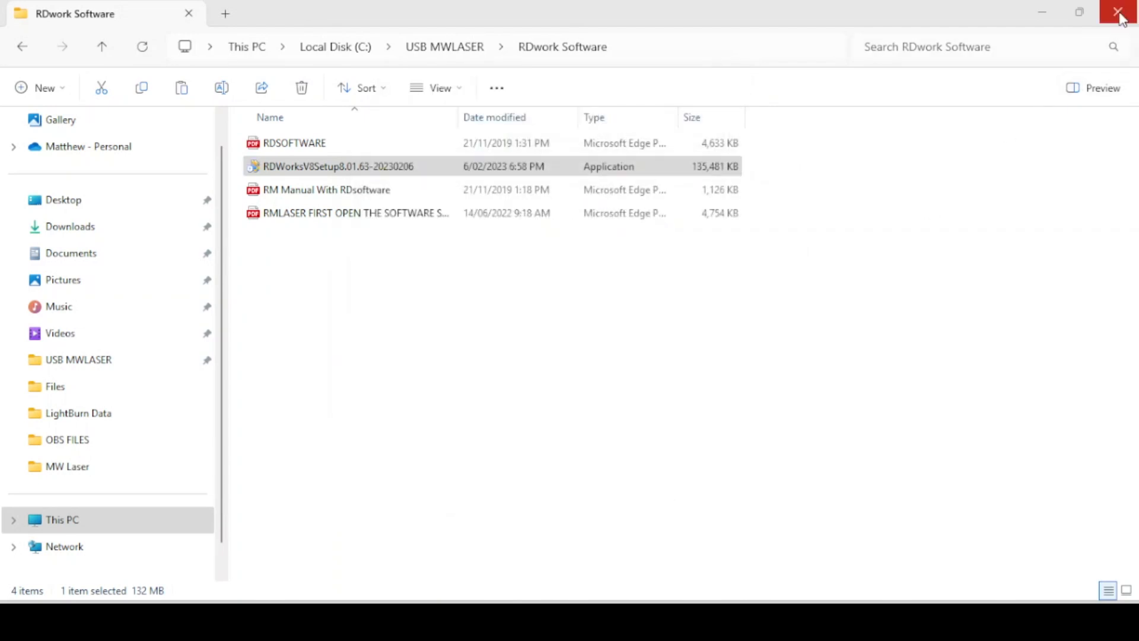
click(1121, 13)
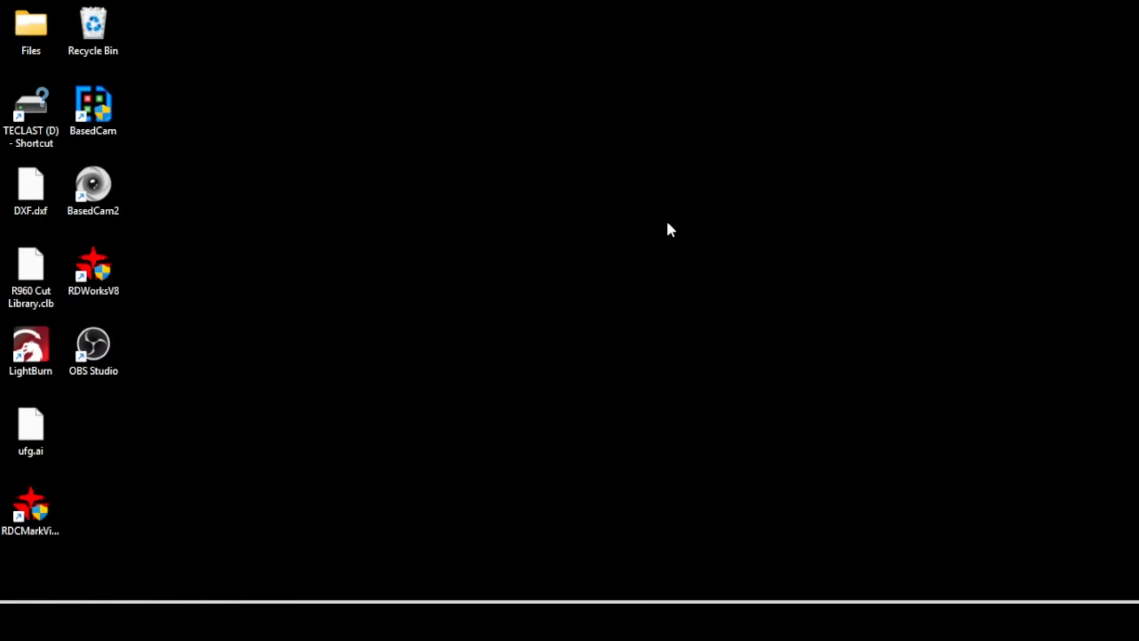
Launch RDCMarkVision from its desktop shortcut to reach the empty cutting workspace.
click(31, 509)
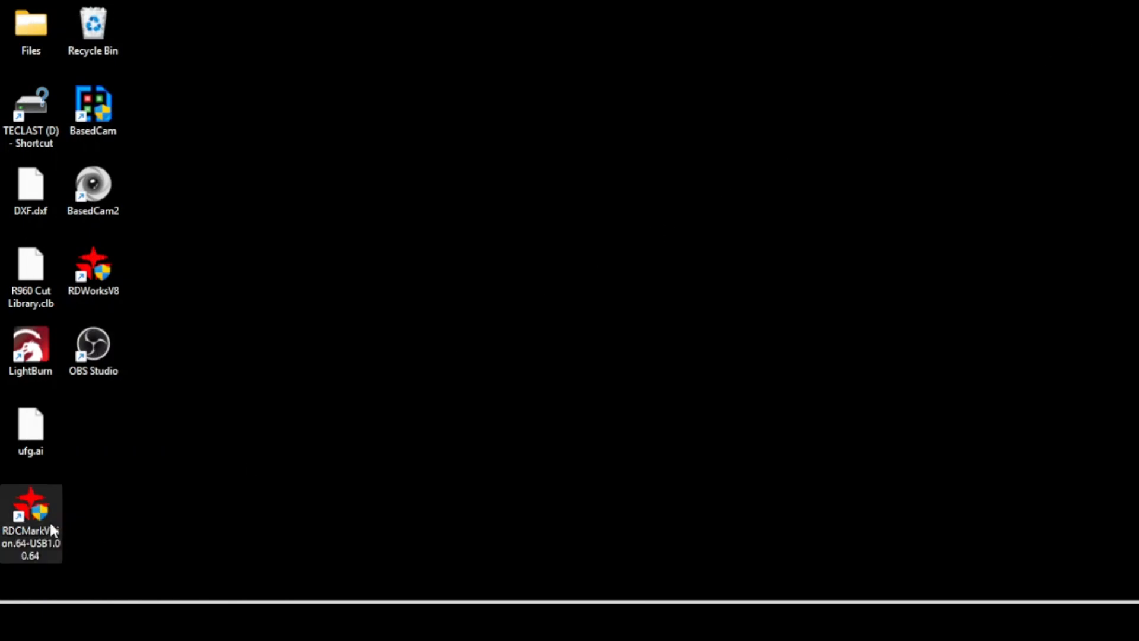
double_click(31, 512)
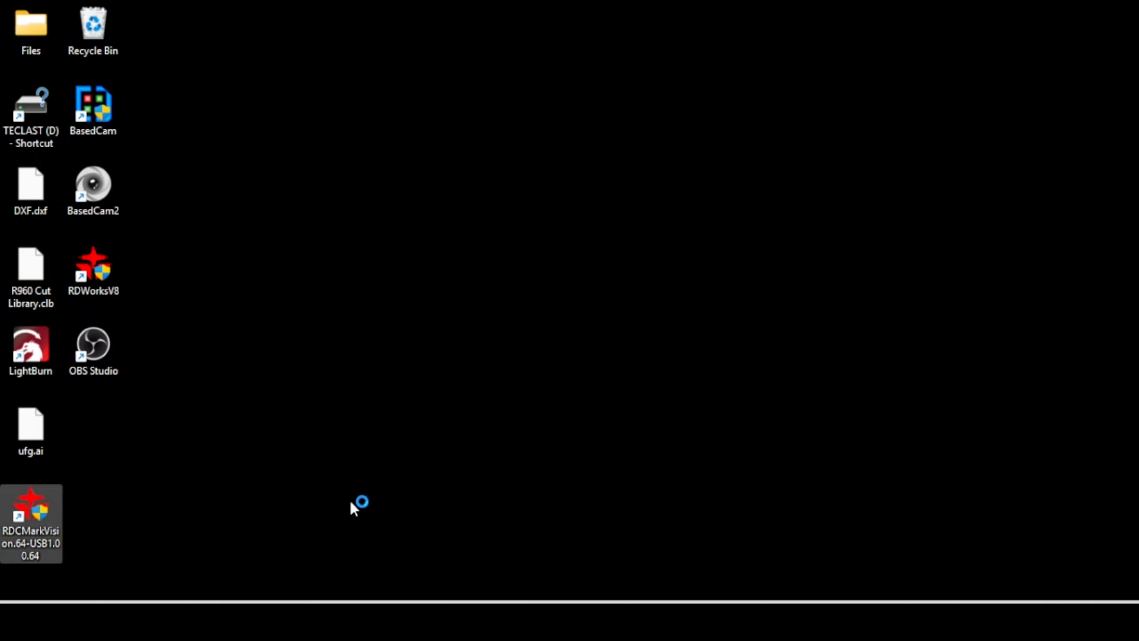
double_click(32, 523)
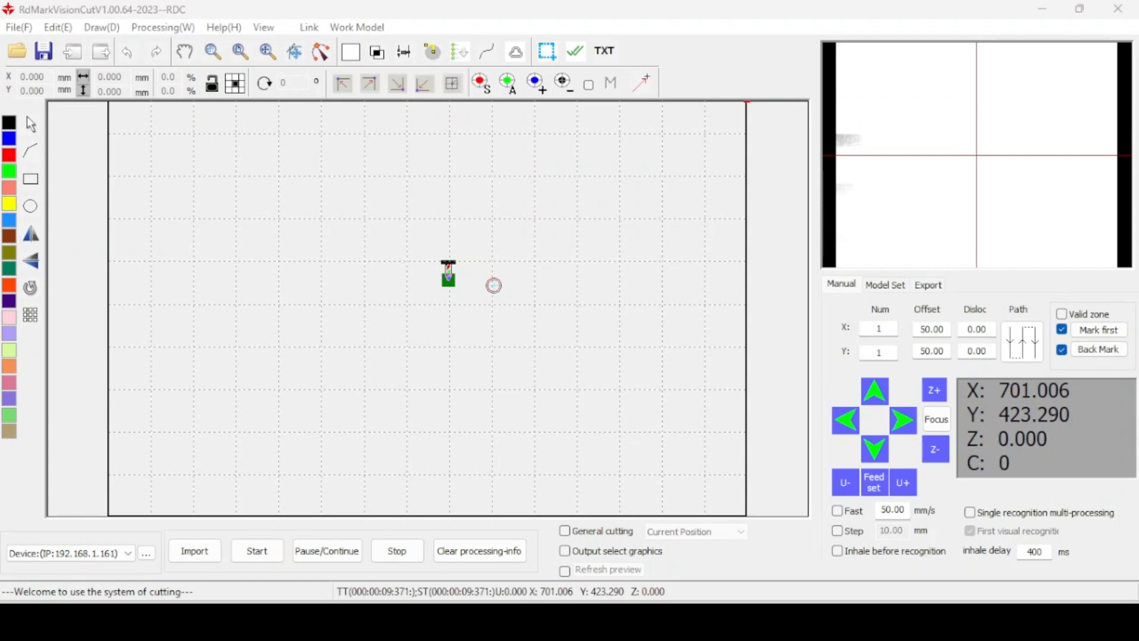
mouse_move(1080, 416)
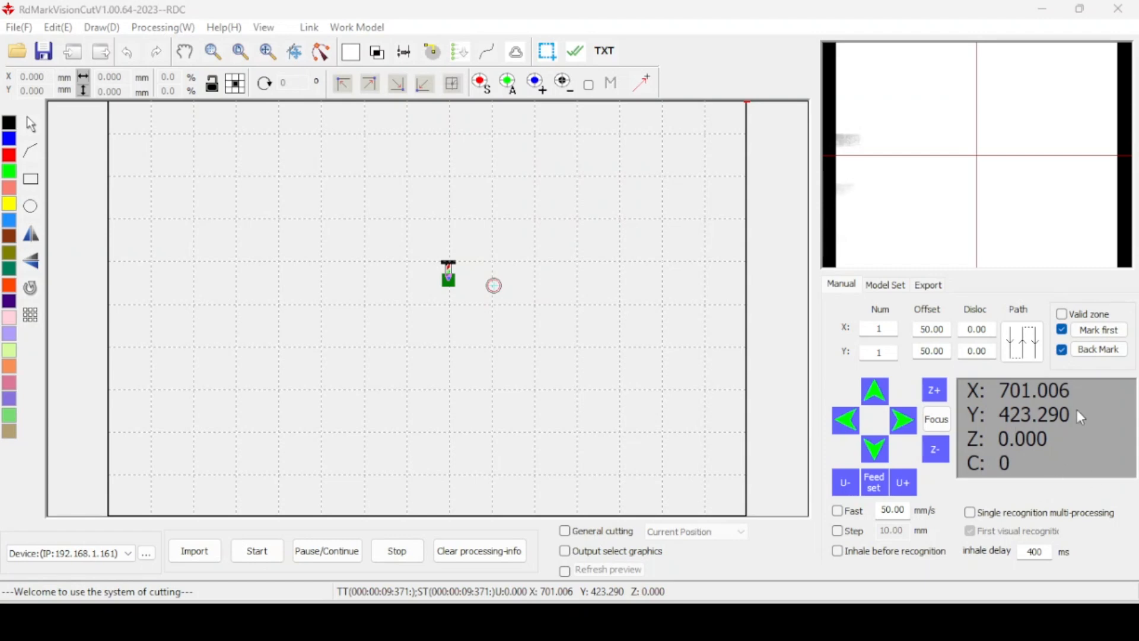
Unlock File > Set parameter by entering and confirming the vendor password.
click(19, 27)
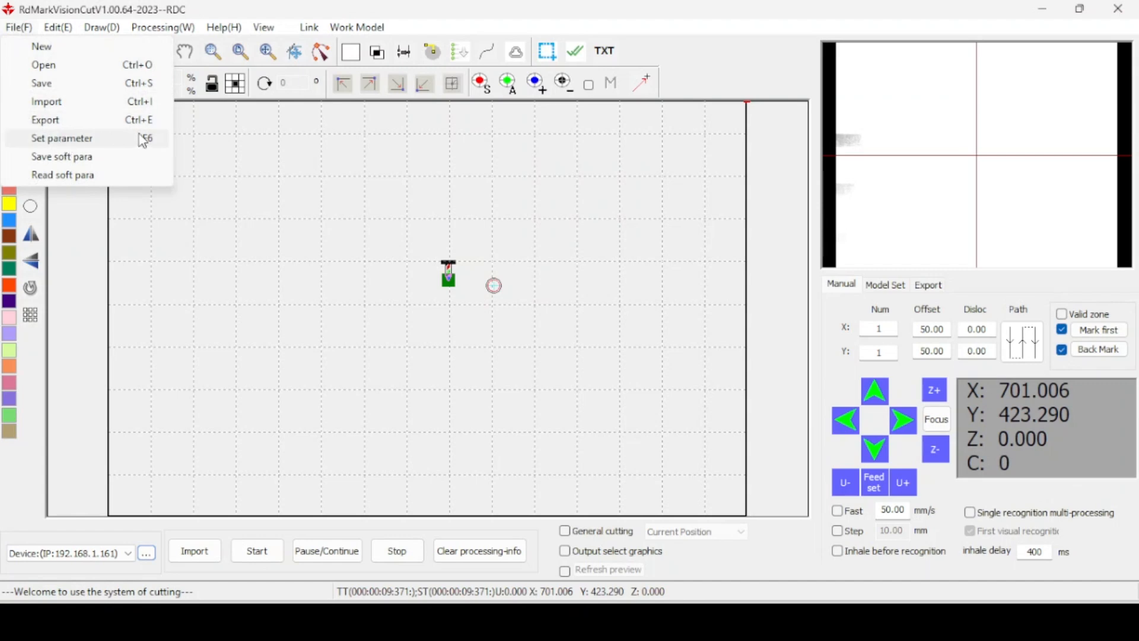
click(62, 137)
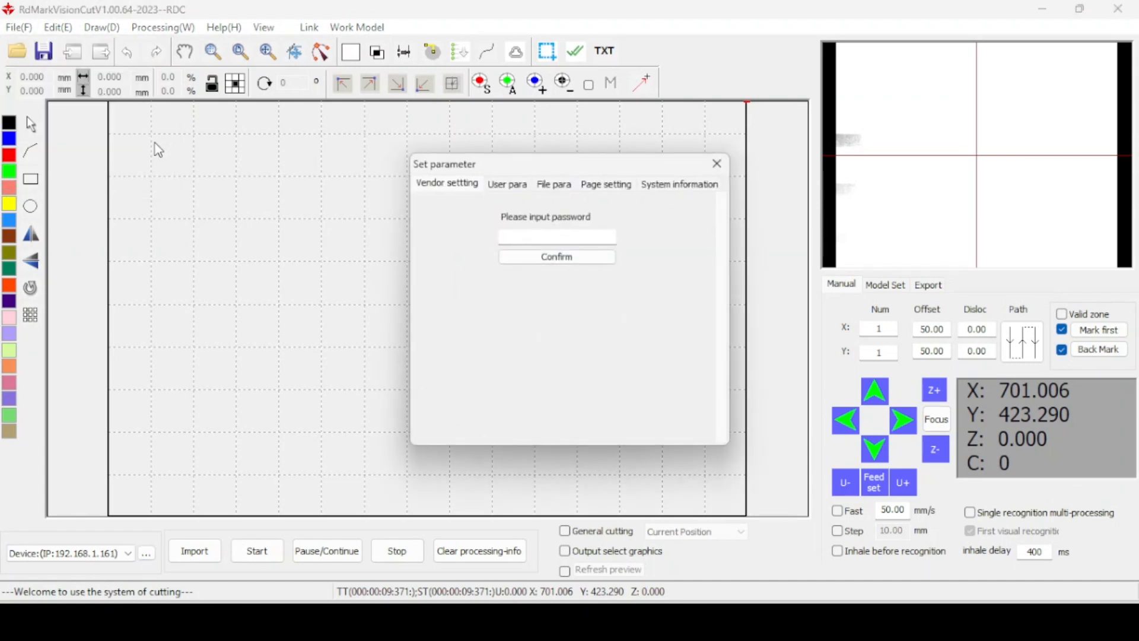
click(557, 235)
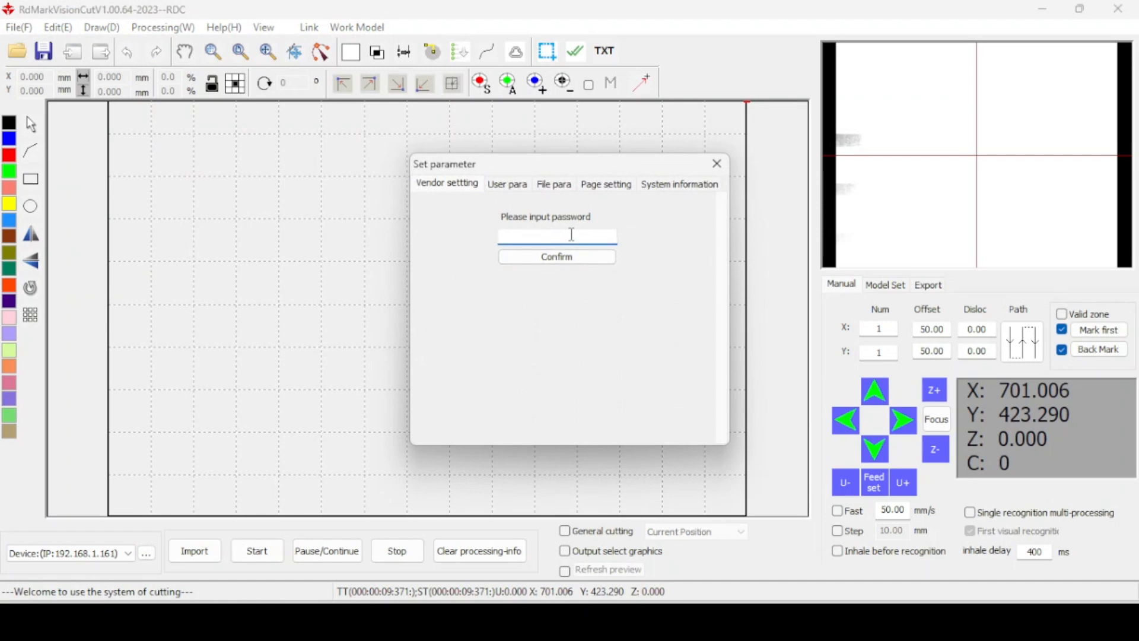
text(**)
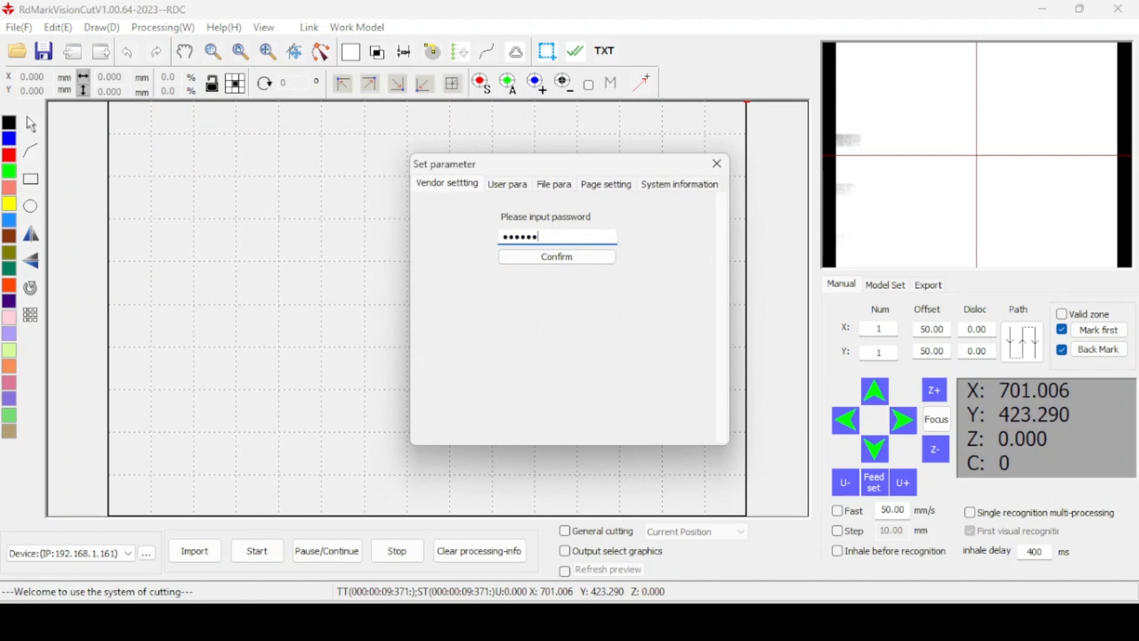
click(556, 256)
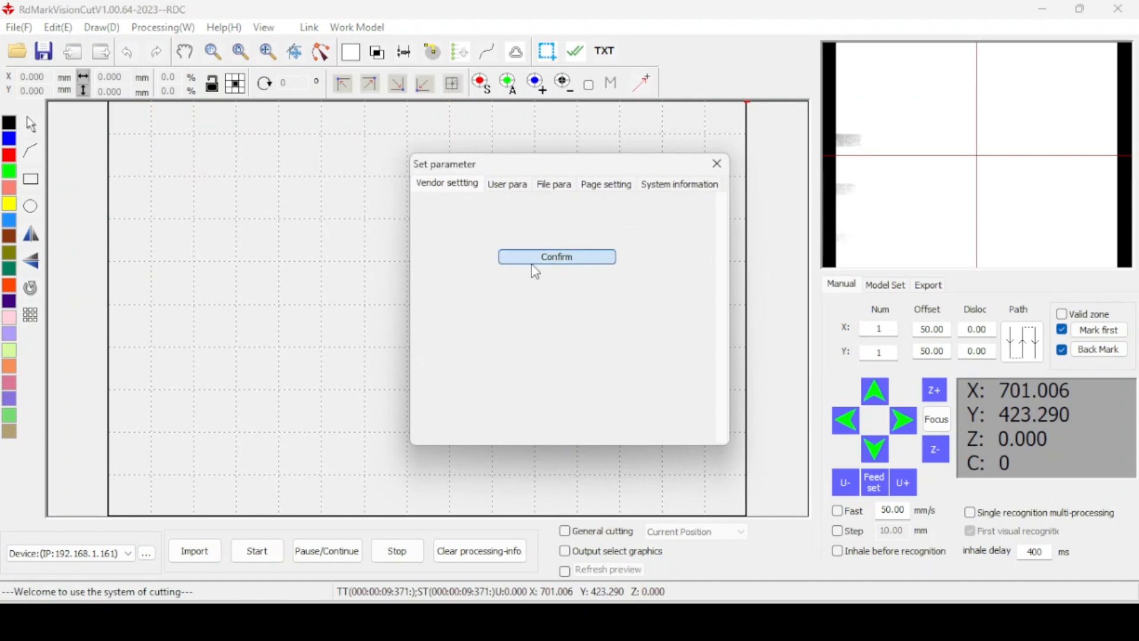
click(556, 256)
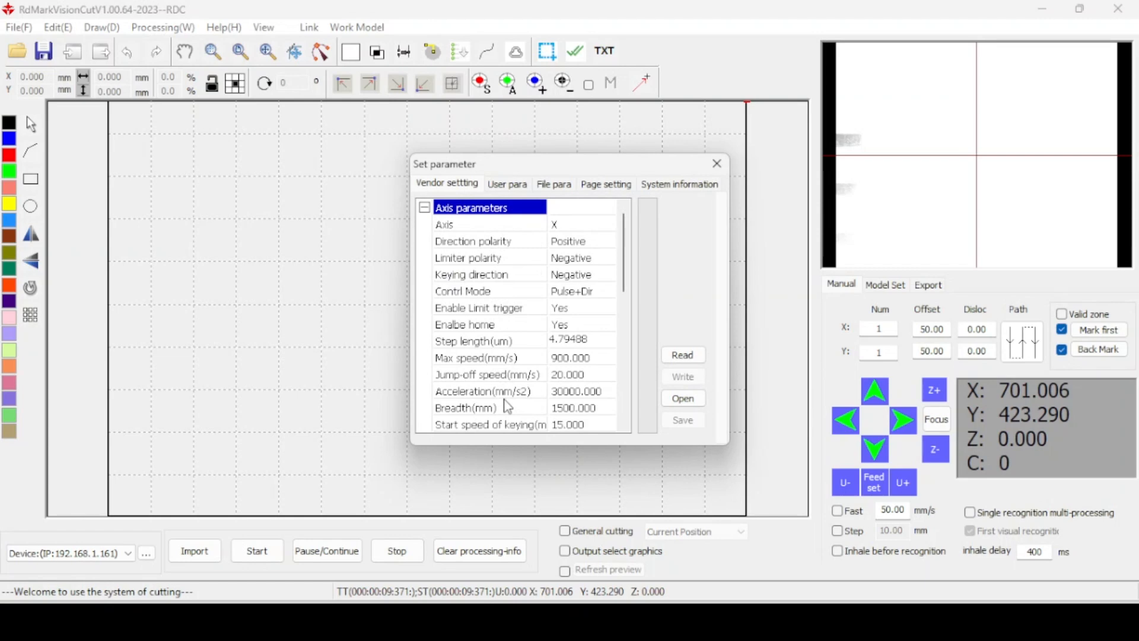
Read the vendor axis parameters from the controller and show the User para settings.
click(682, 354)
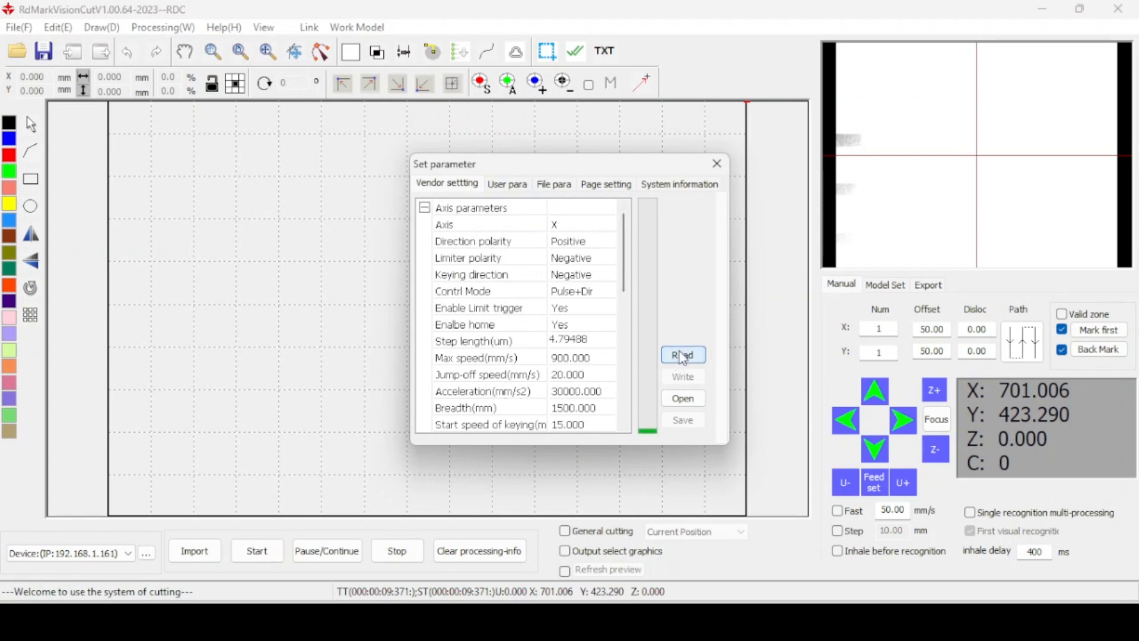
click(682, 354)
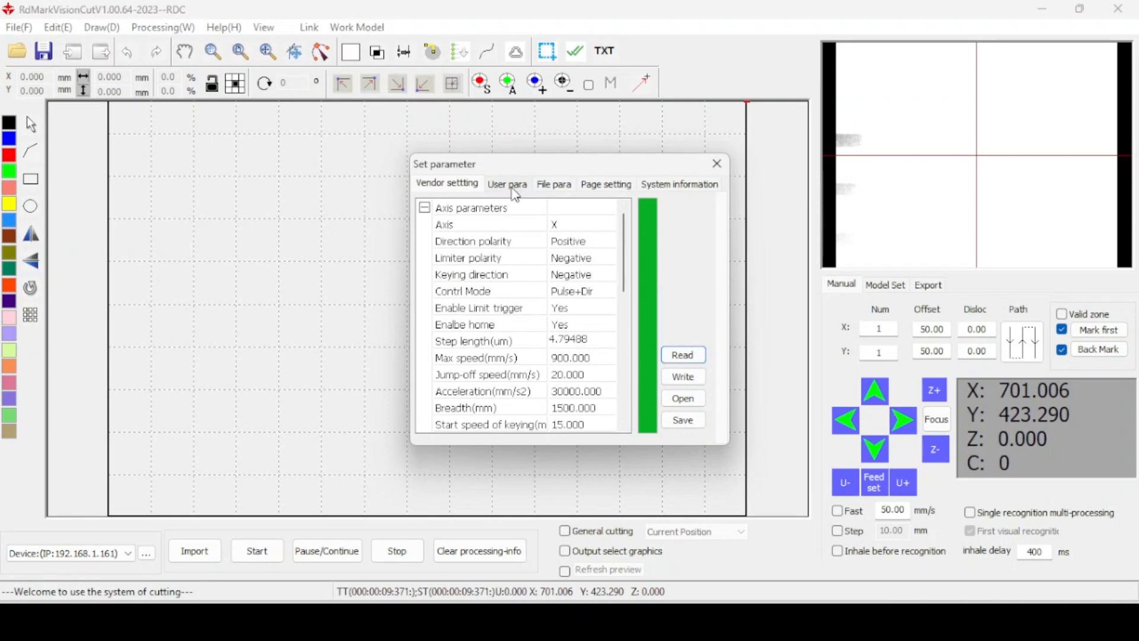
click(507, 184)
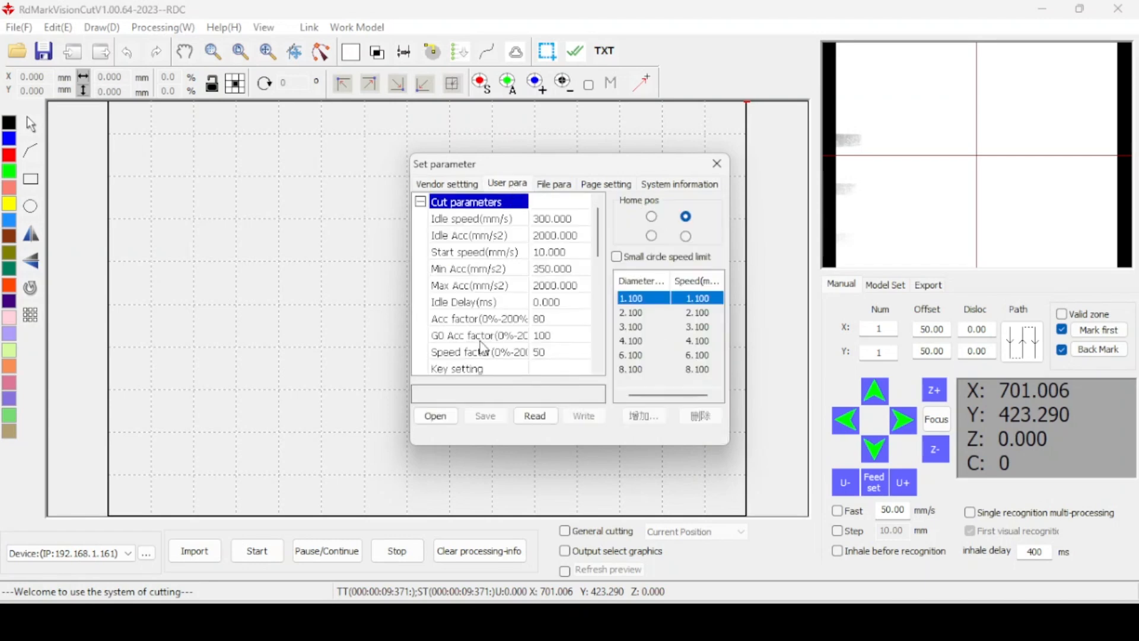
click(535, 415)
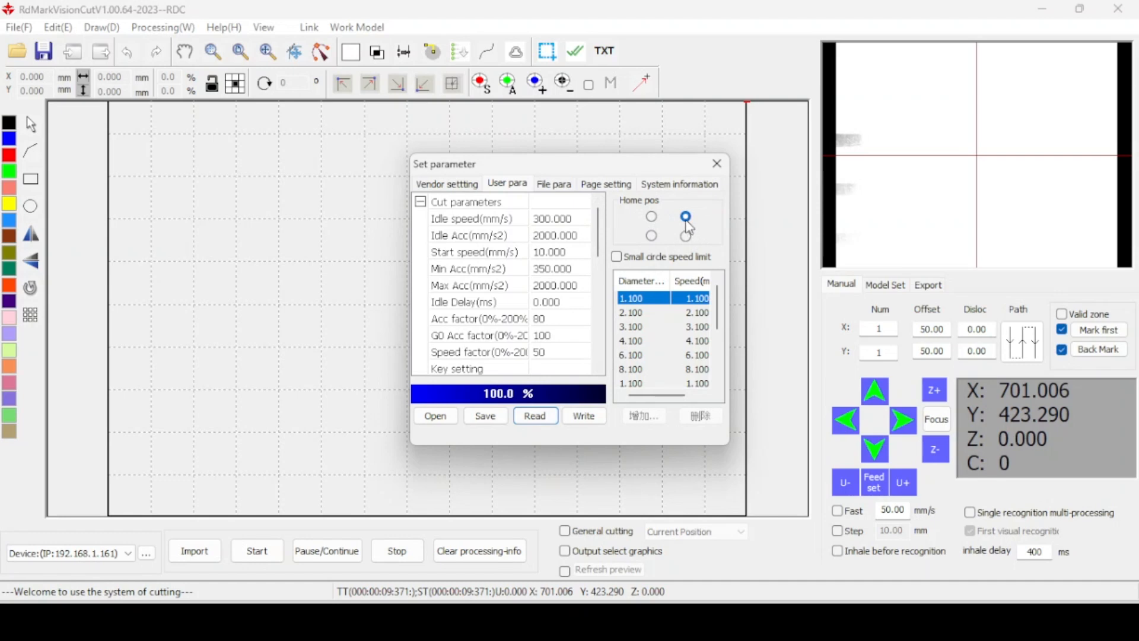
click(685, 216)
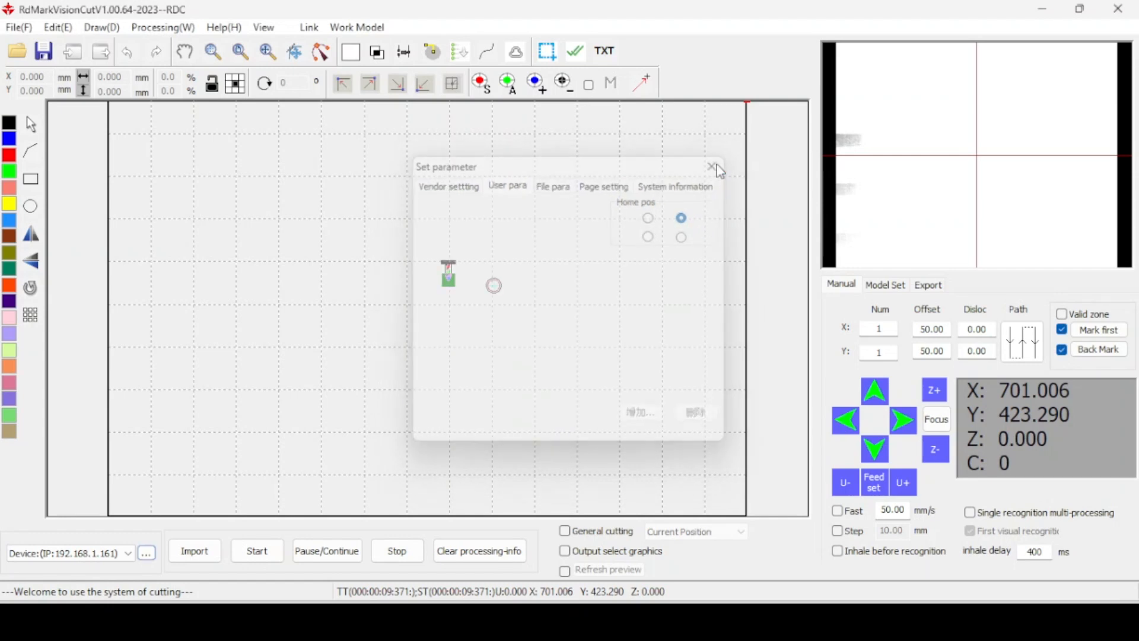
click(712, 167)
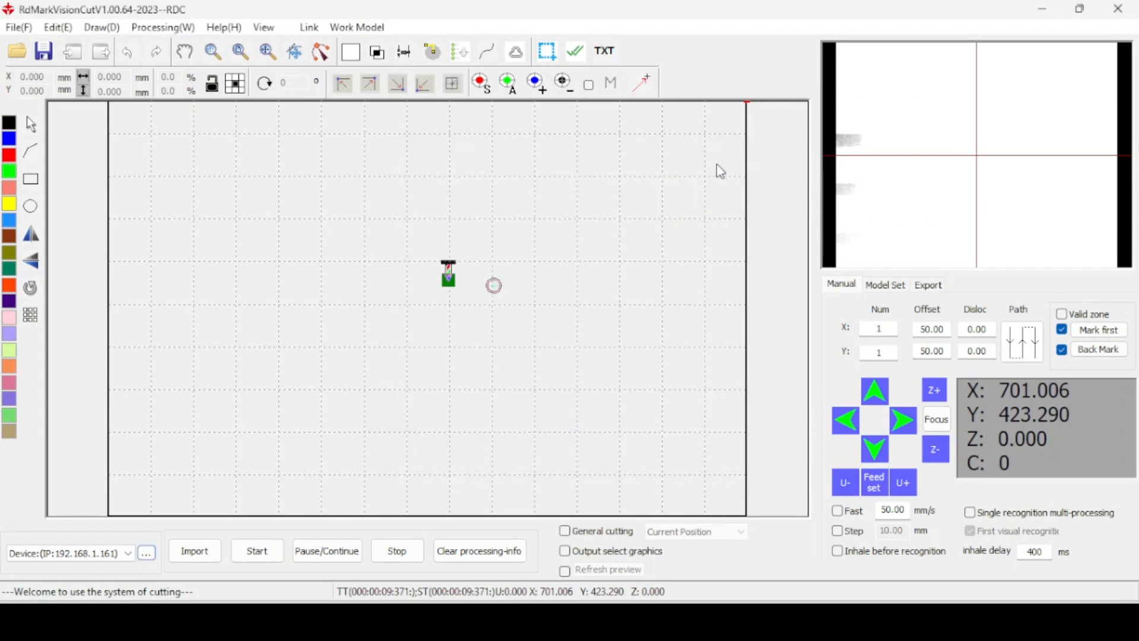
mouse_move(936, 174)
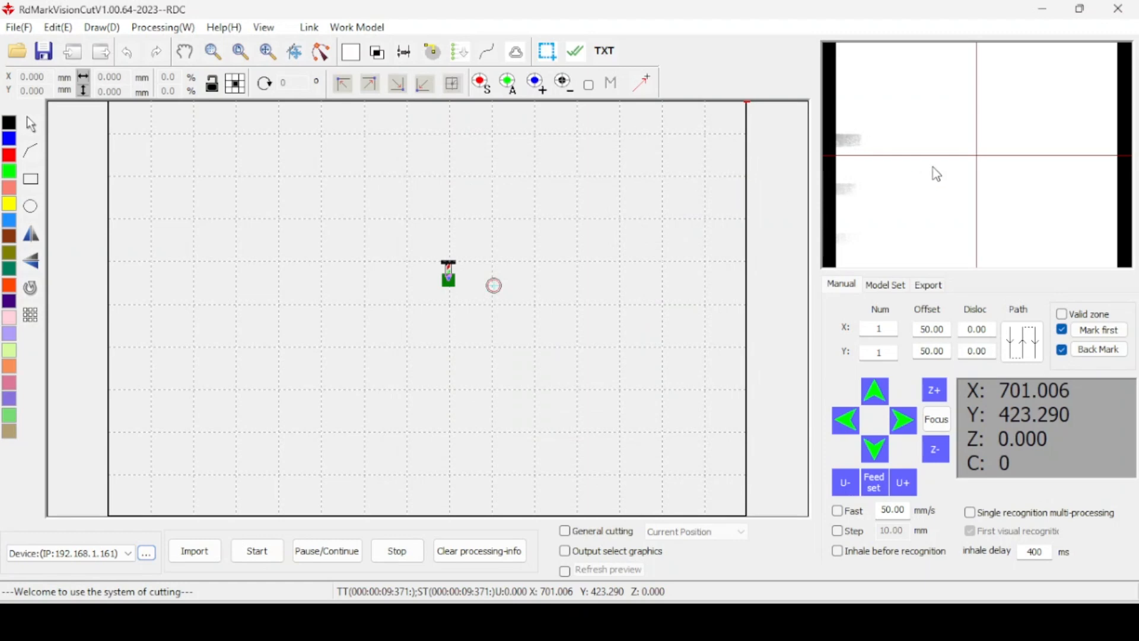
mouse_move(1070, 127)
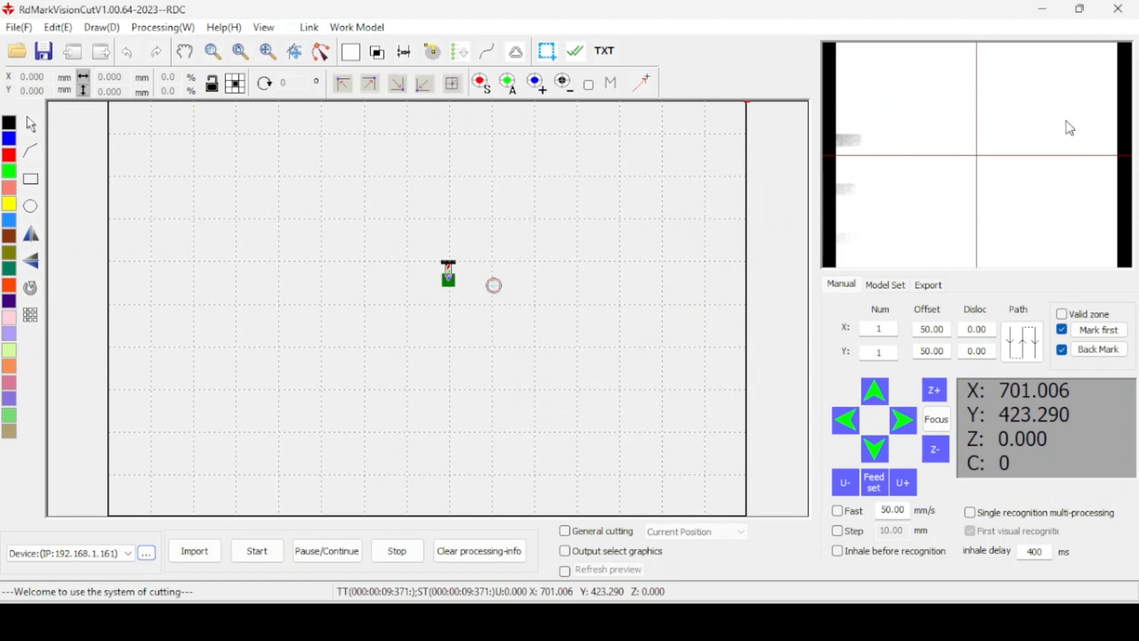
mouse_move(875, 180)
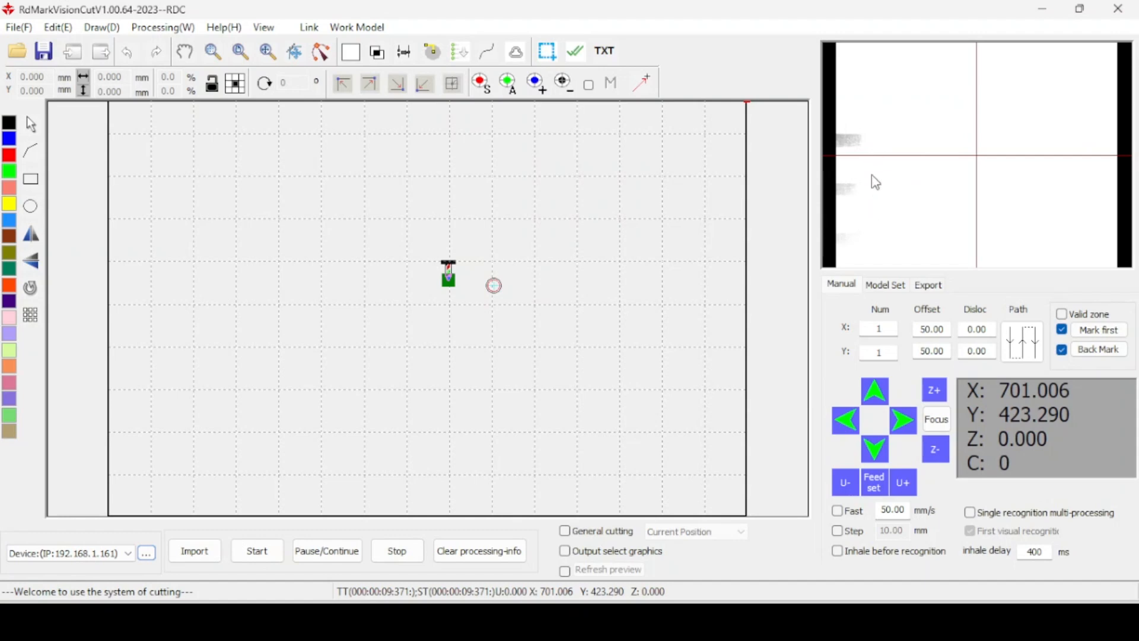
mouse_move(973, 213)
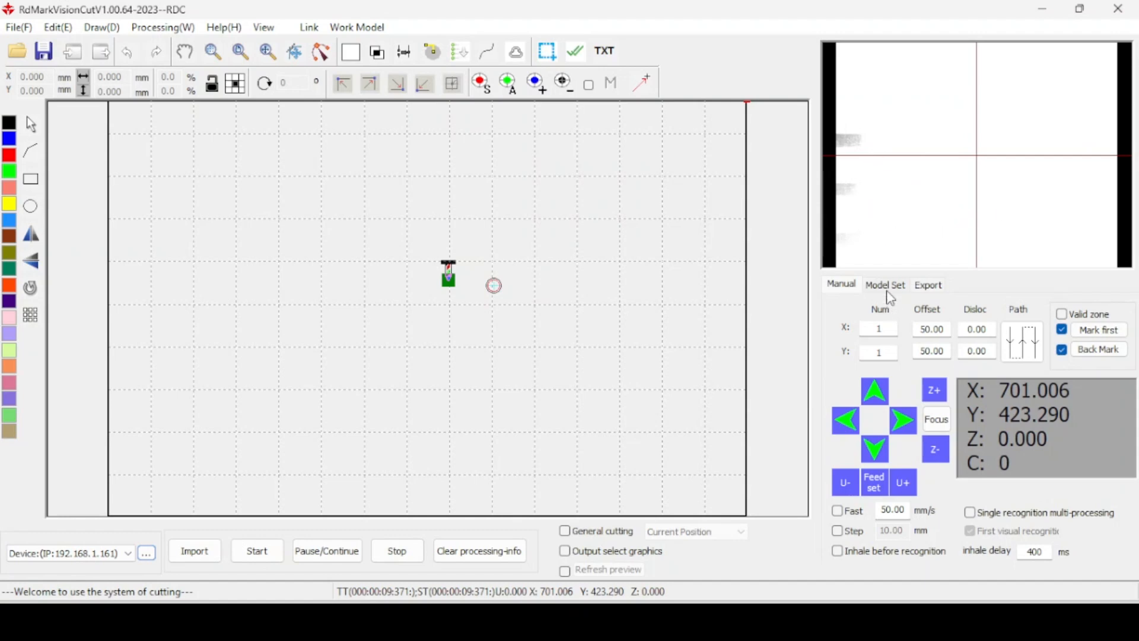
From Model Set, enter Camera para and calibration and start importing a calibration file.
click(885, 283)
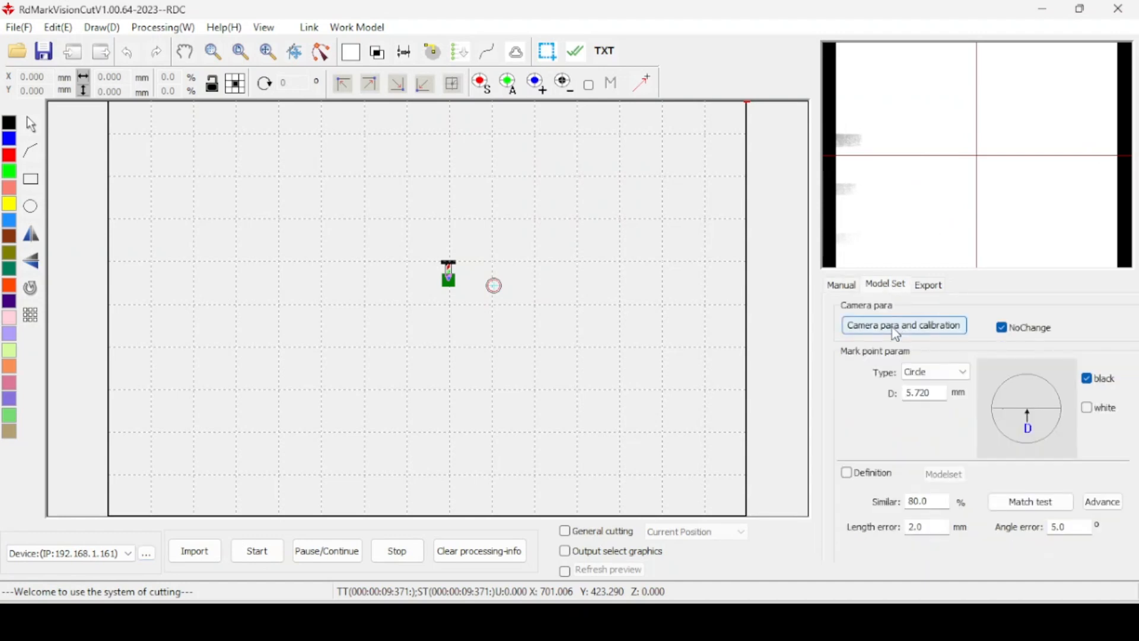
click(904, 325)
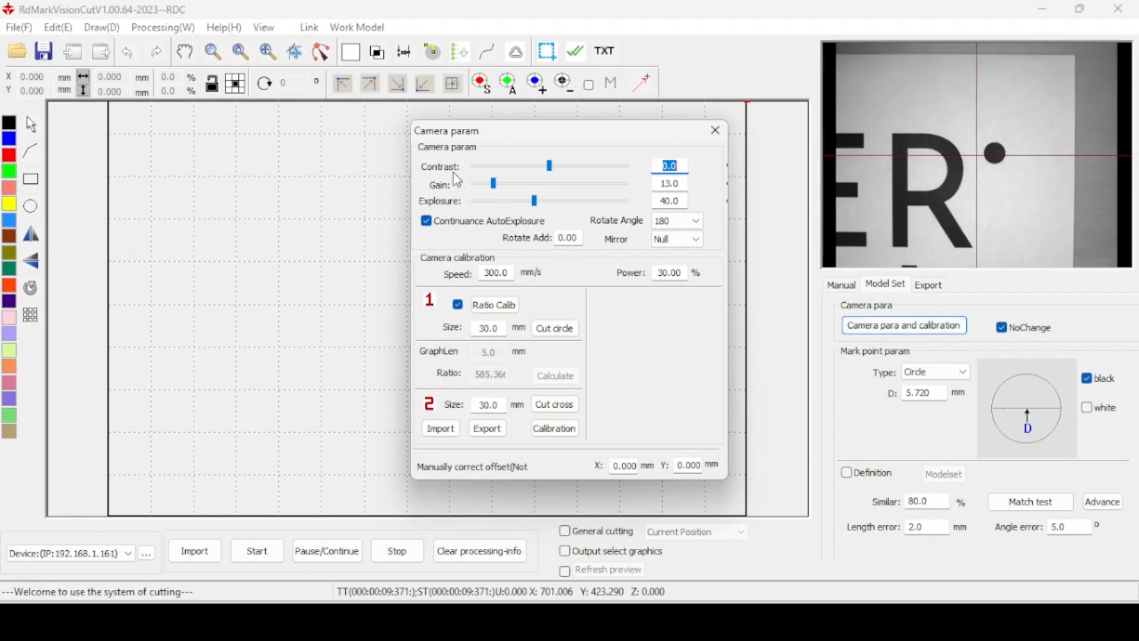
mouse_move(520, 179)
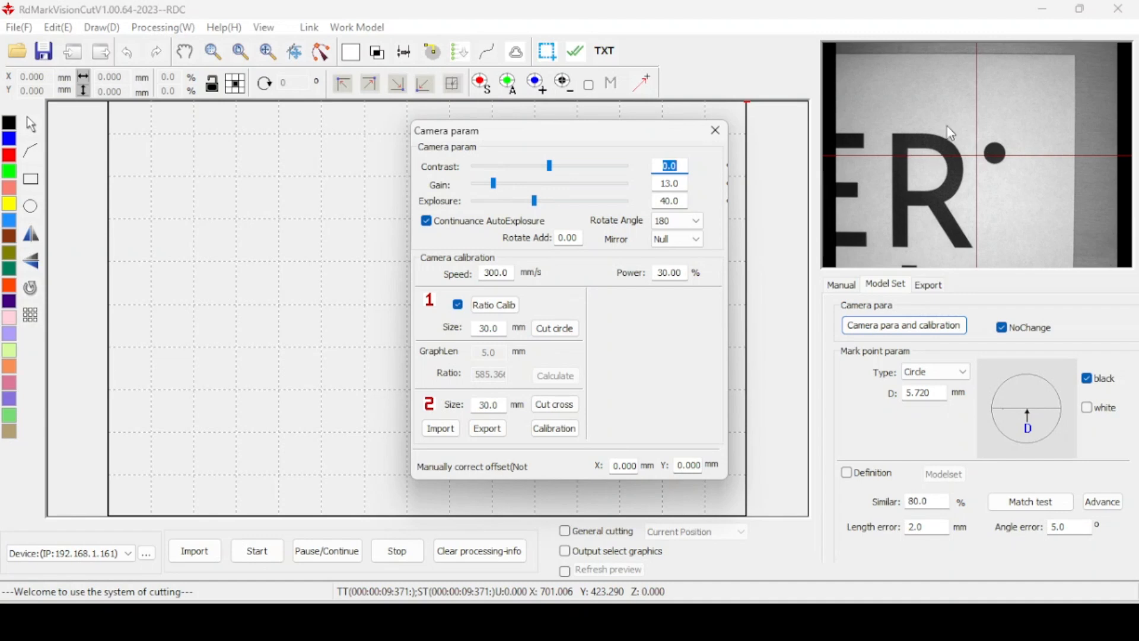
mouse_move(972, 207)
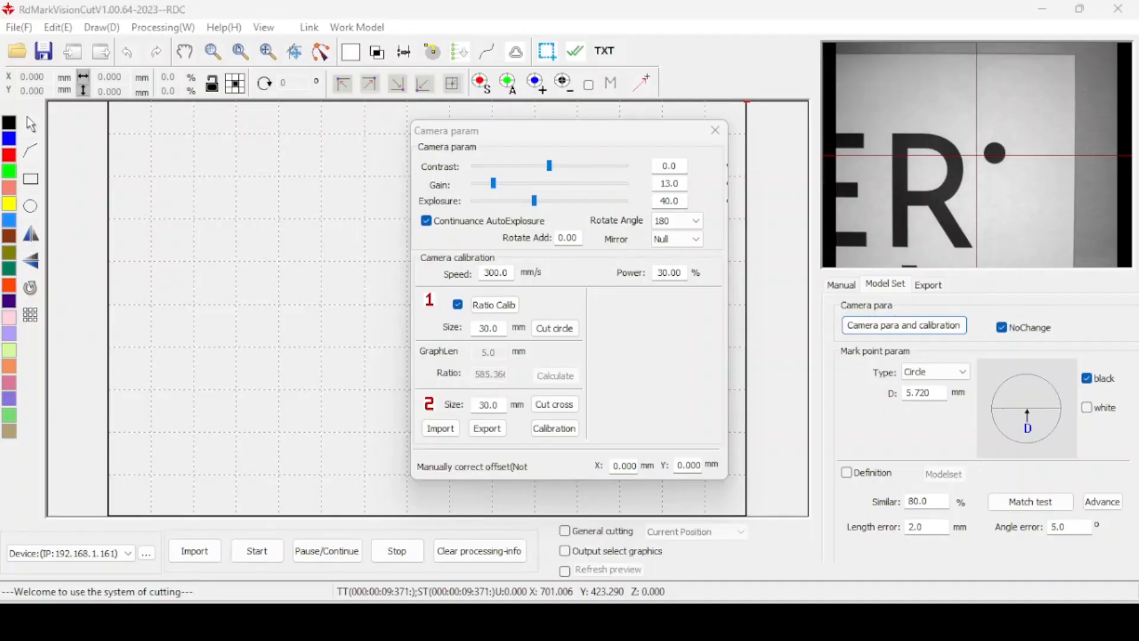
click(568, 237)
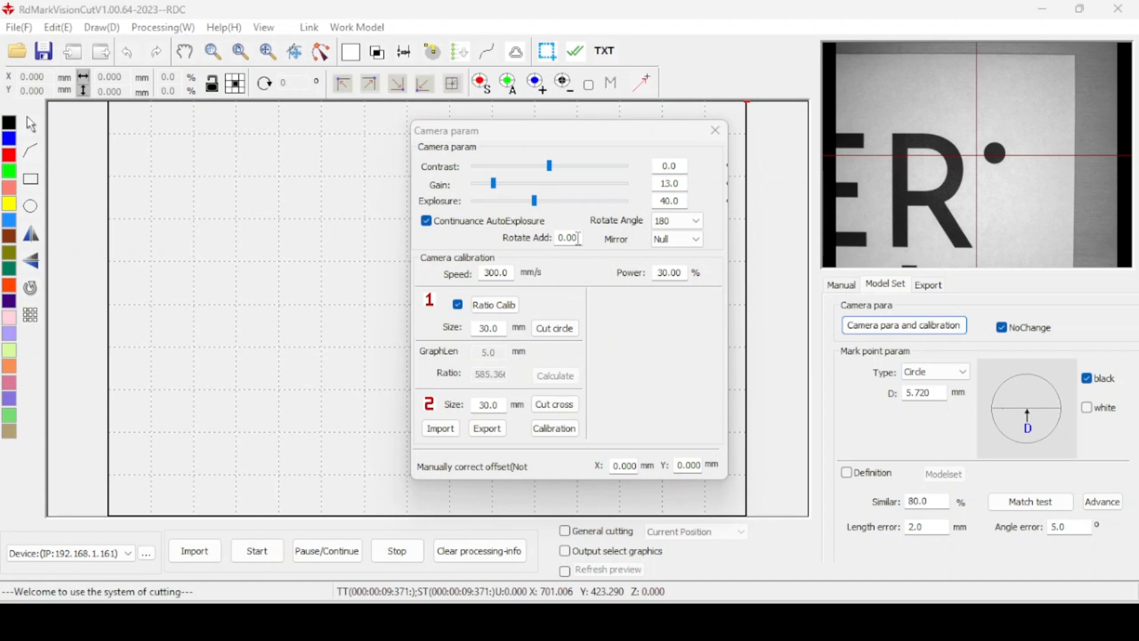
click(493, 305)
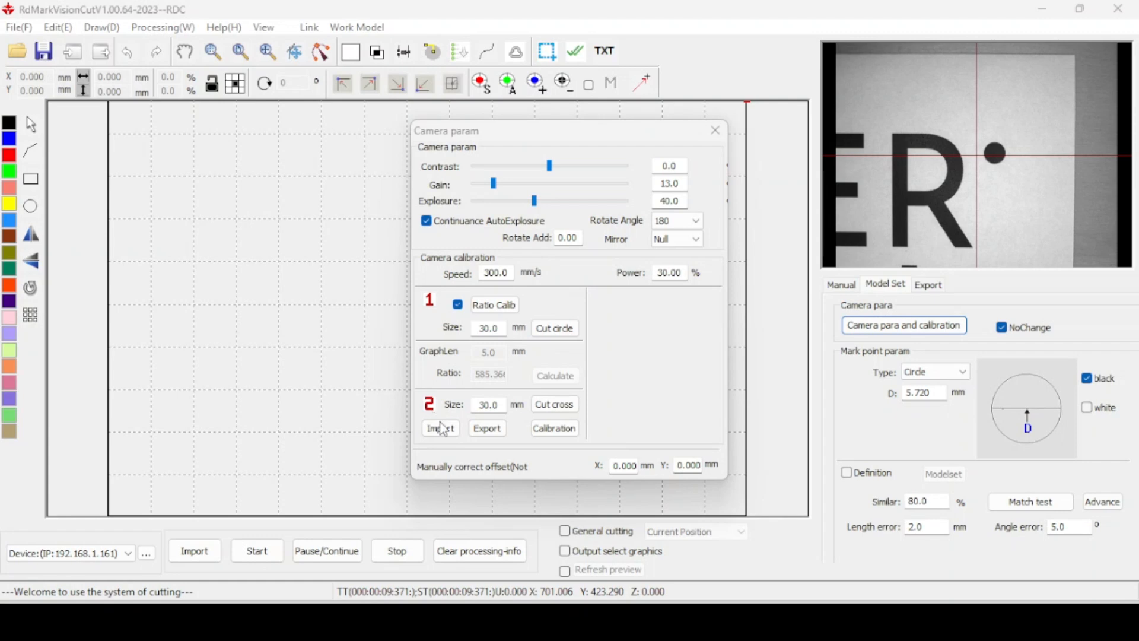
click(439, 428)
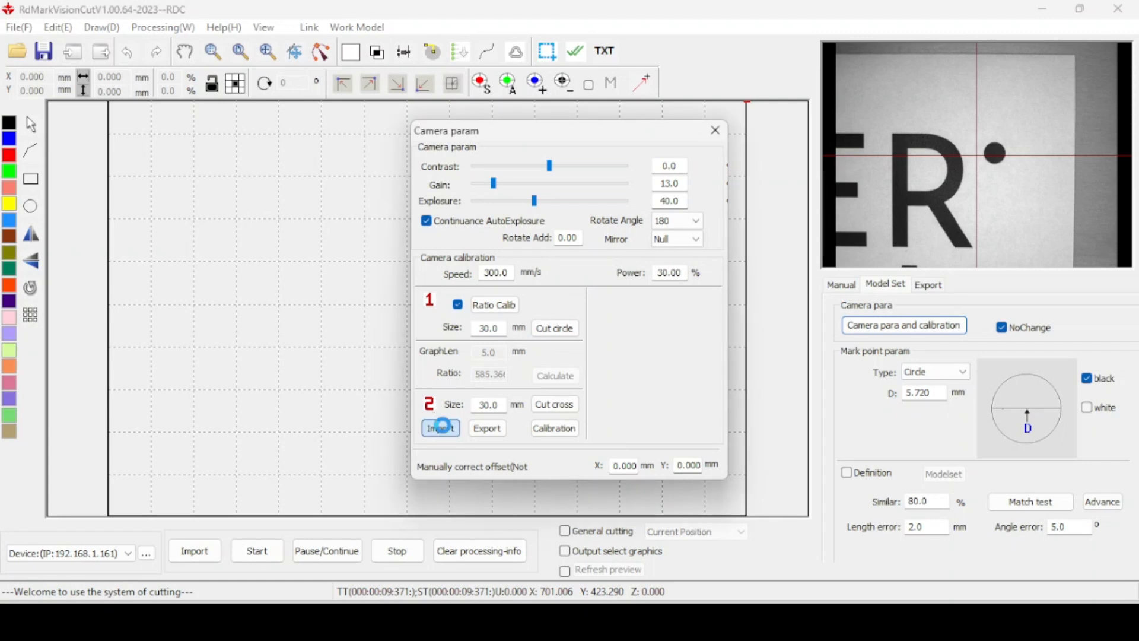
click(438, 429)
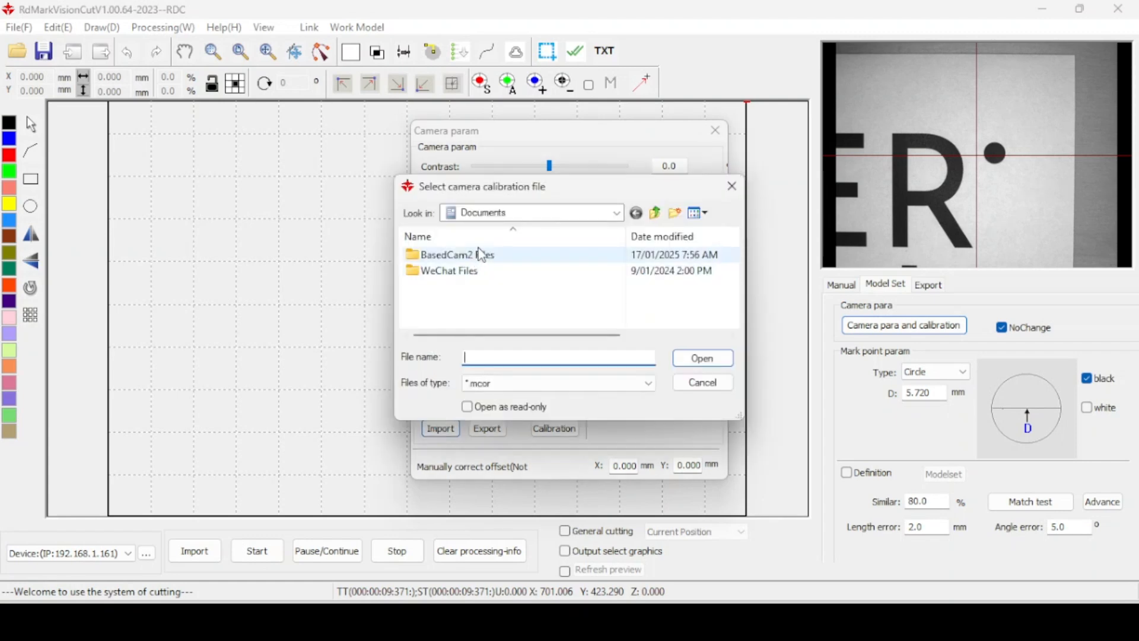
Load 1610--01.mcor from Local Disk (C:) > USB MWLASER > CCD1610.
click(615, 212)
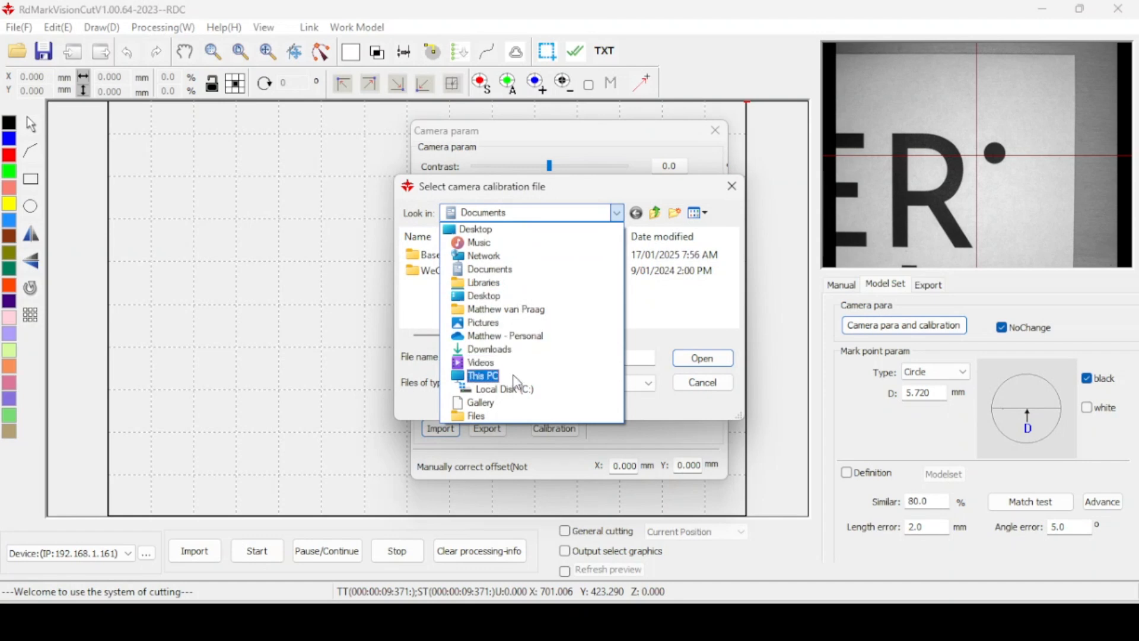
click(503, 390)
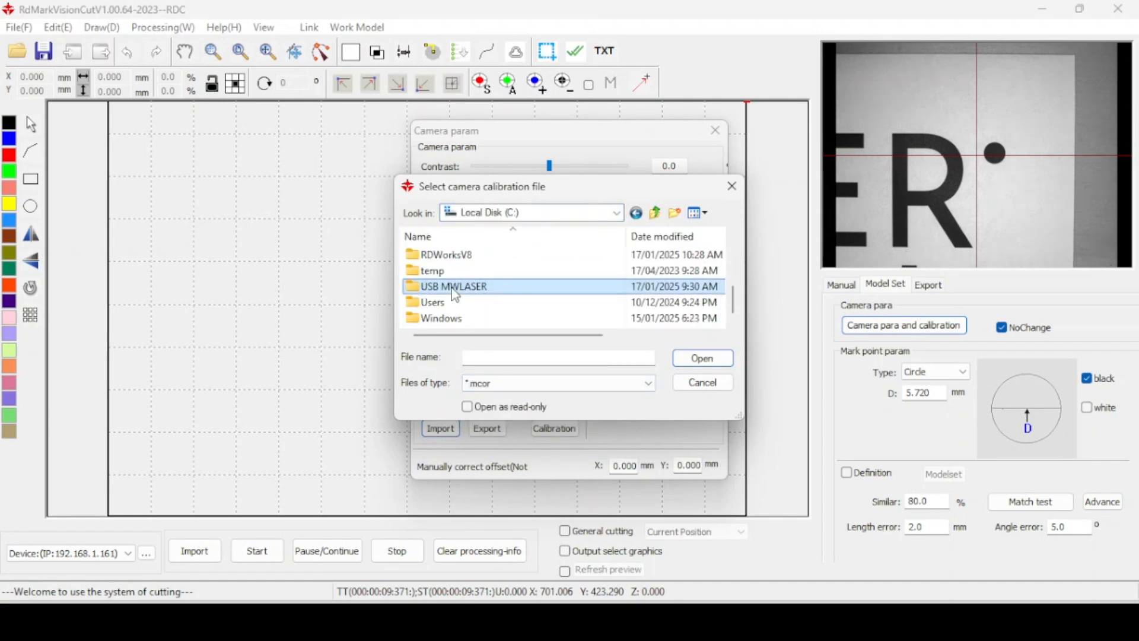
double_click(453, 285)
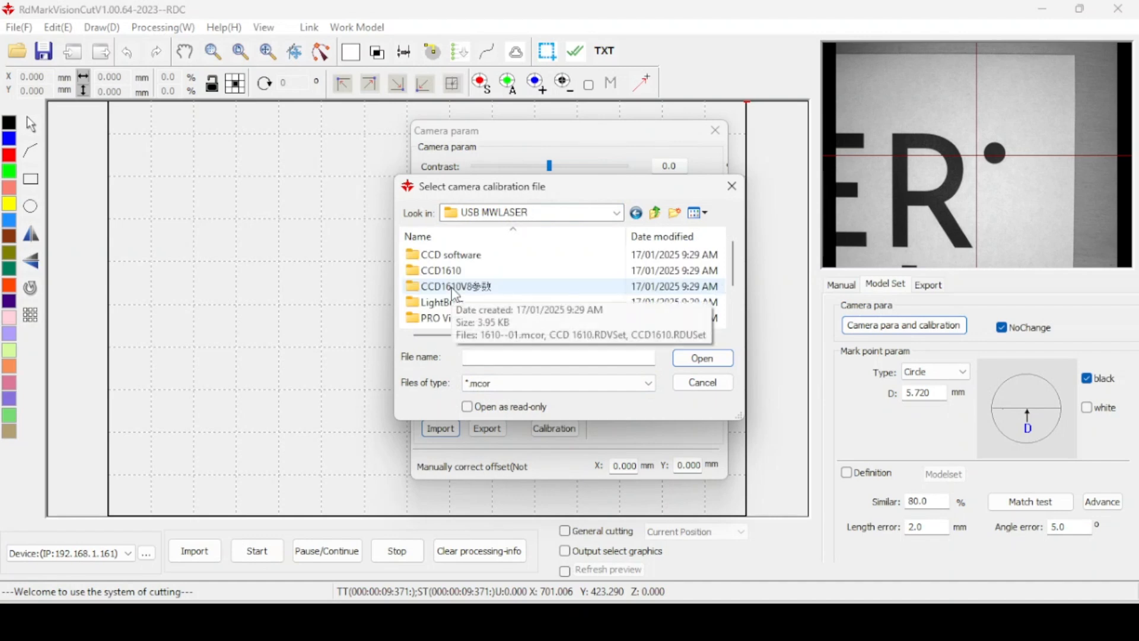
mouse_move(398, 280)
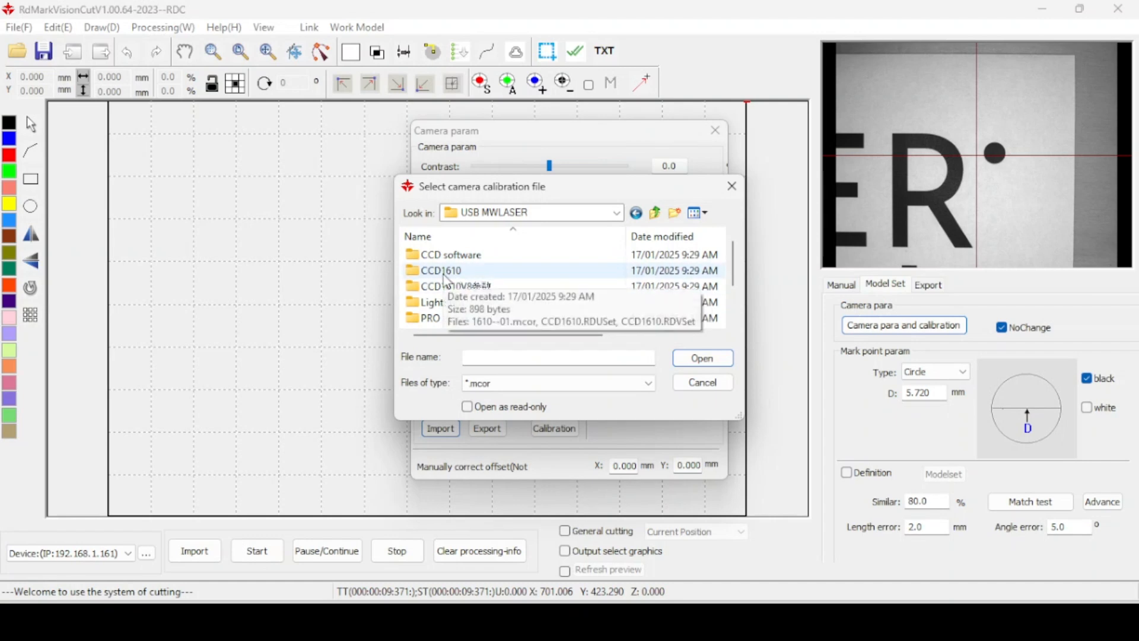
click(441, 270)
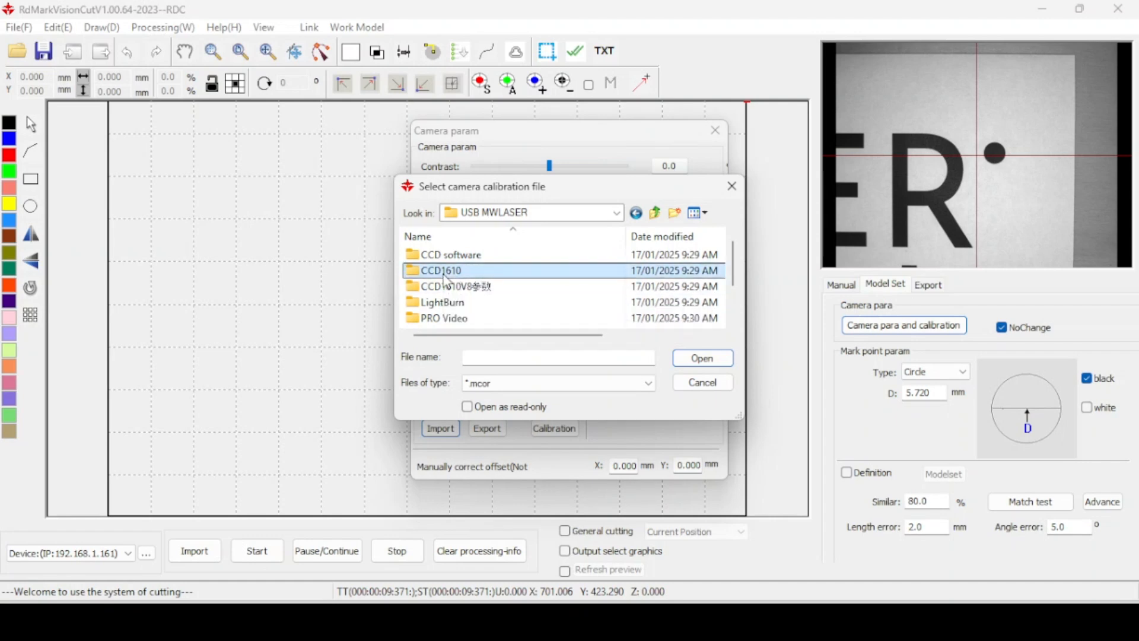
double_click(439, 270)
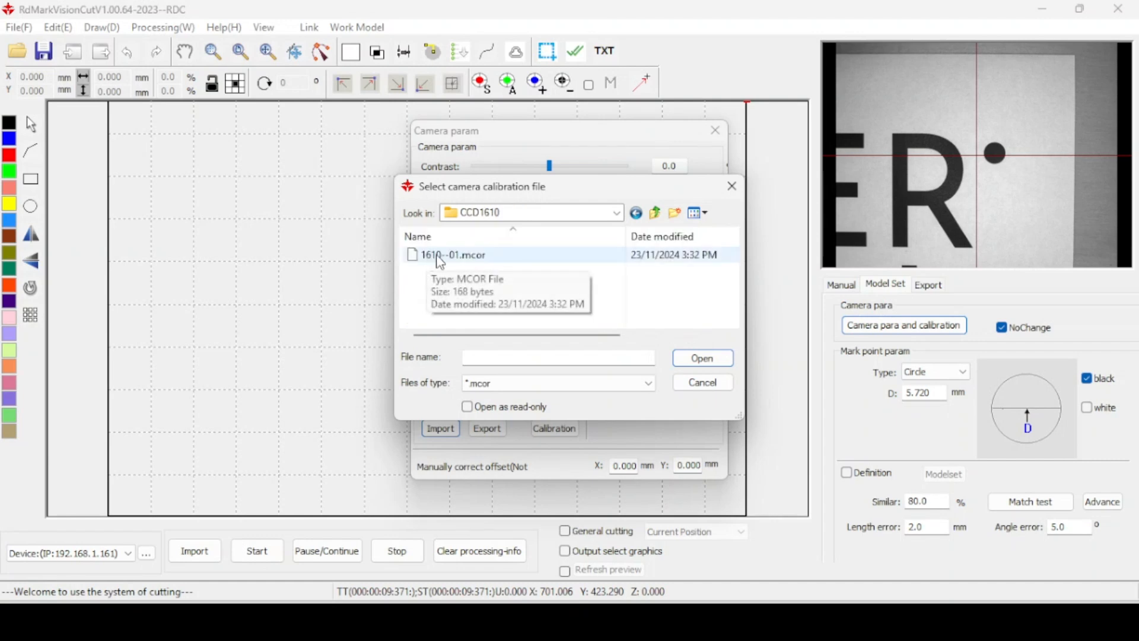
click(452, 253)
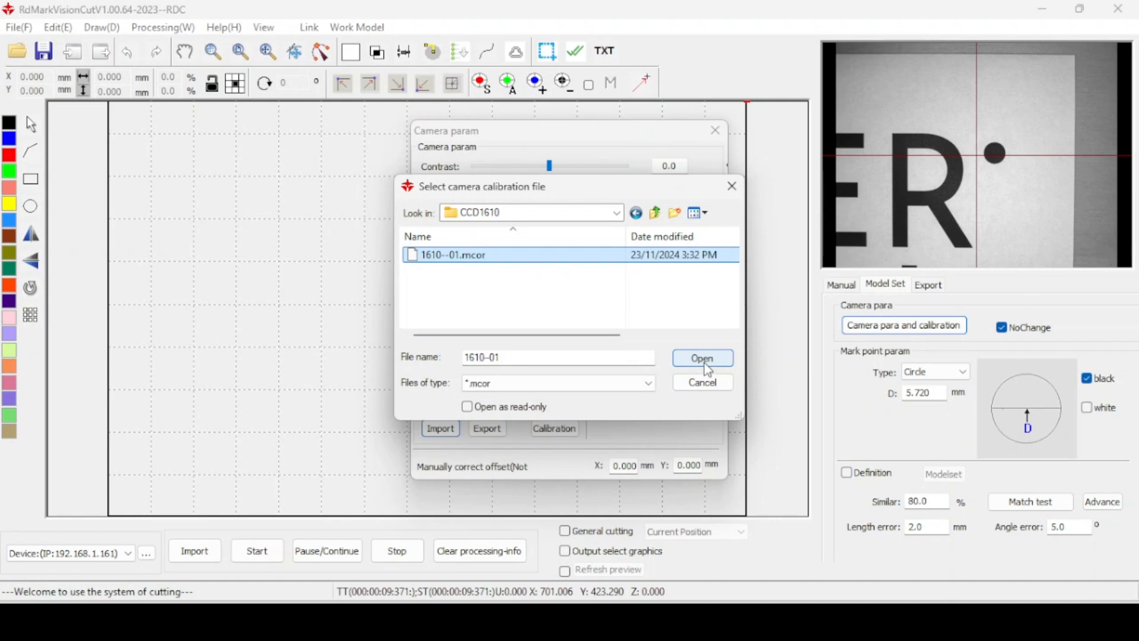
click(701, 357)
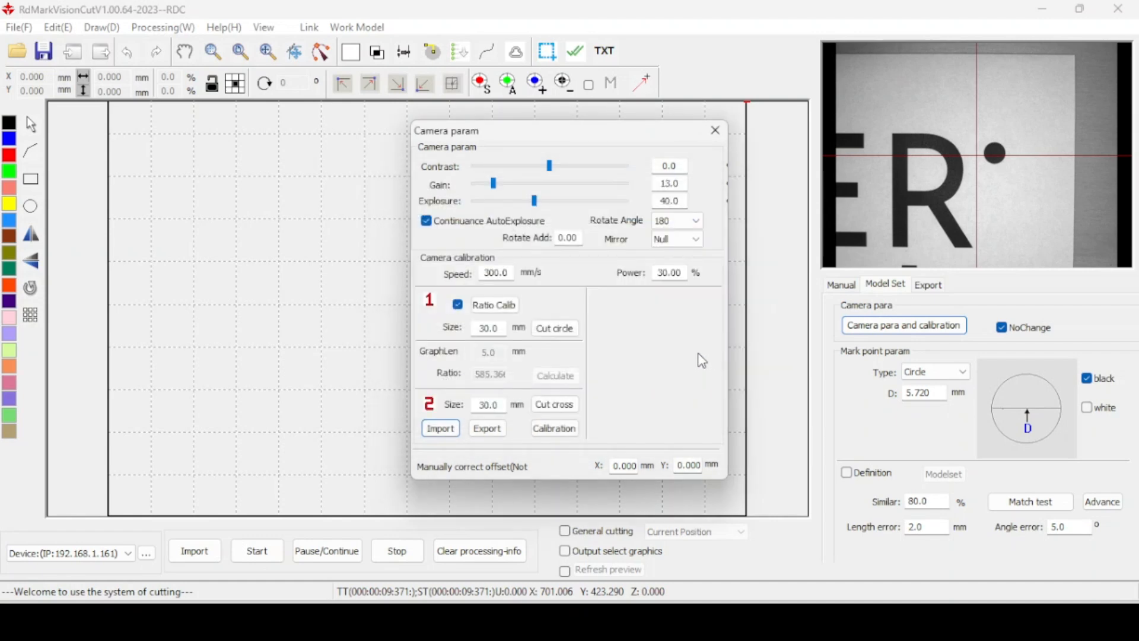
Close the Camera param window, leaving mark point diameter at 6.000 mm.
click(714, 130)
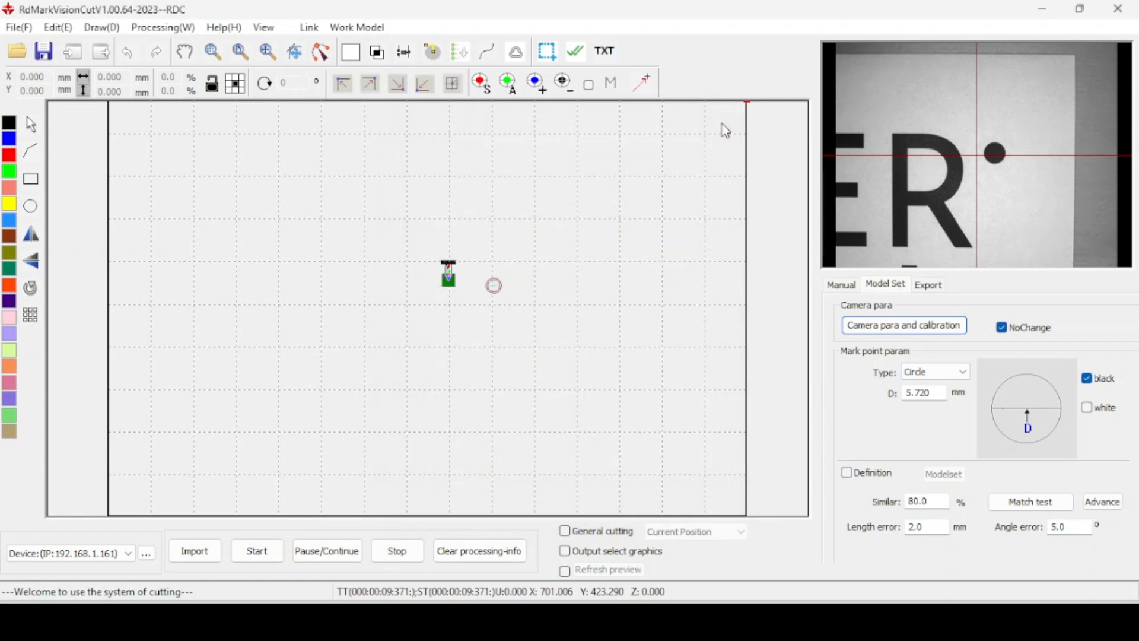
click(904, 325)
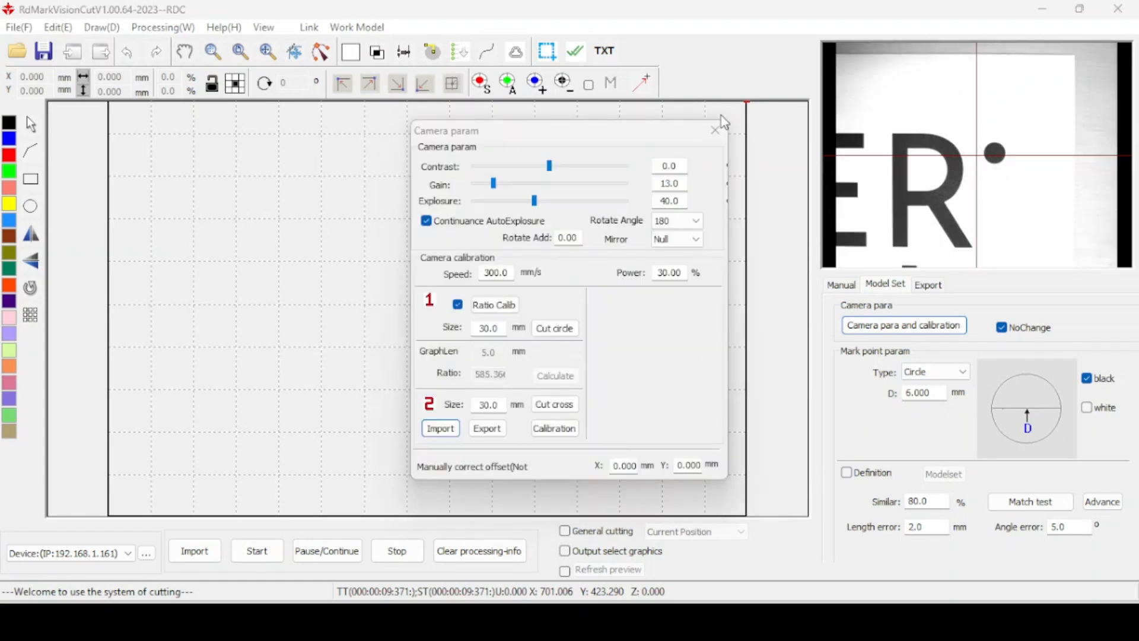
click(715, 129)
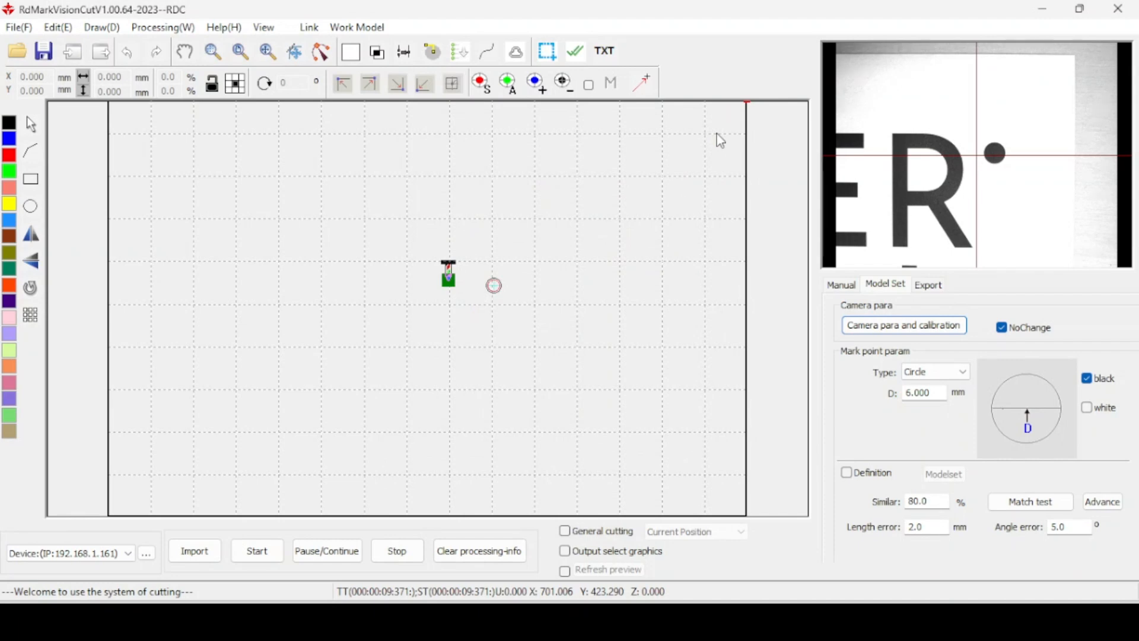
mouse_move(923, 163)
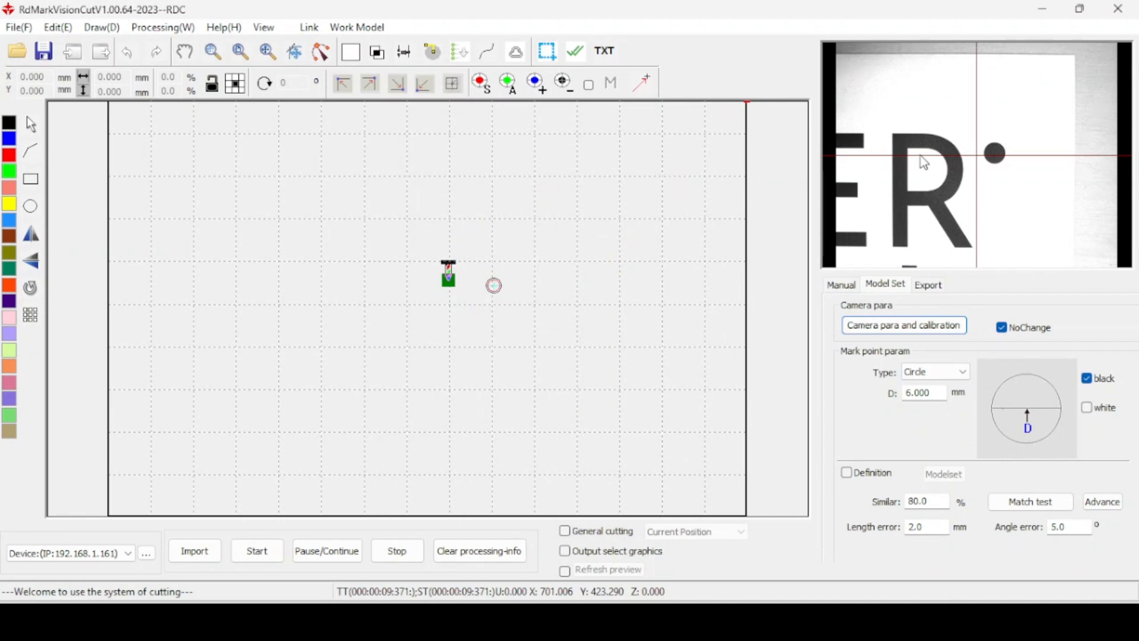
mouse_move(958, 322)
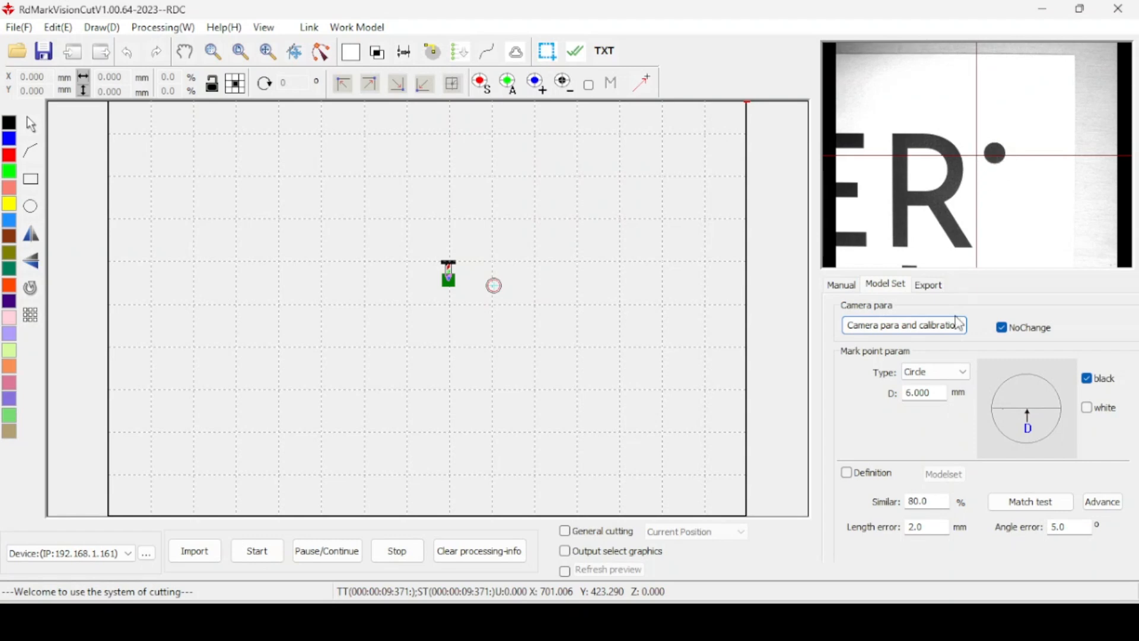
Browse the mark point shape options (triangle, checkerboard, QR Code) and settle on Circle, diameter 6.000 mm.
click(935, 372)
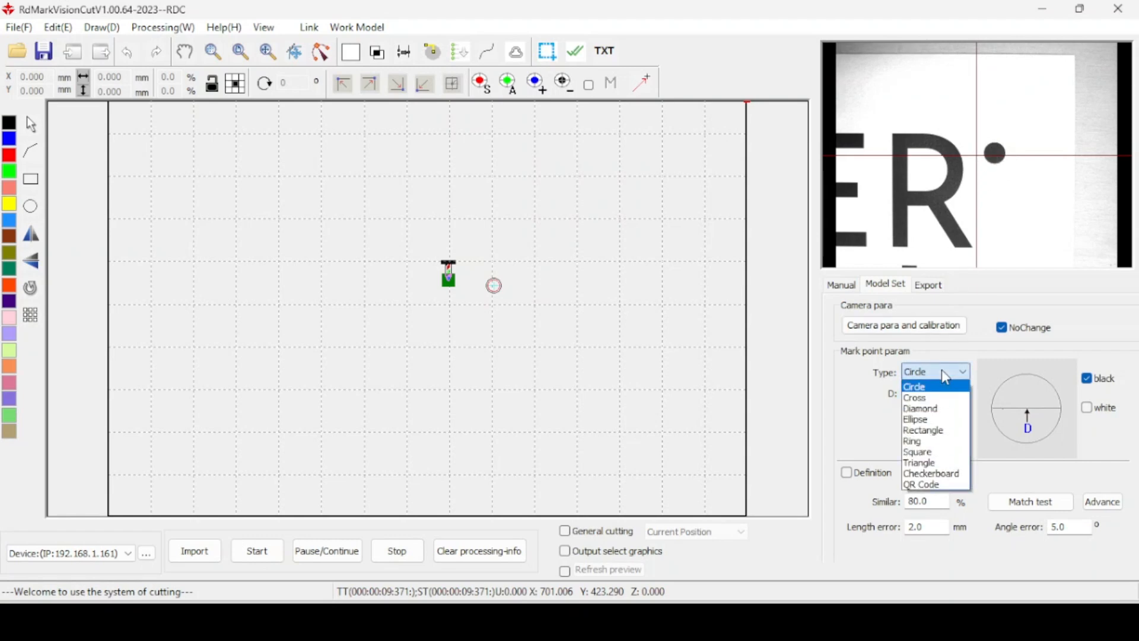
click(914, 397)
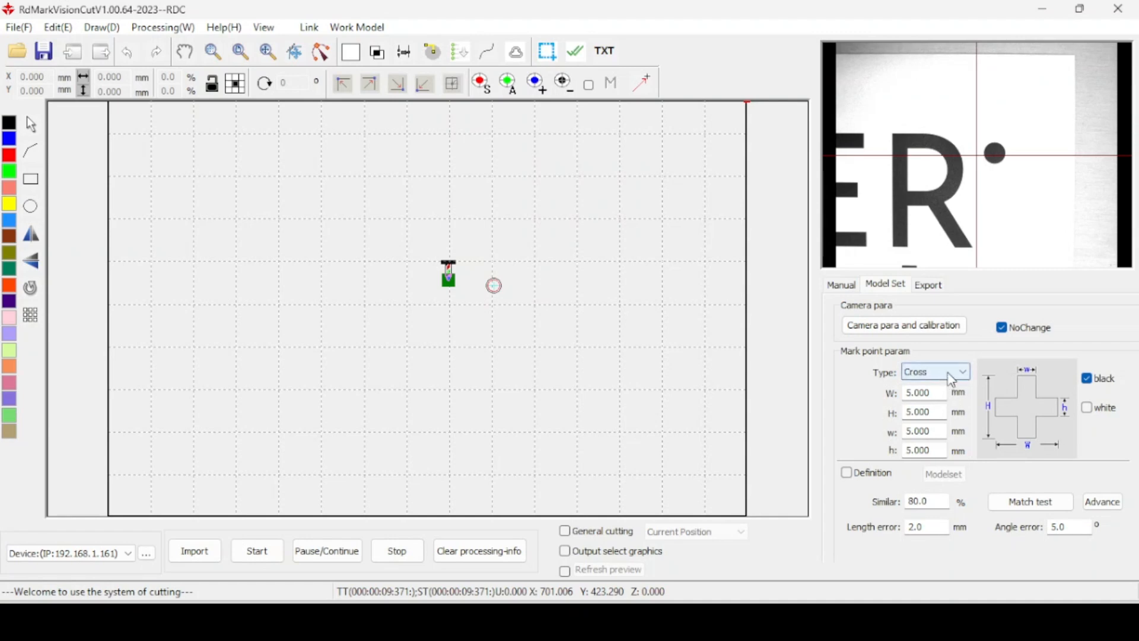
mouse_move(945, 369)
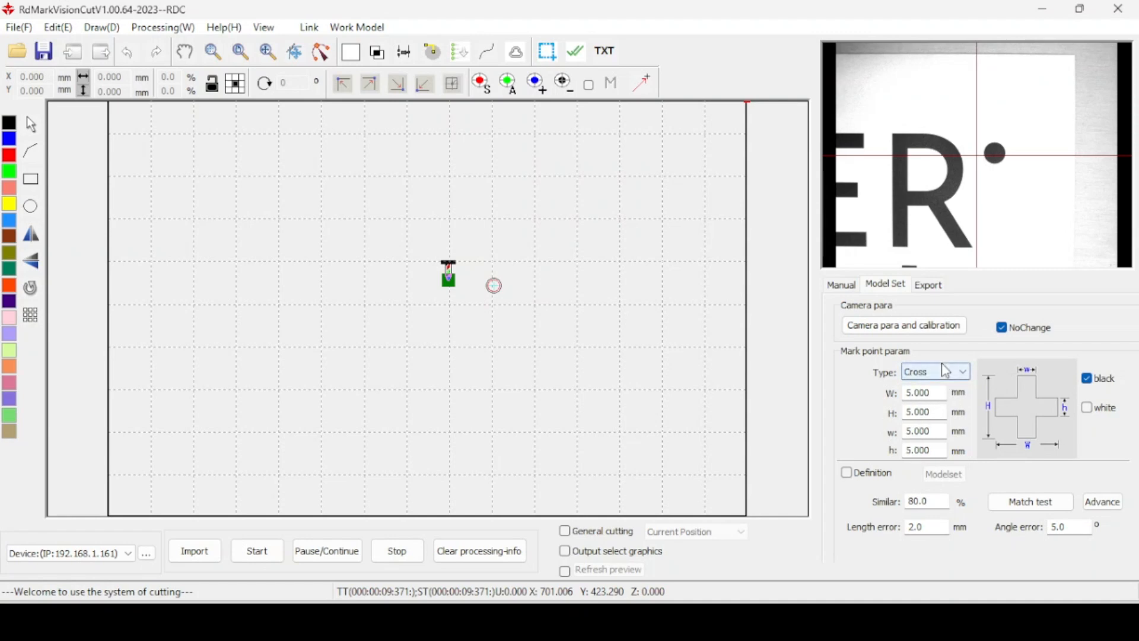
click(960, 372)
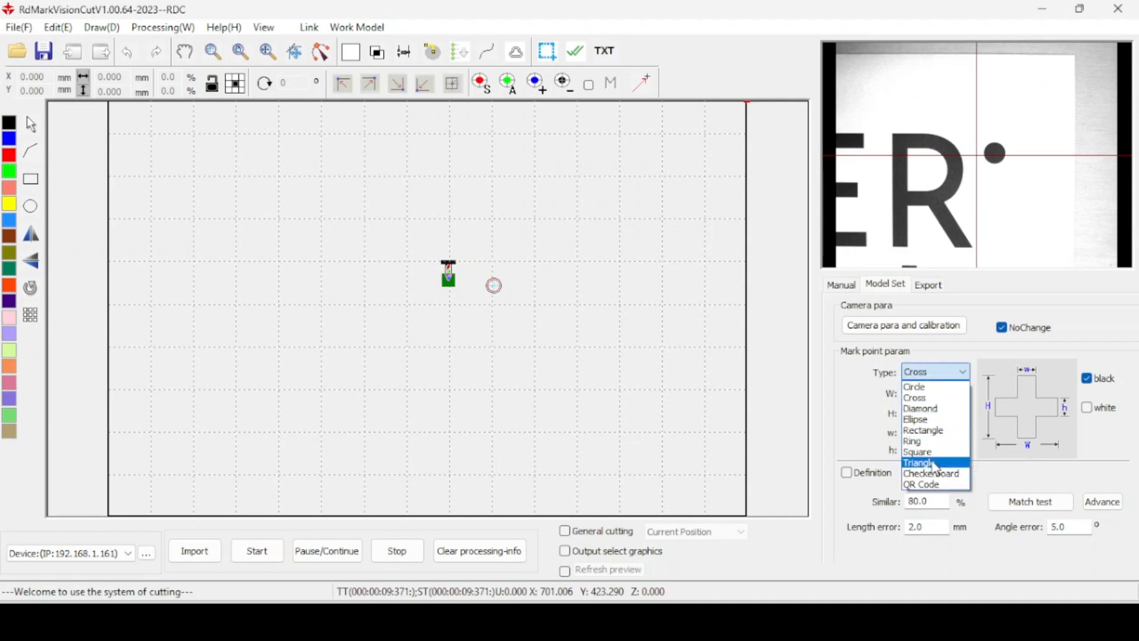
click(918, 462)
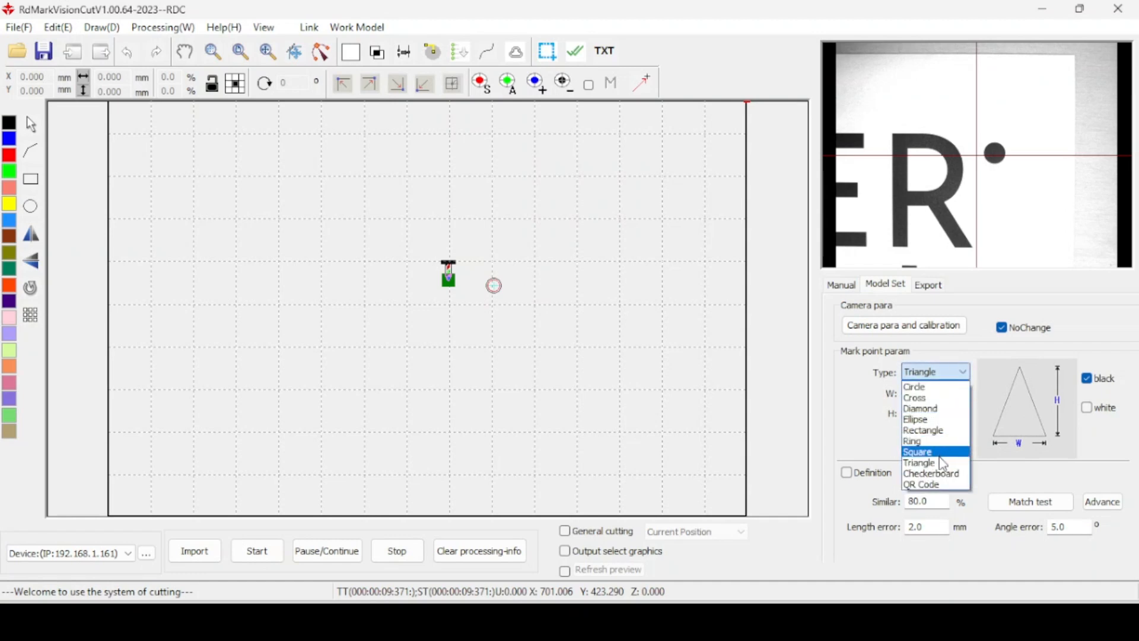
click(930, 473)
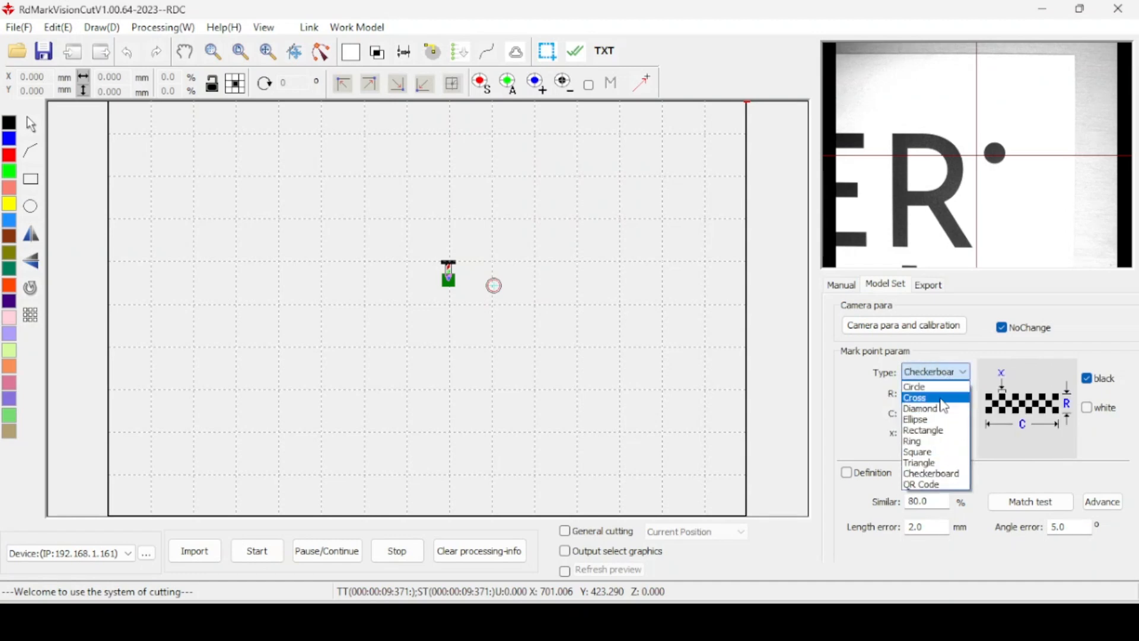
click(922, 484)
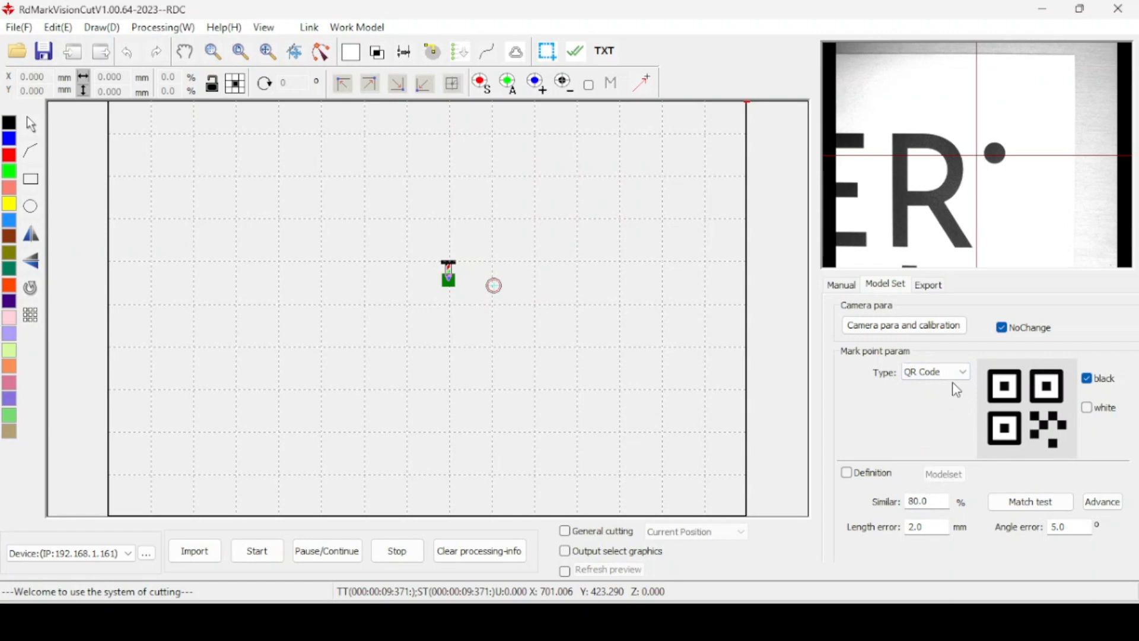
click(962, 371)
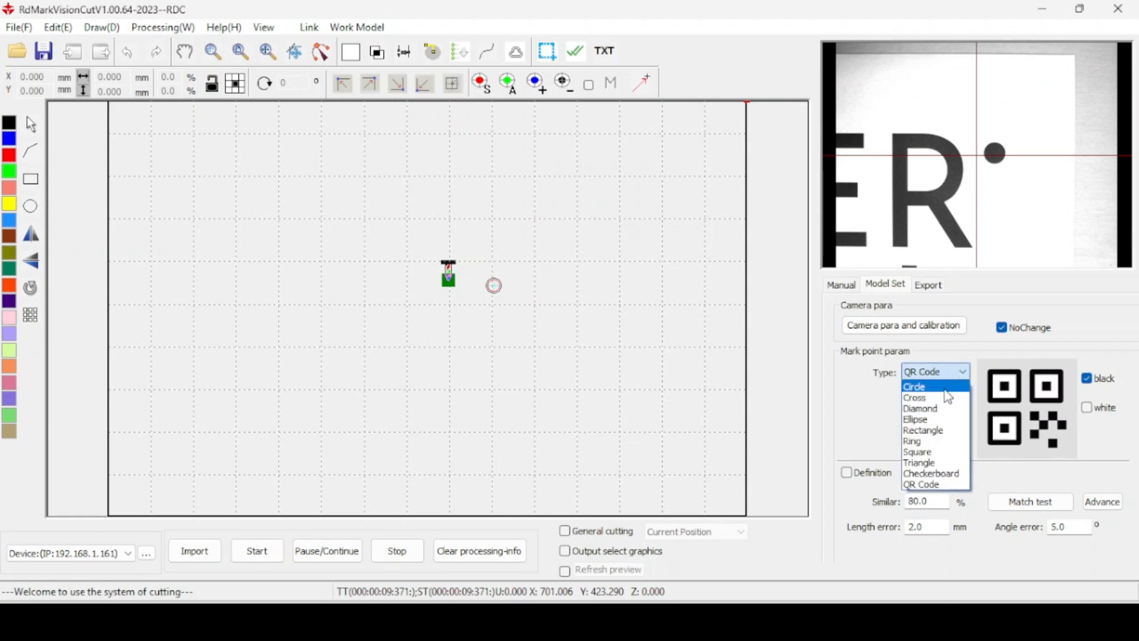
click(913, 385)
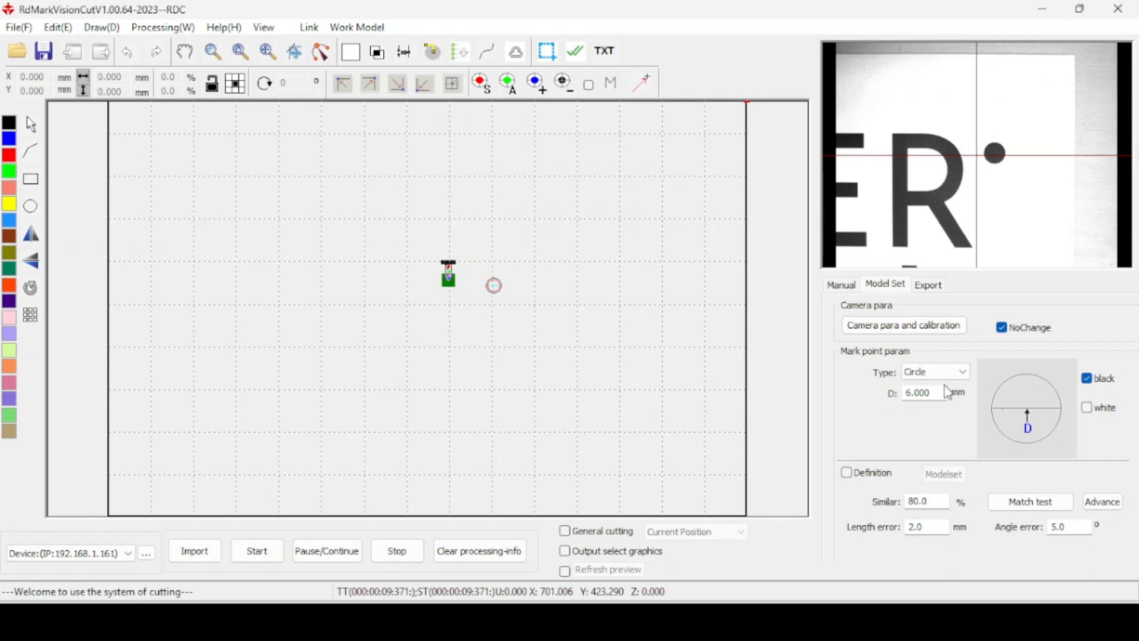
mouse_move(1097, 487)
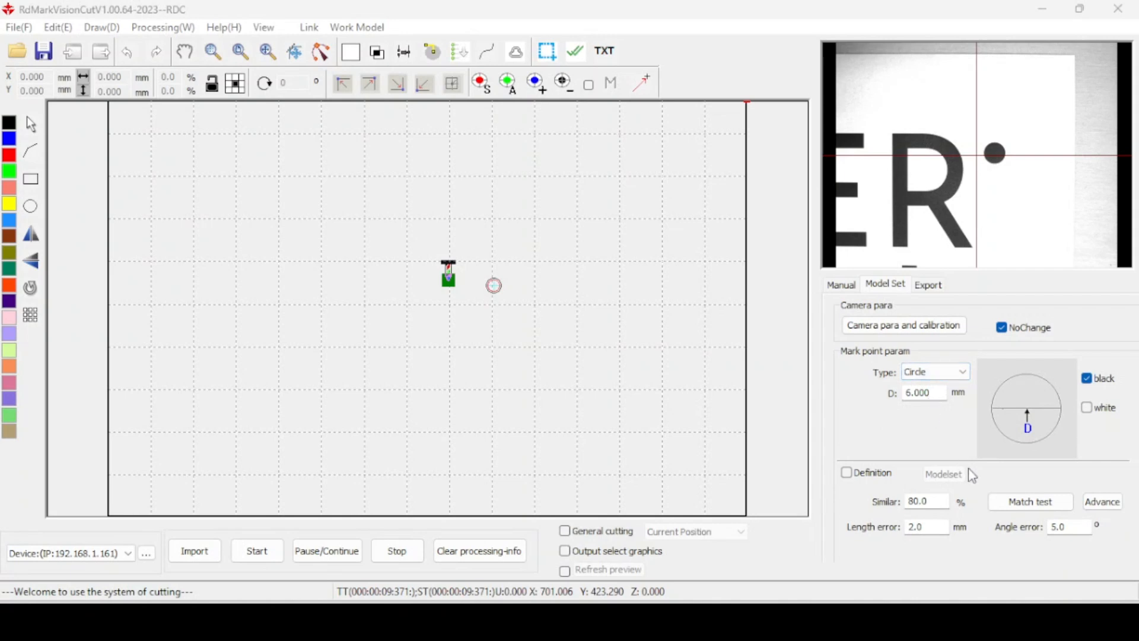
mouse_move(918, 513)
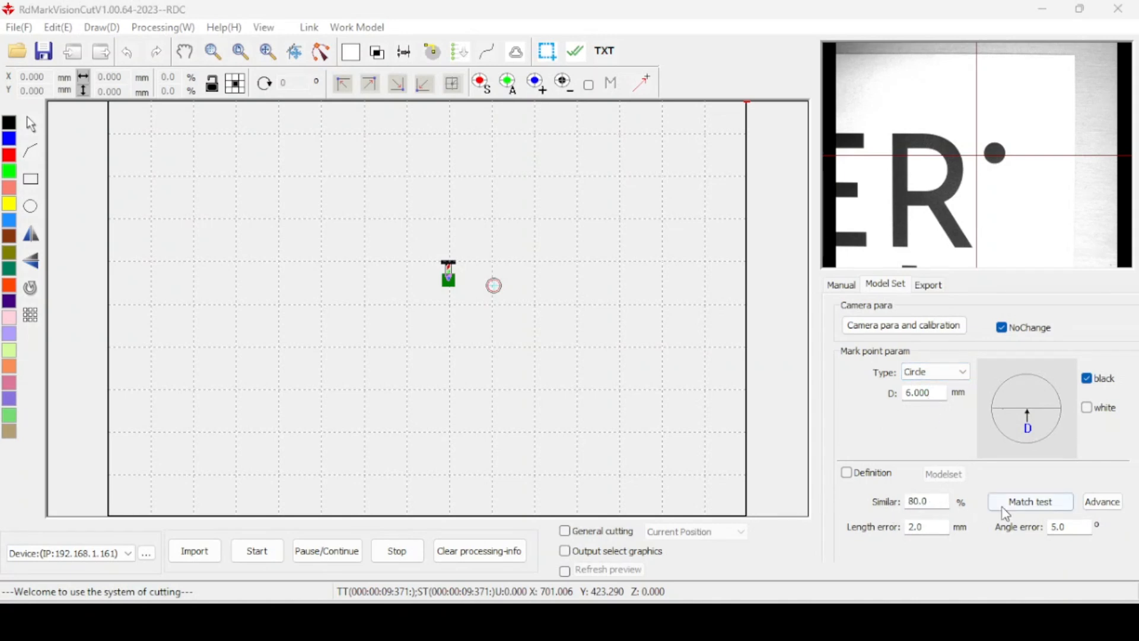
mouse_move(932, 535)
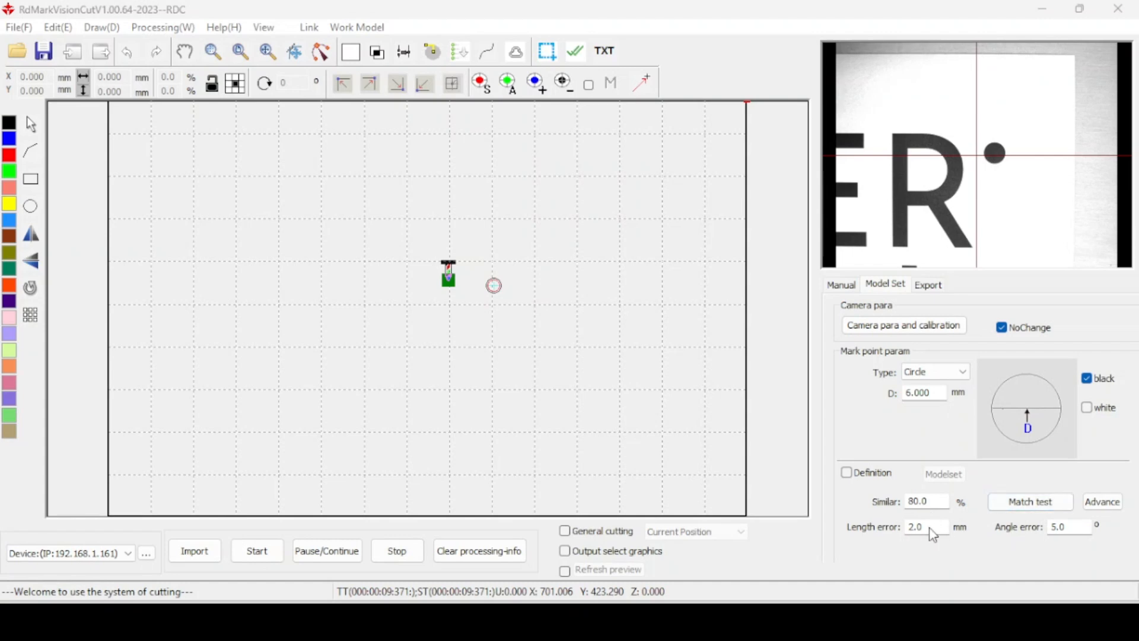
Run the match test, confirm one circle mark found, and enter its measured diameter 5.693 mm.
click(1030, 501)
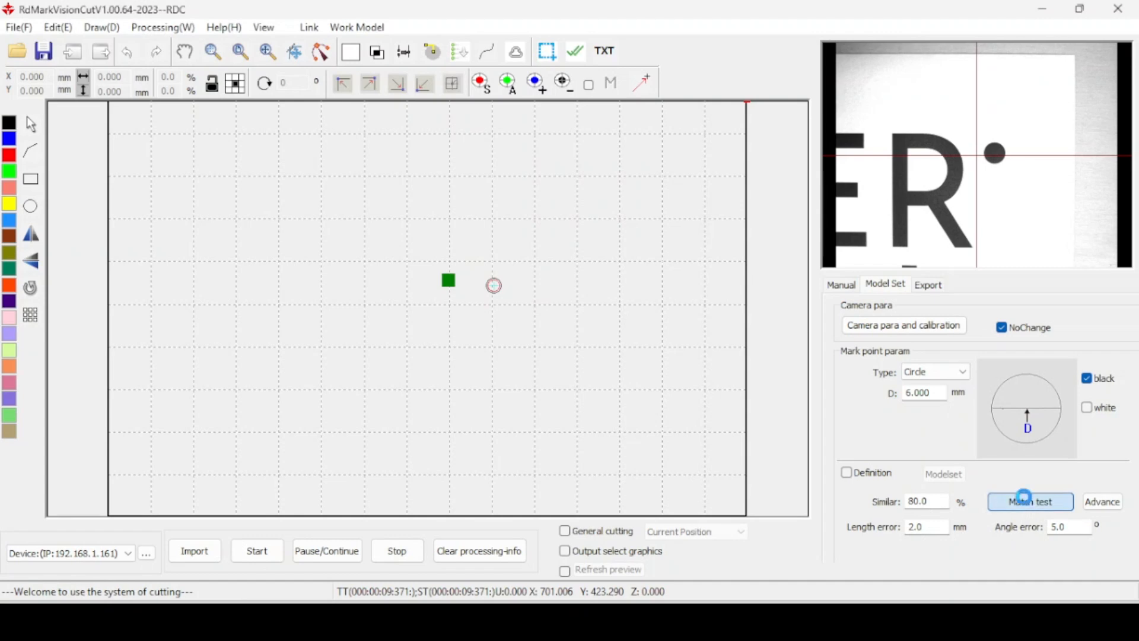
click(1030, 500)
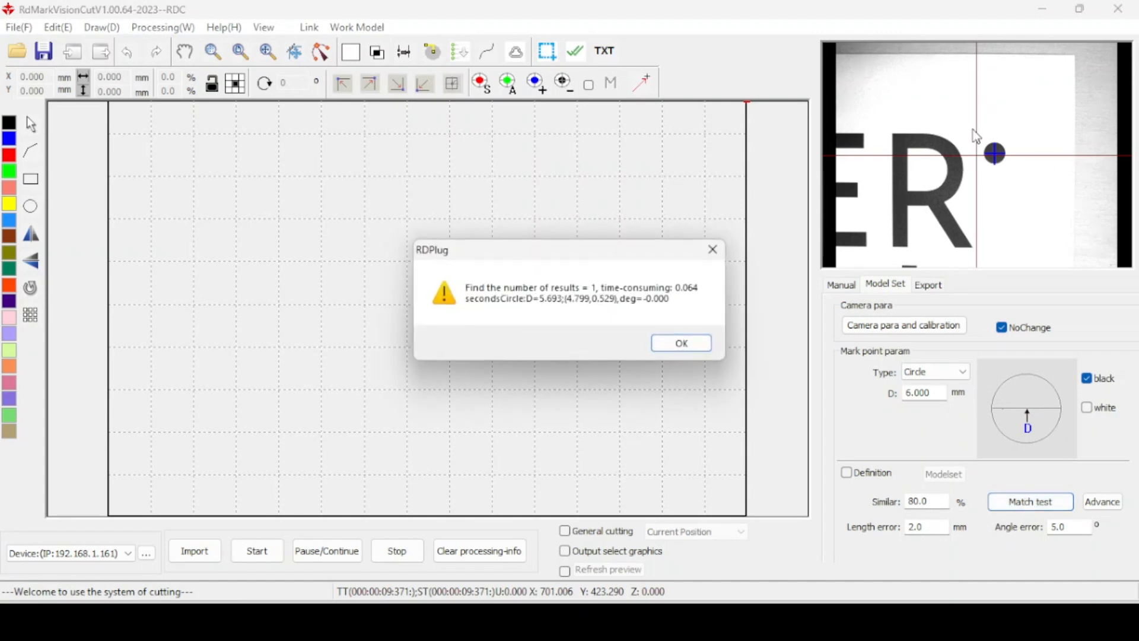
mouse_move(1012, 163)
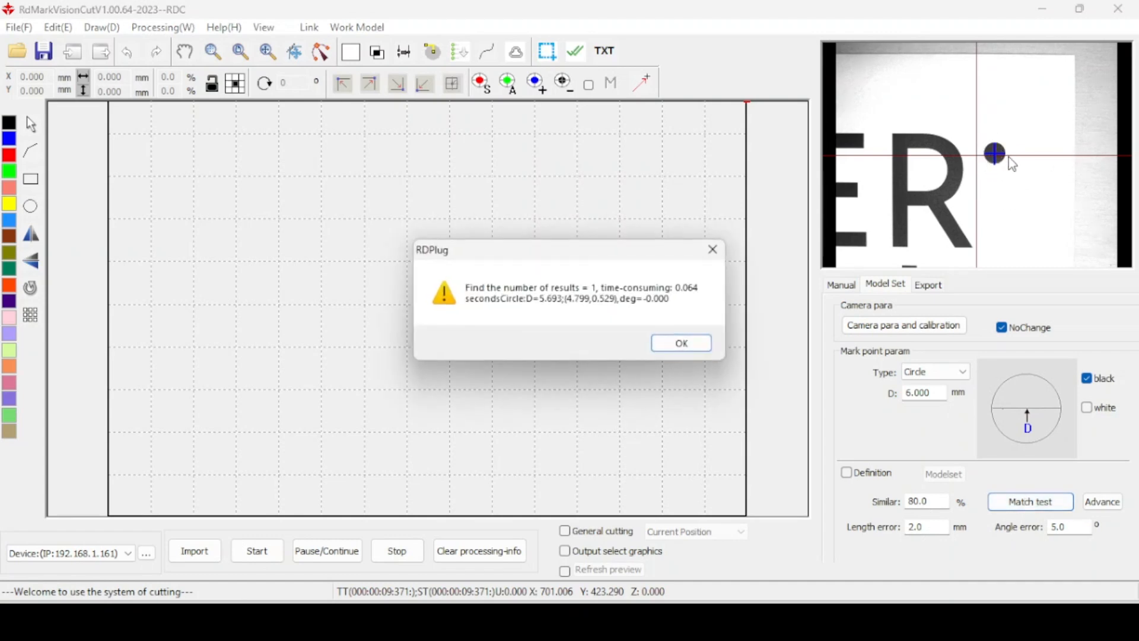
mouse_move(639, 361)
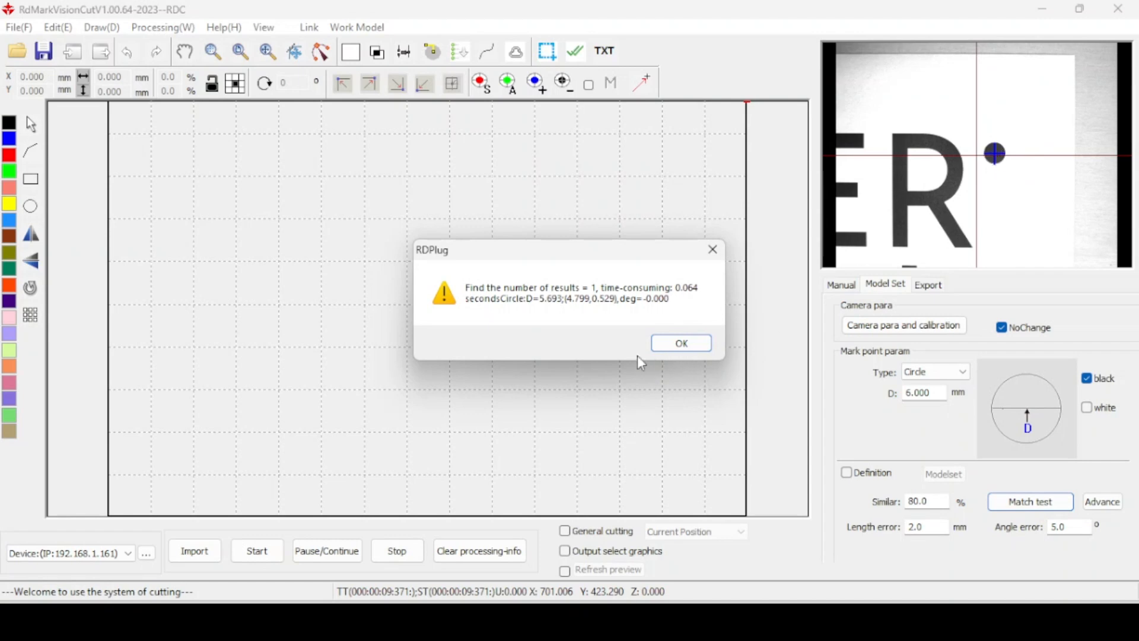
mouse_move(546, 314)
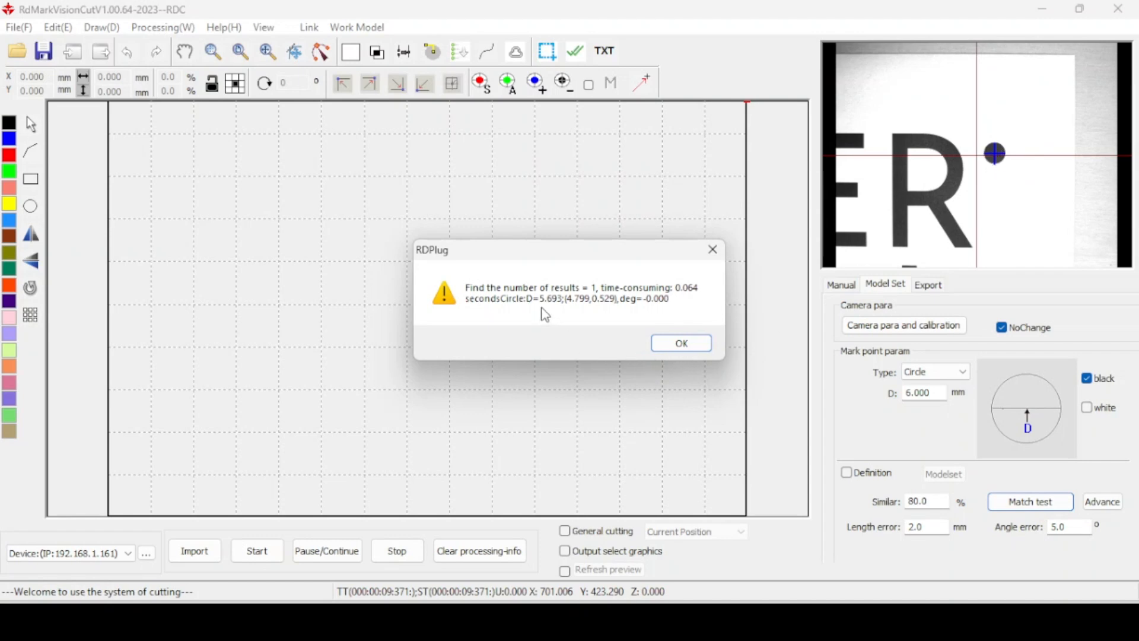
mouse_move(681, 341)
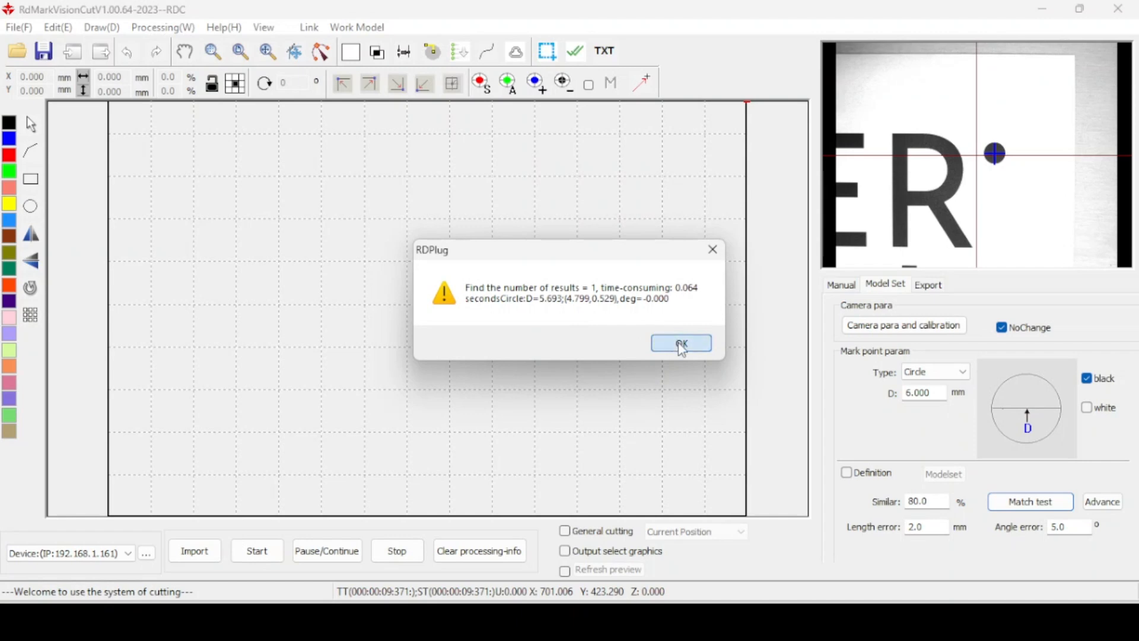
click(679, 343)
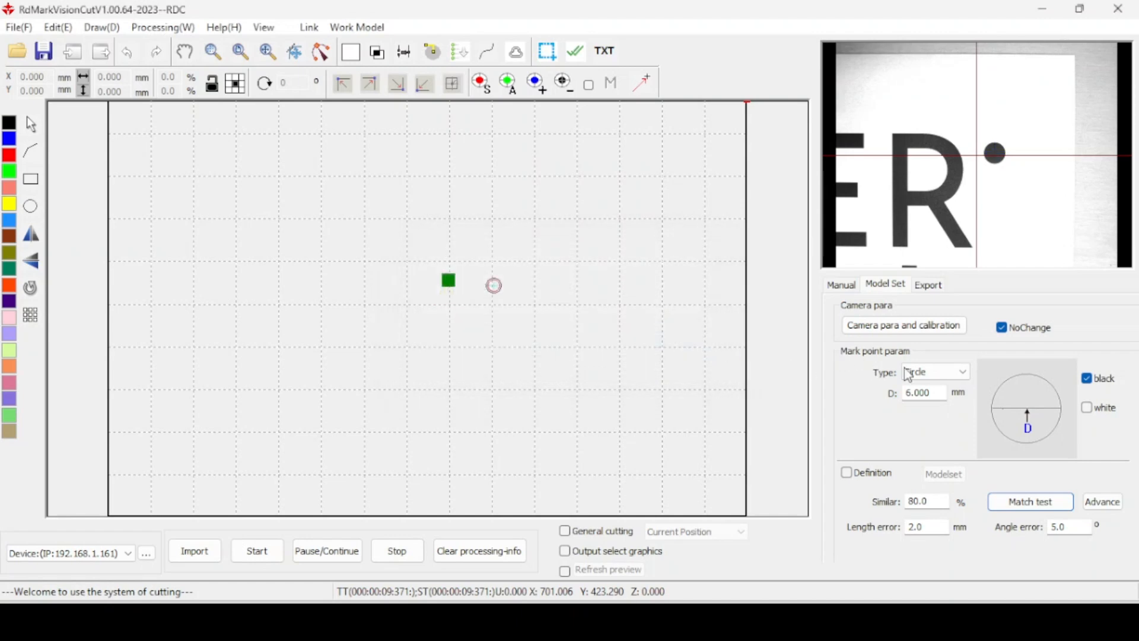
triple_click(923, 392)
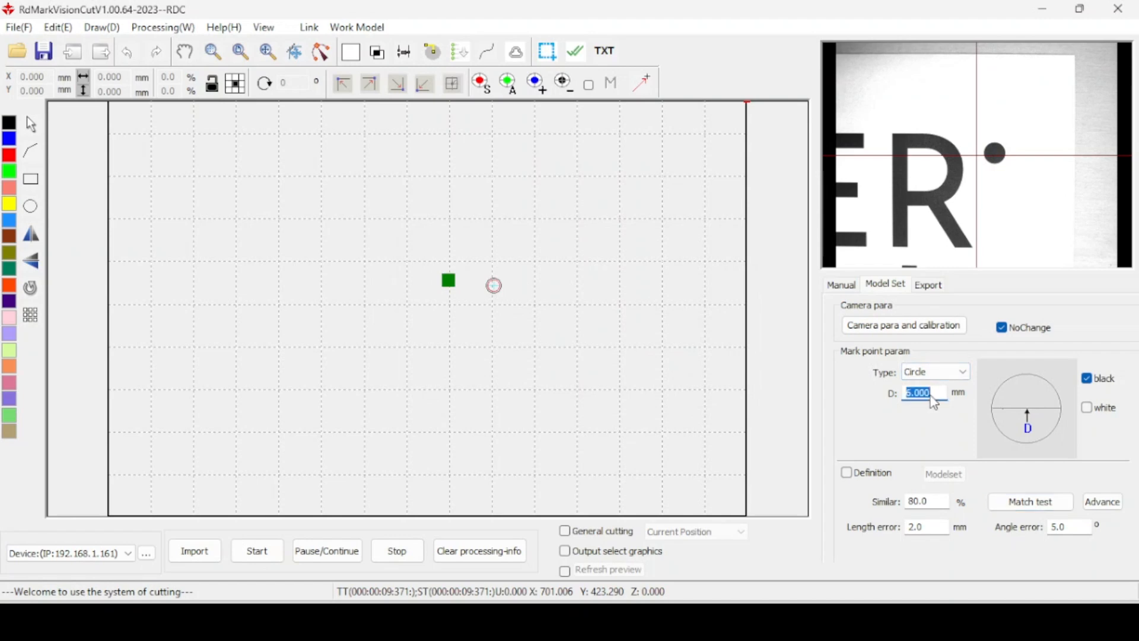
text(5.693)
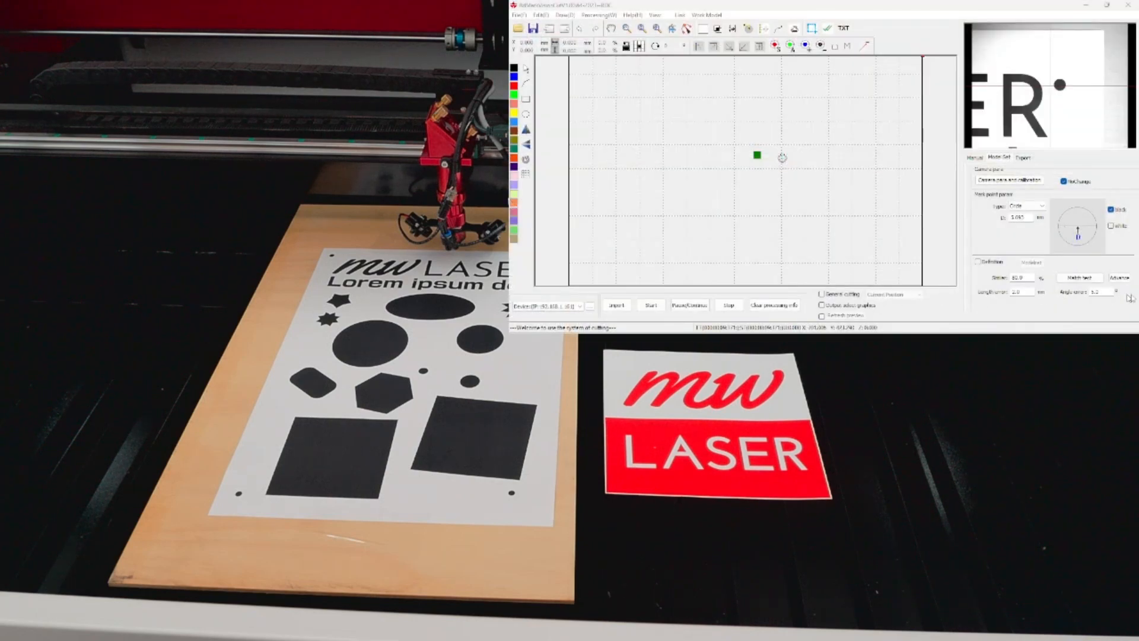
click(1106, 5)
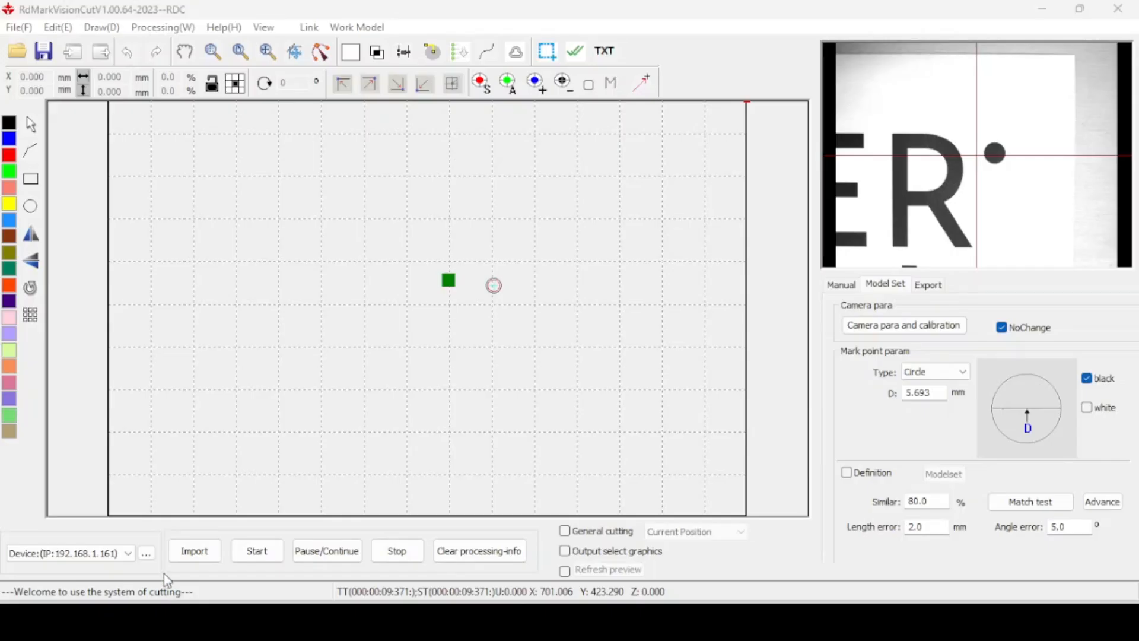
click(194, 549)
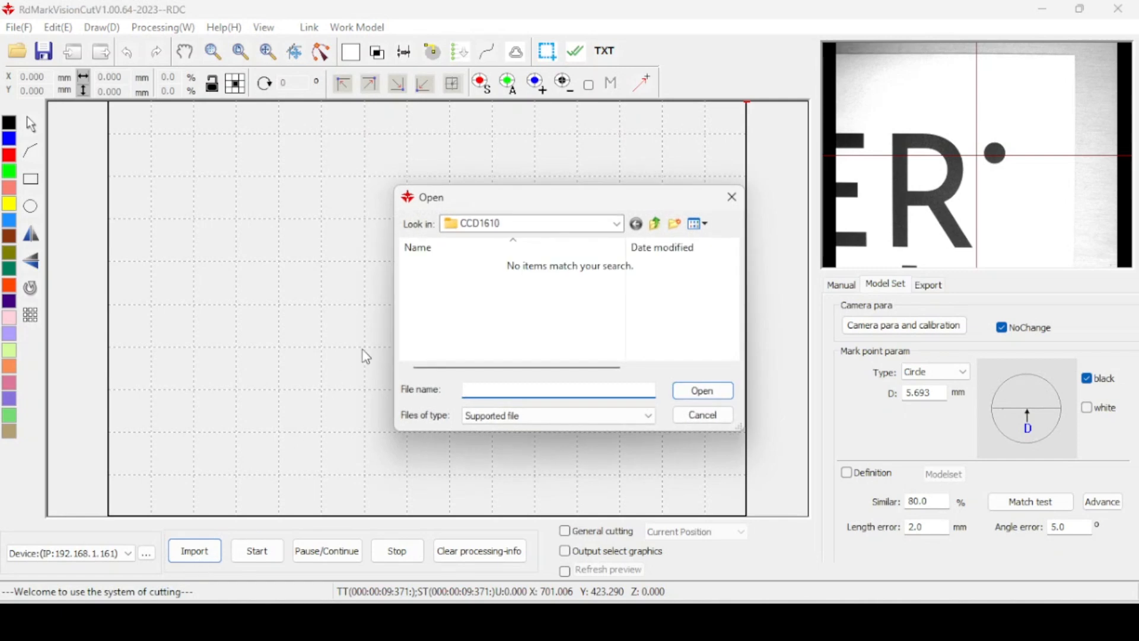
click(616, 223)
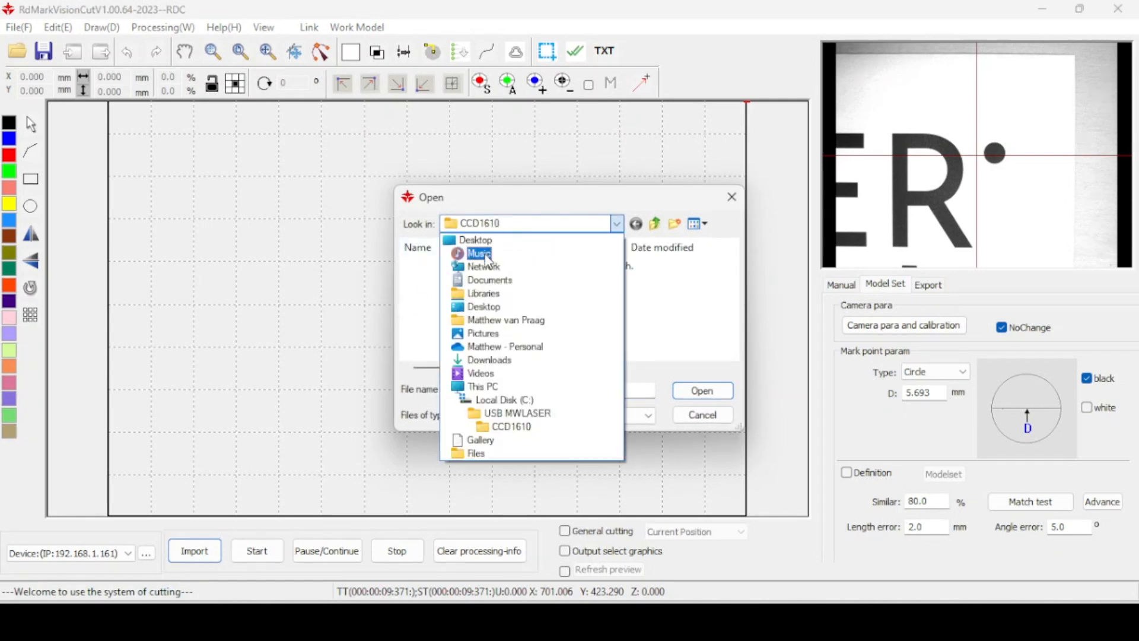
click(489, 280)
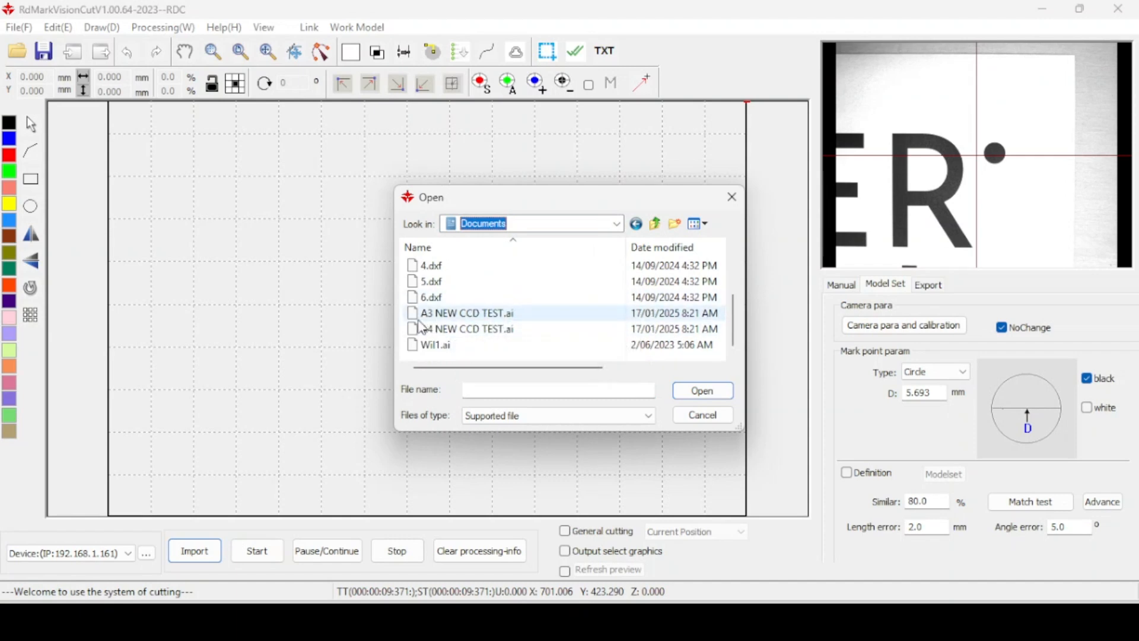
mouse_move(427, 321)
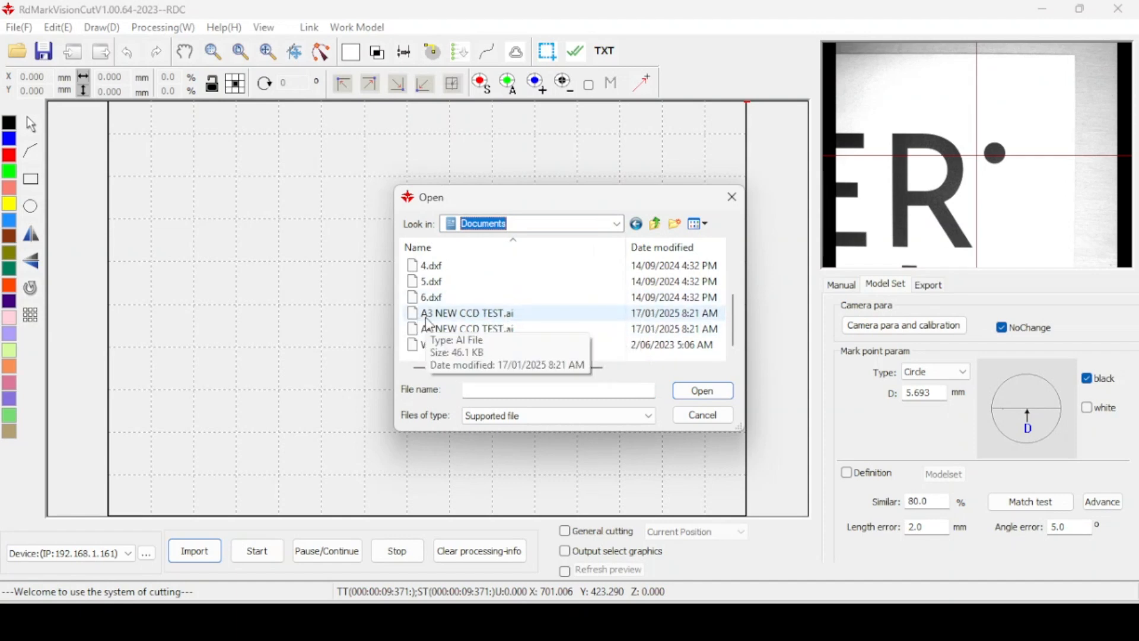
click(467, 312)
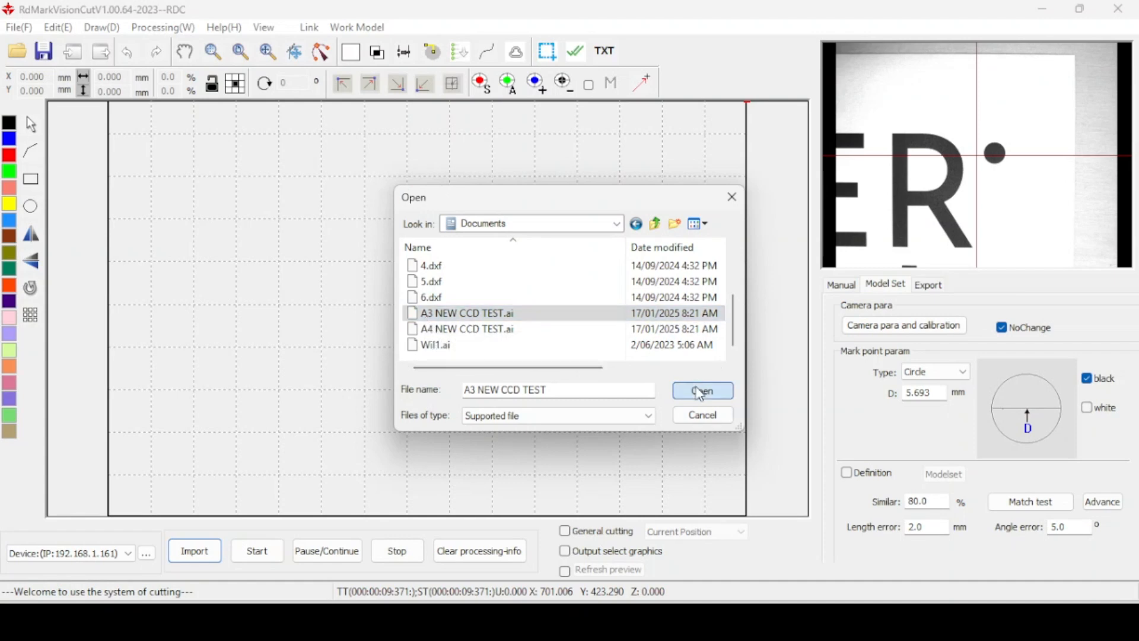
click(701, 391)
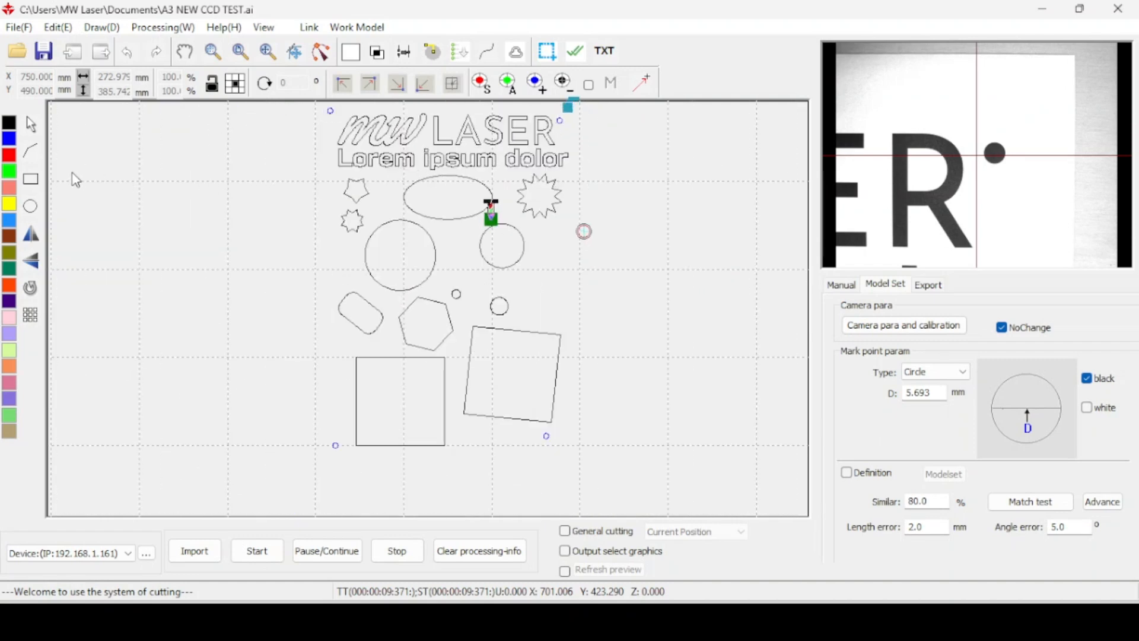
mouse_move(9, 269)
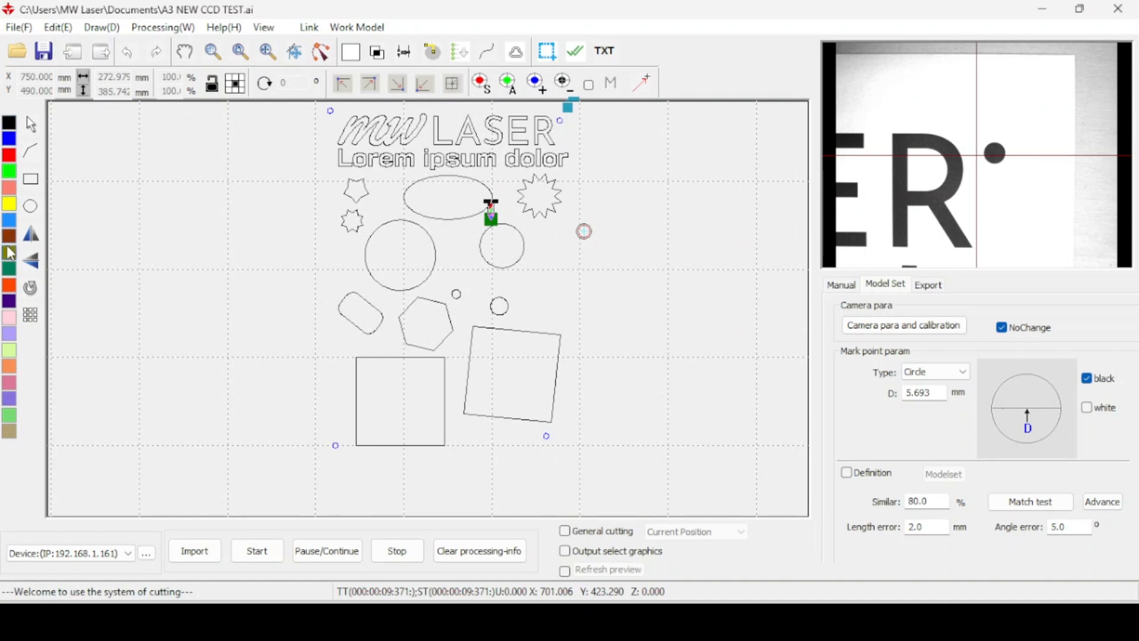
mouse_move(288, 221)
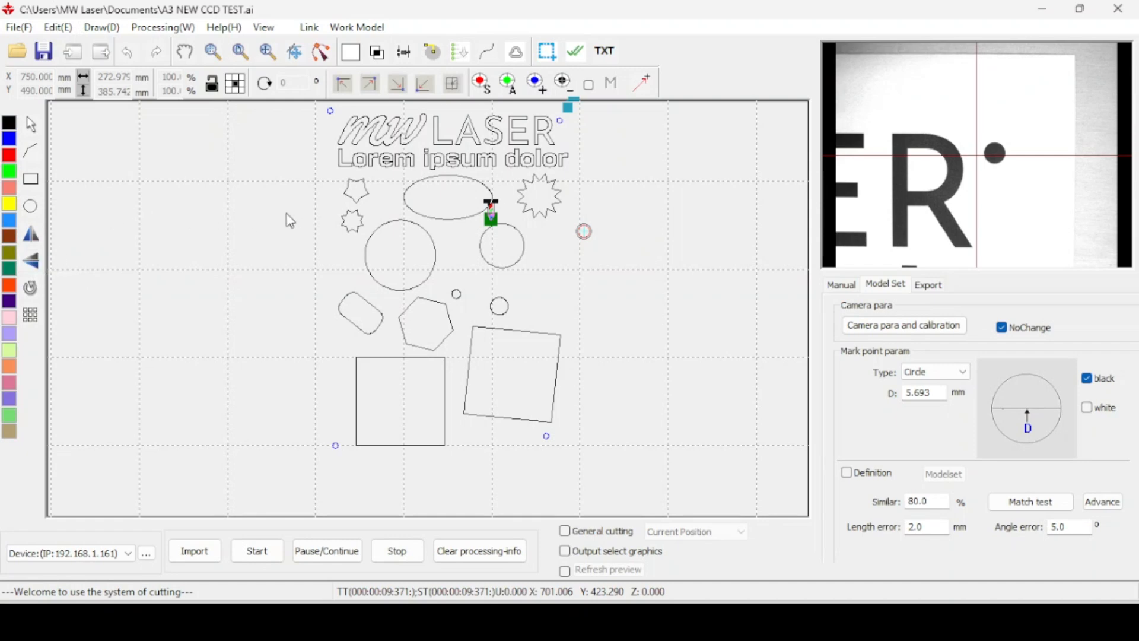
mouse_move(895, 299)
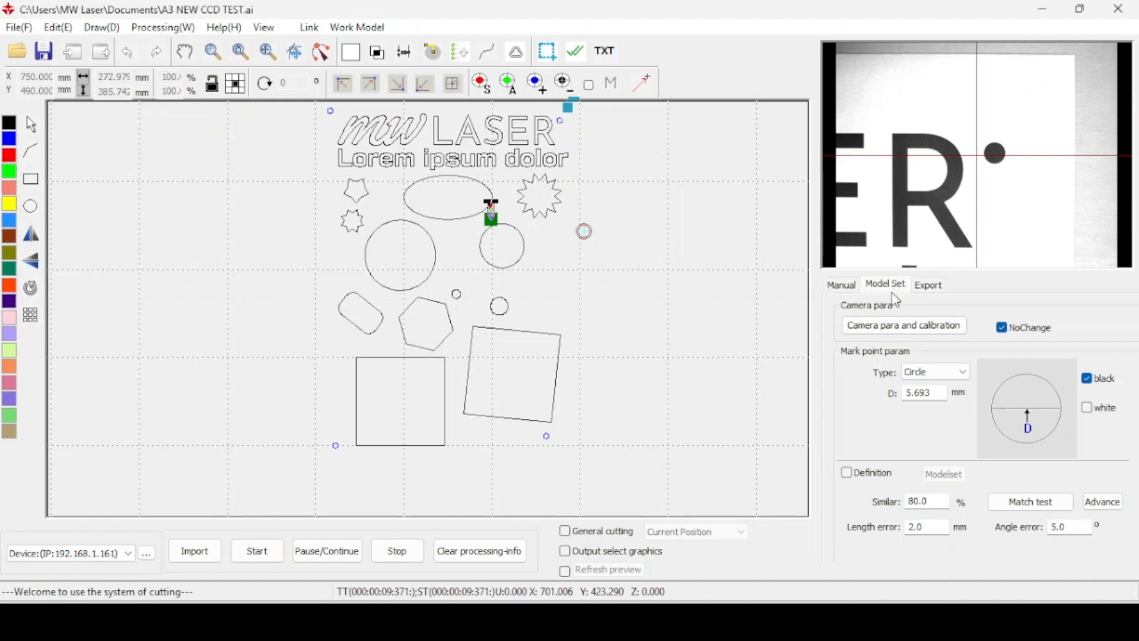
Review Layer Parameter output settings for the blue and black layers and confirm, leaving black at 15% power.
click(928, 284)
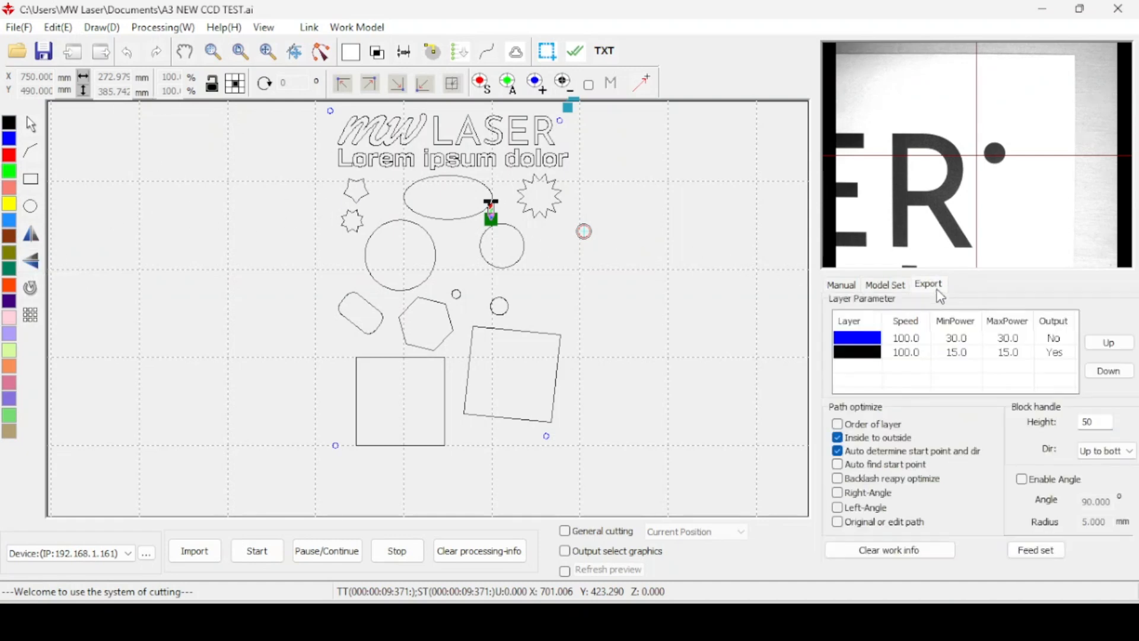
double_click(904, 338)
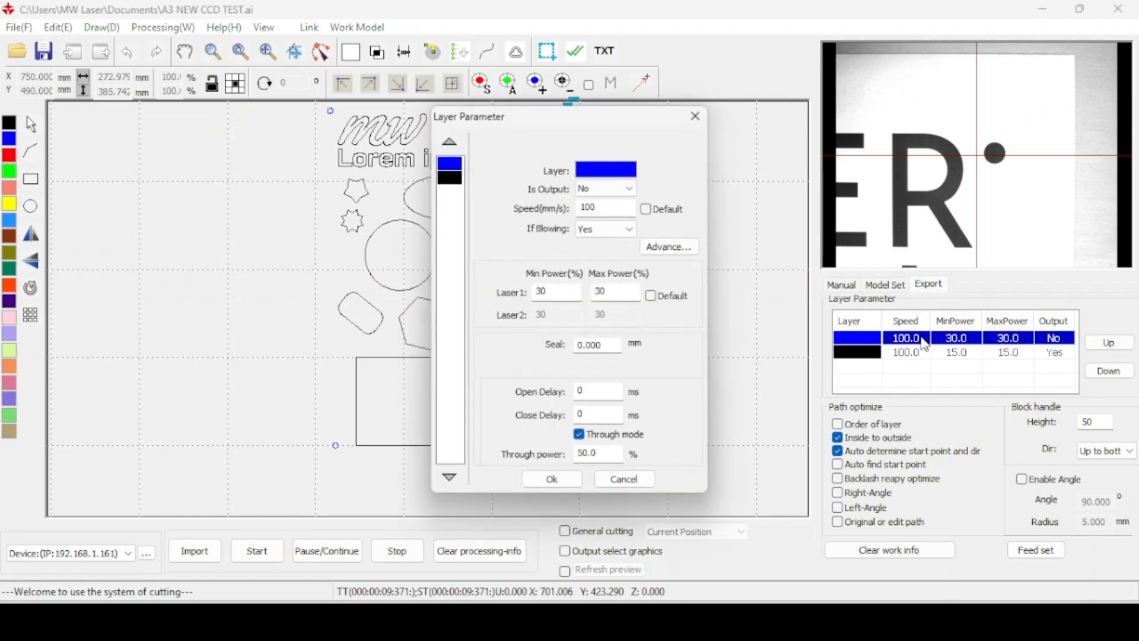
click(604, 189)
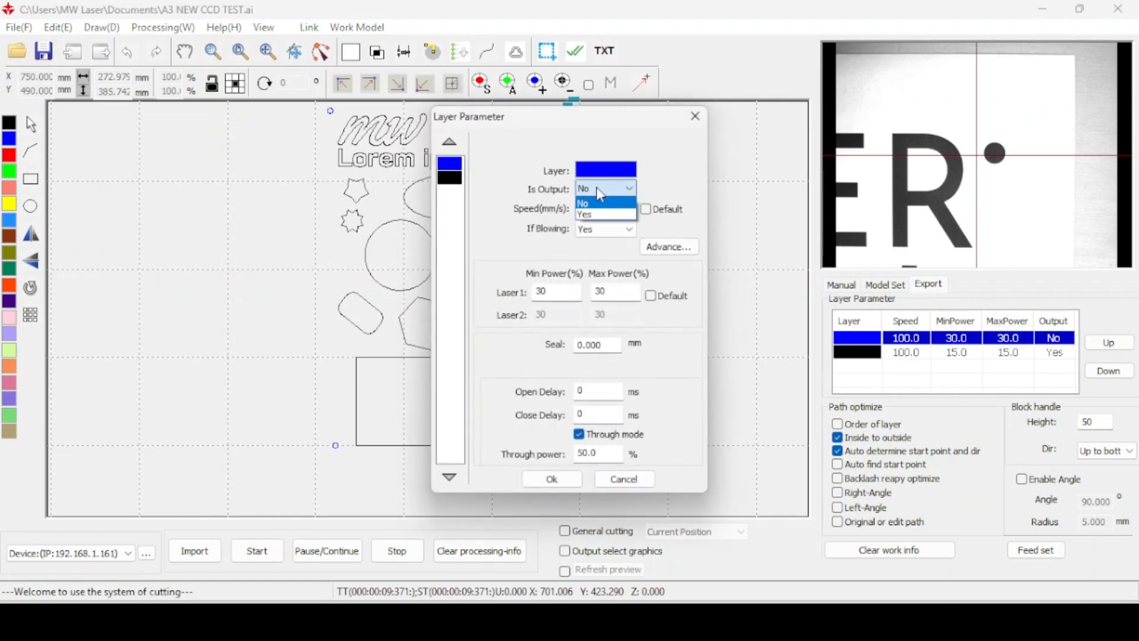
click(585, 215)
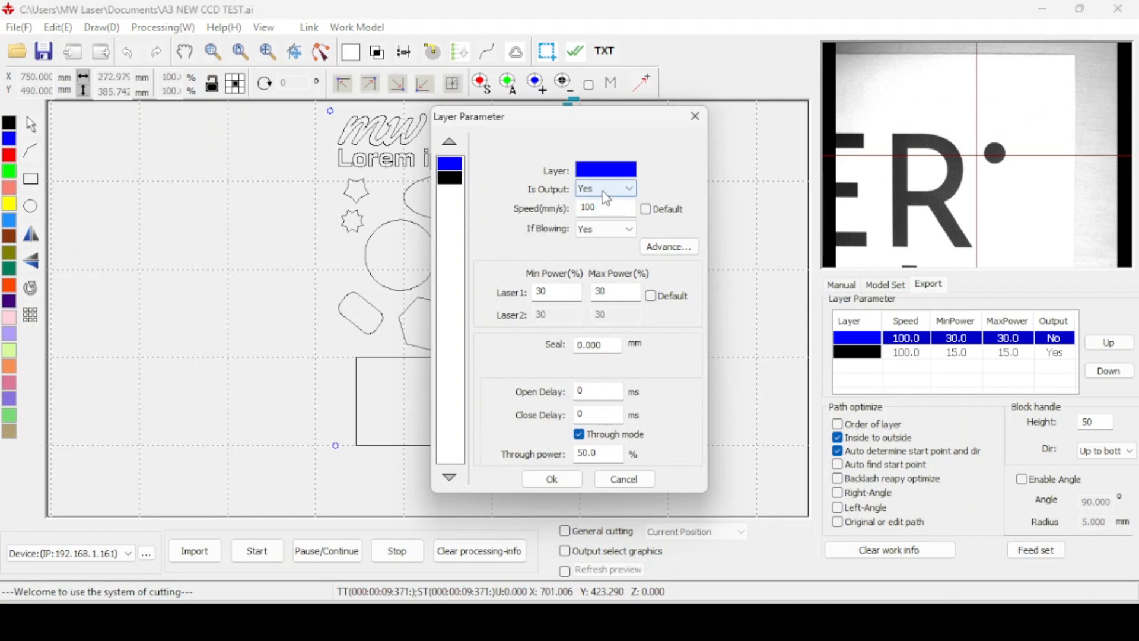
click(604, 188)
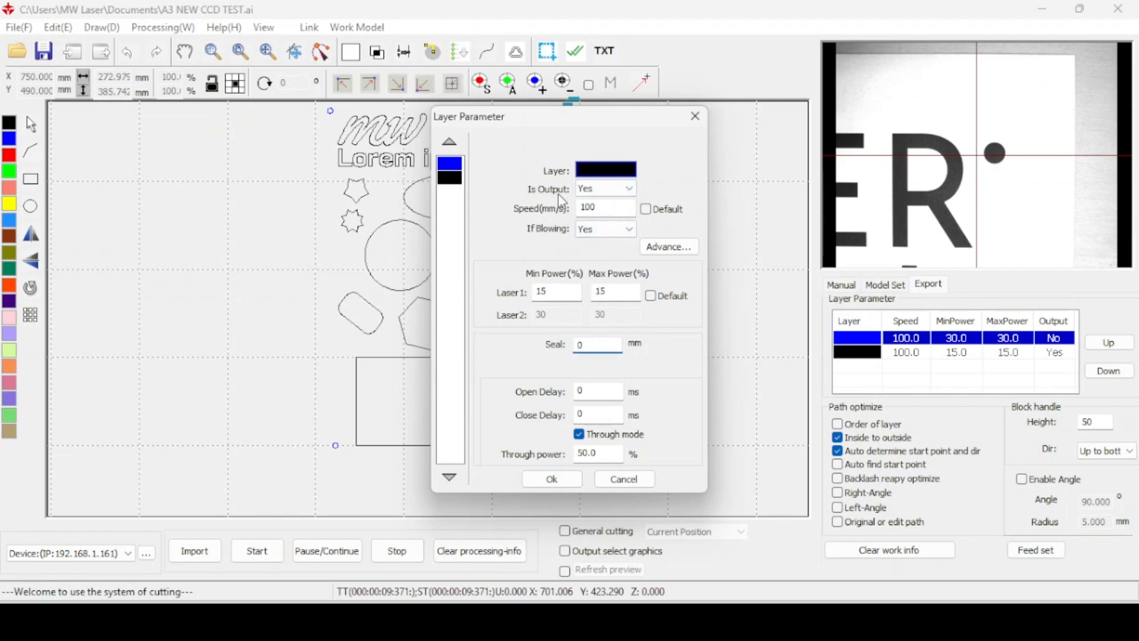
mouse_move(558, 322)
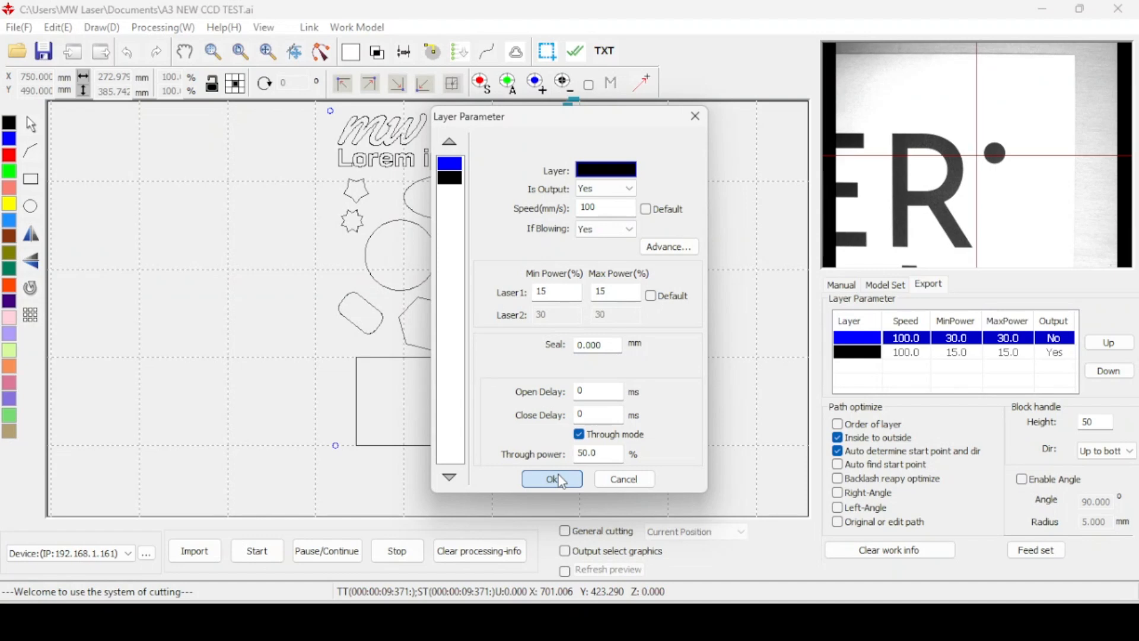
click(551, 478)
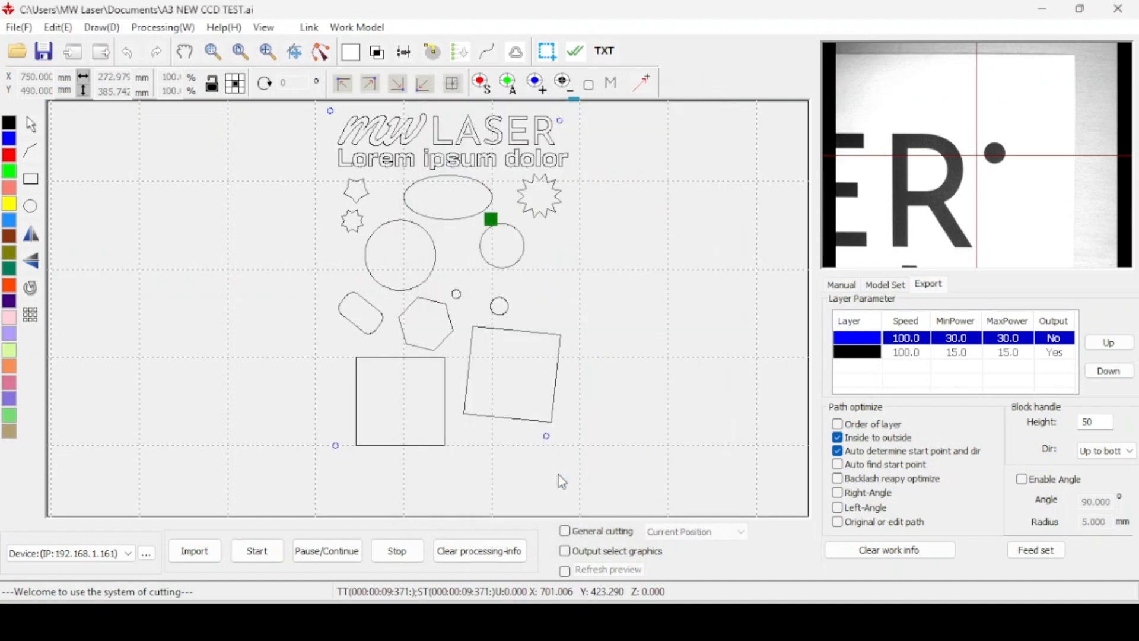
mouse_move(871, 269)
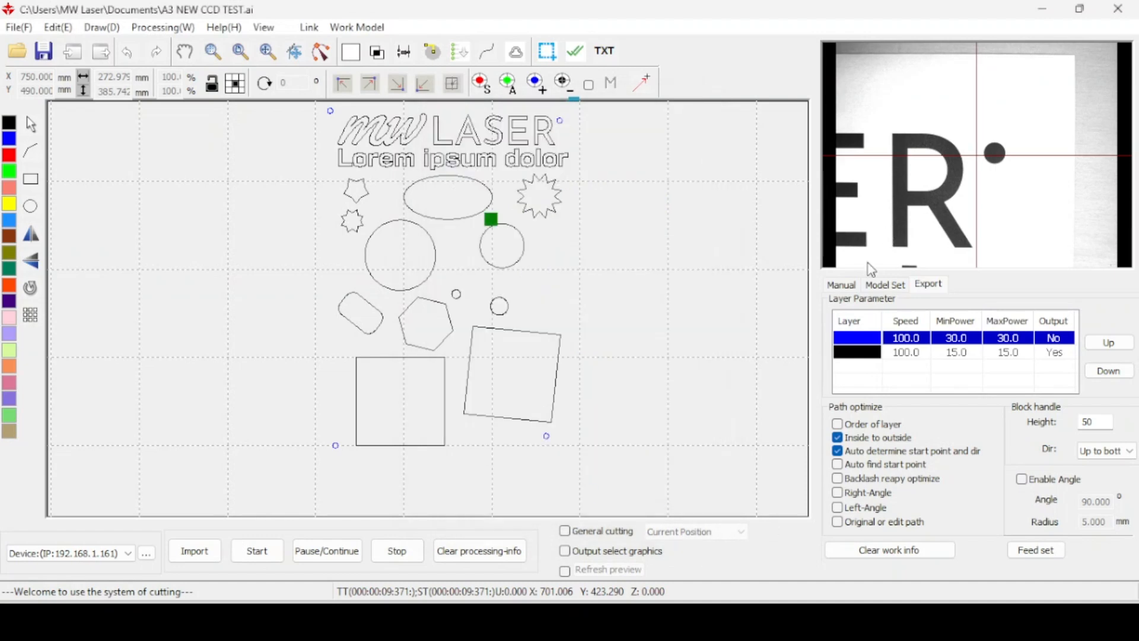
Show the Manual panel with jog controls, Mark first and Back Mark options.
click(840, 284)
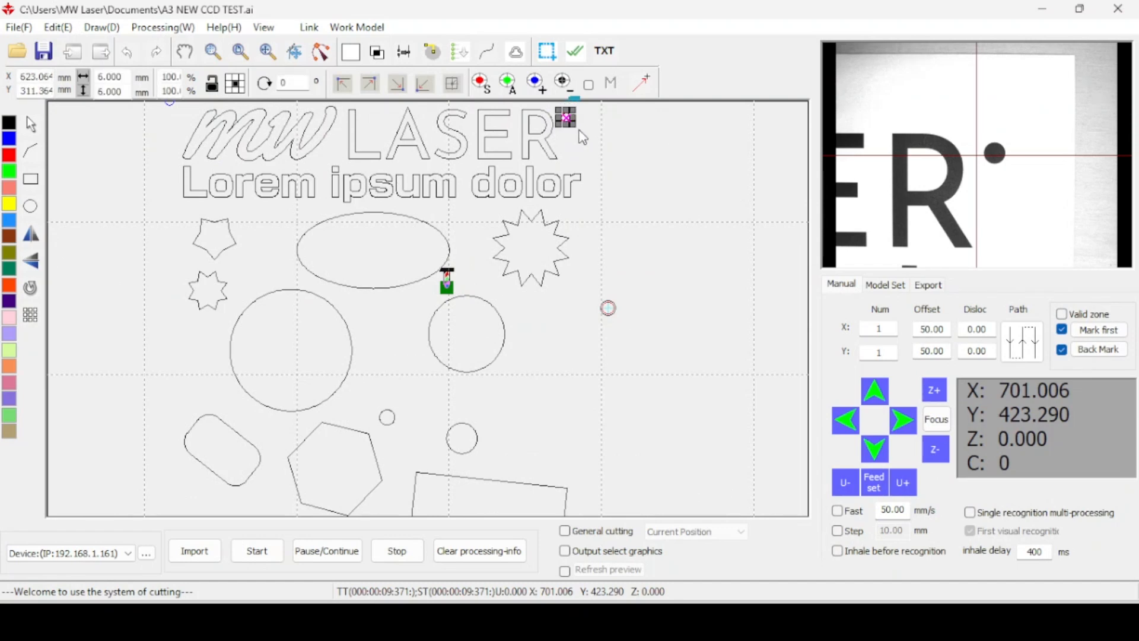
mouse_move(595, 145)
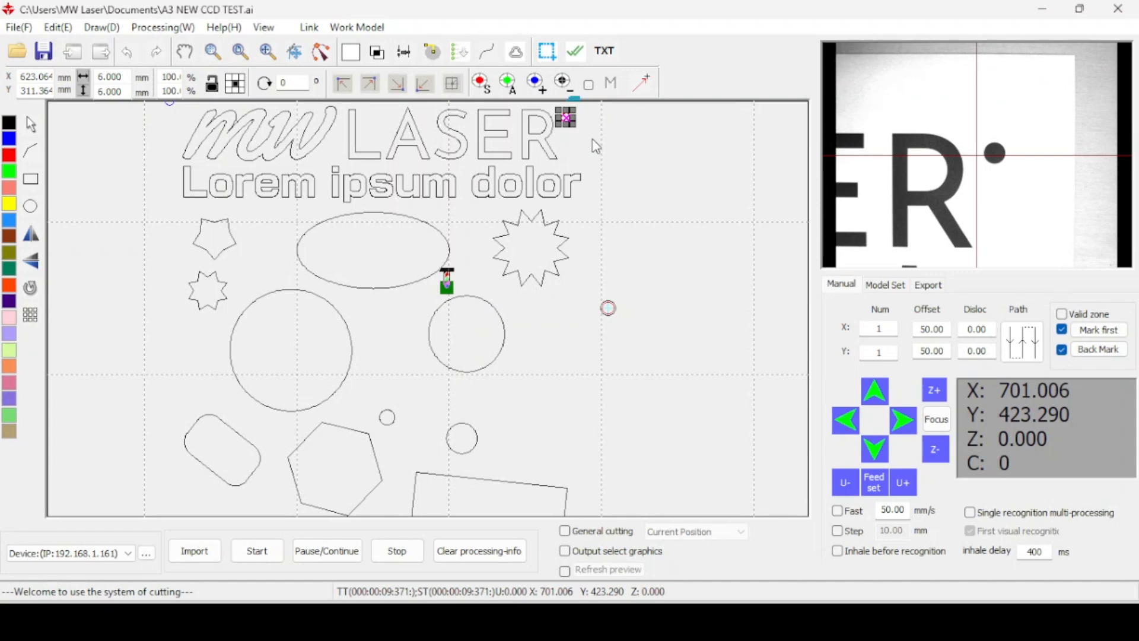
mouse_move(1013, 181)
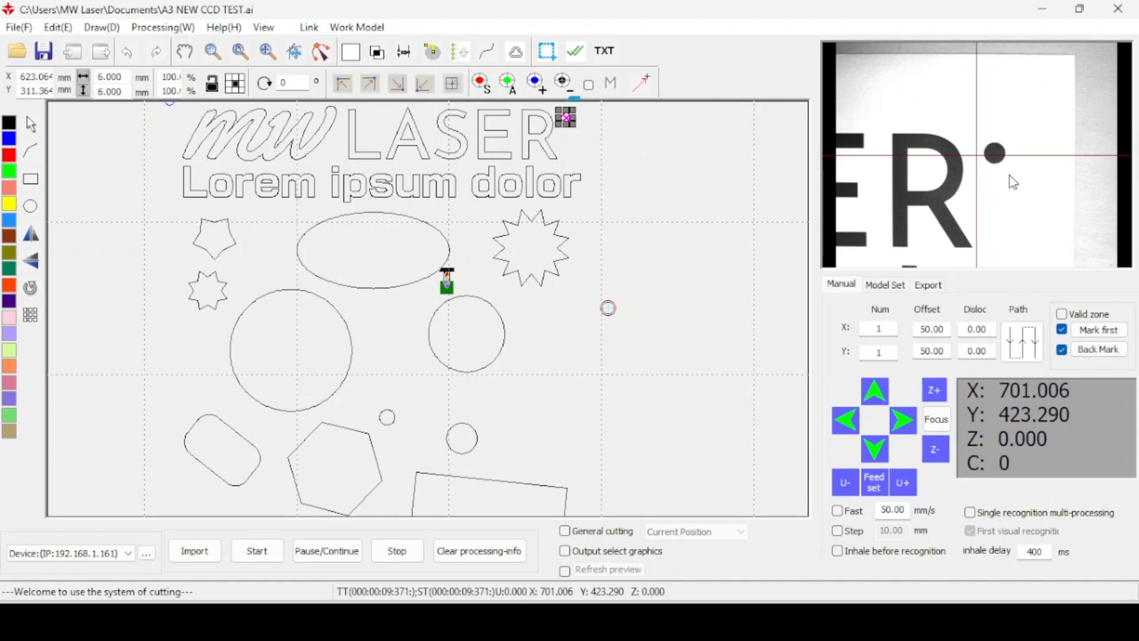
mouse_move(728, 190)
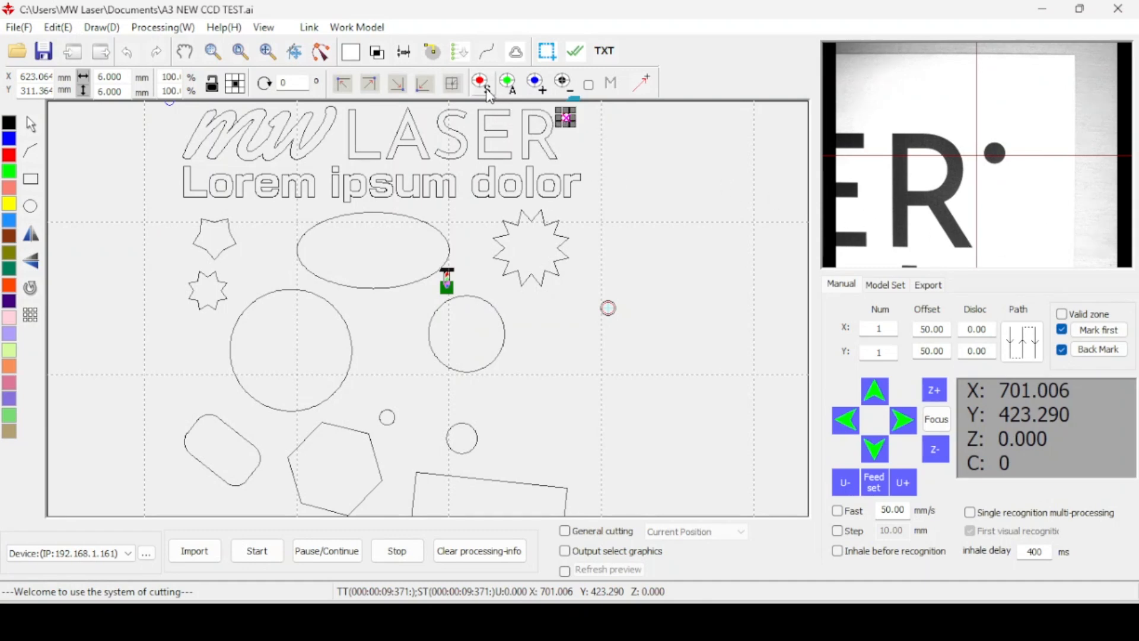
mouse_move(483, 93)
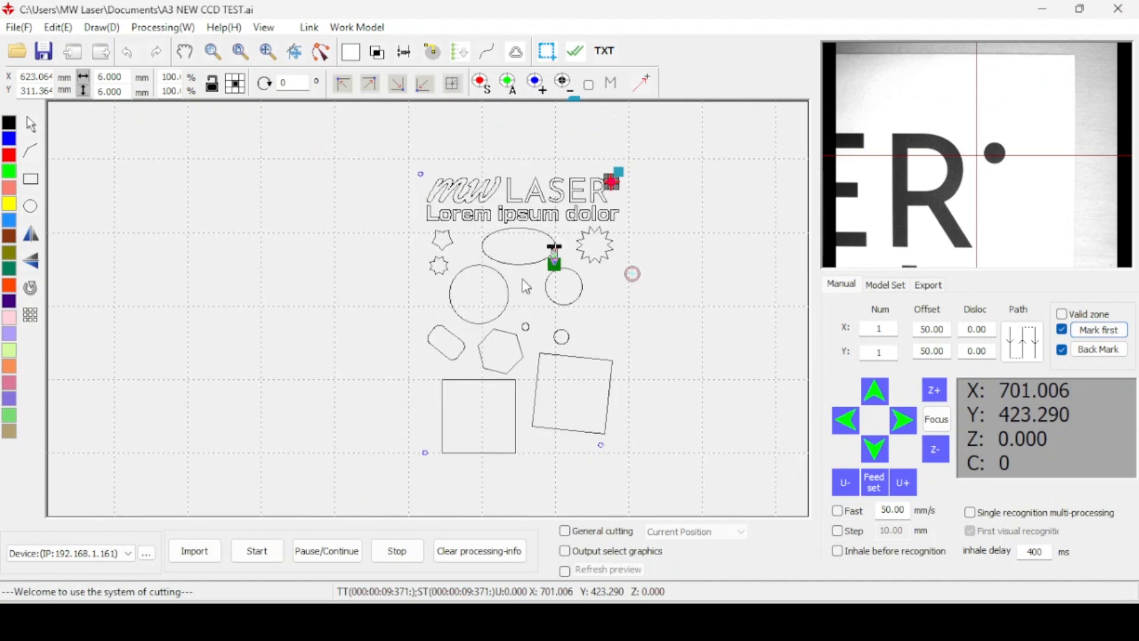
mouse_move(598, 454)
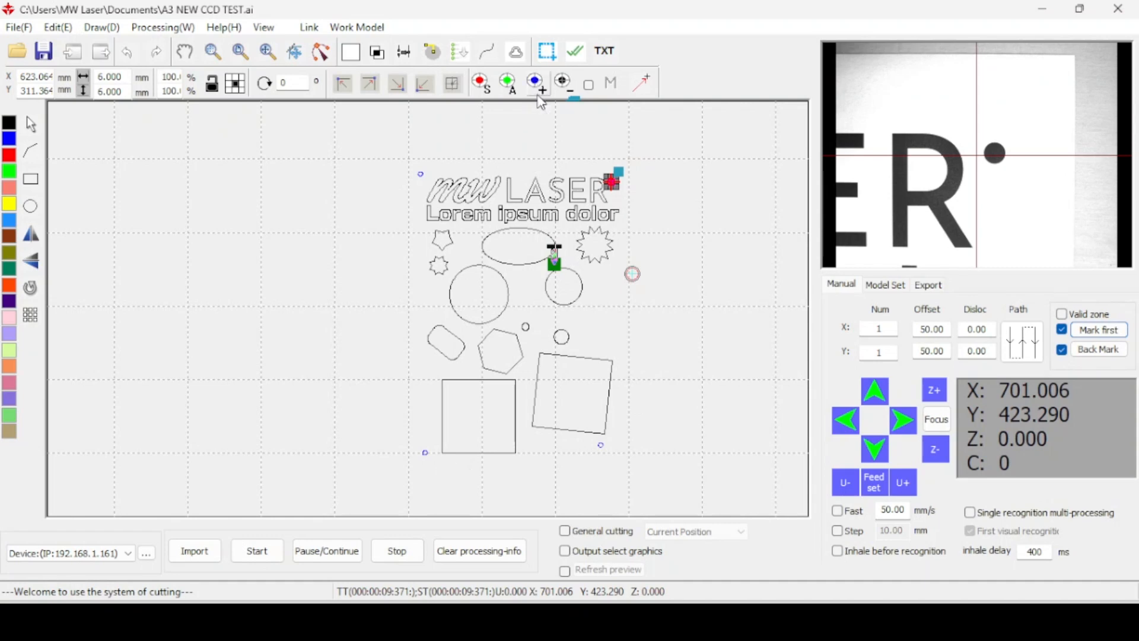
mouse_move(571, 99)
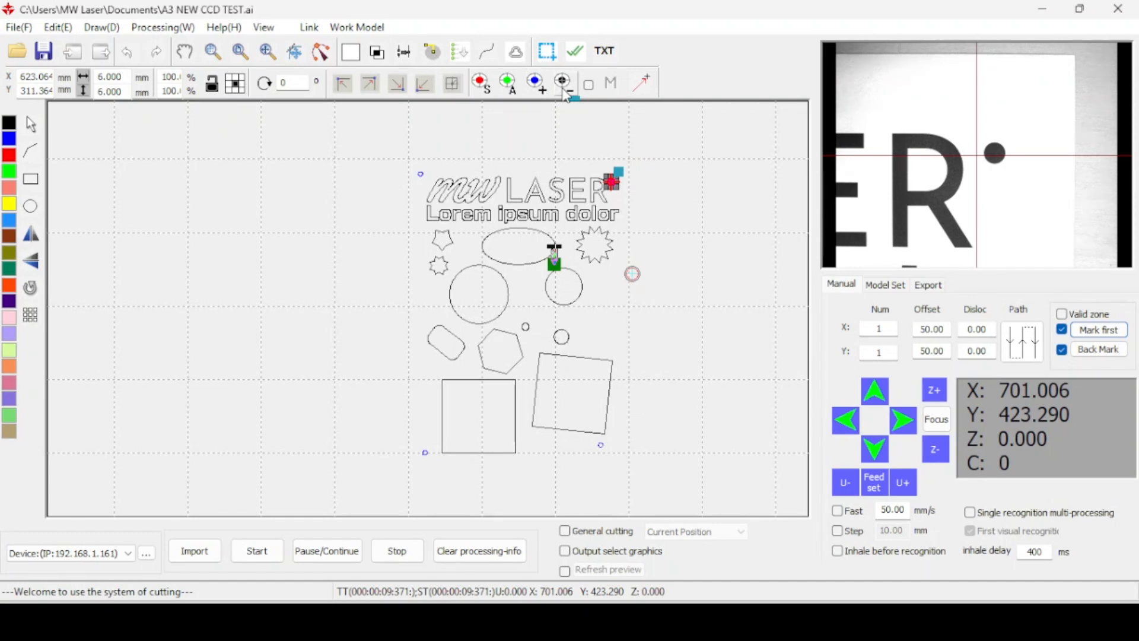
mouse_move(534, 98)
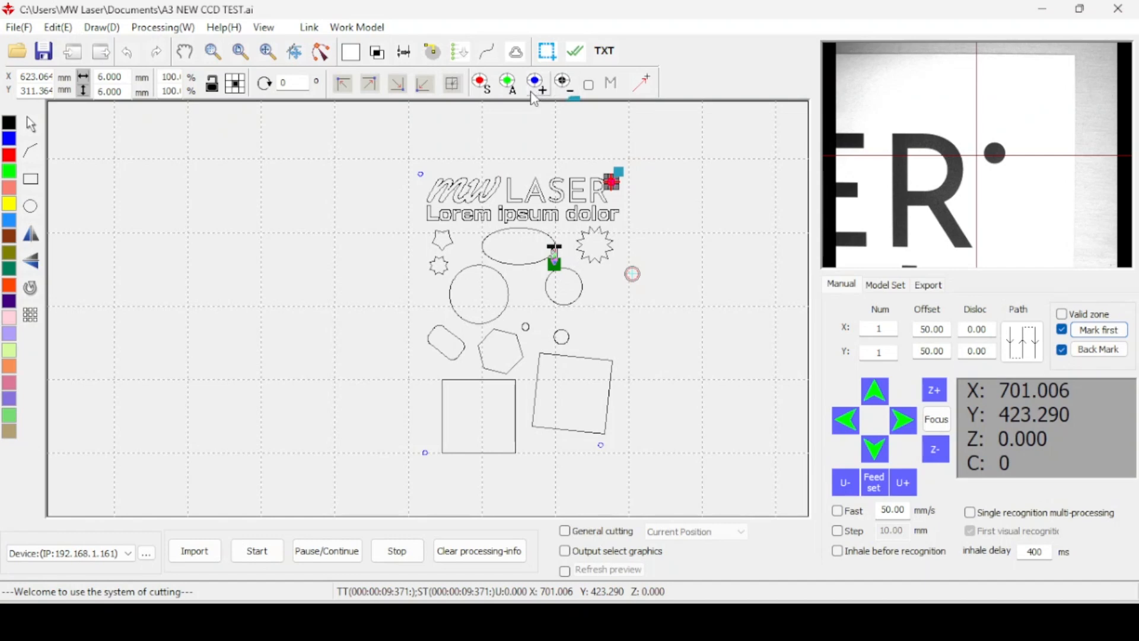
mouse_move(512, 99)
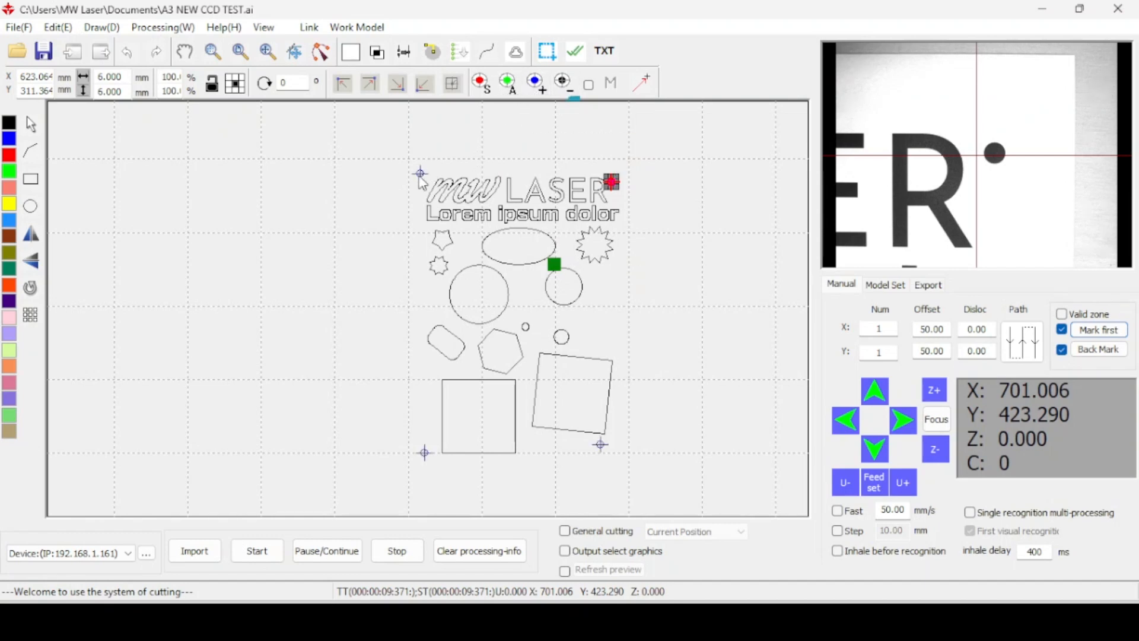
mouse_move(578, 401)
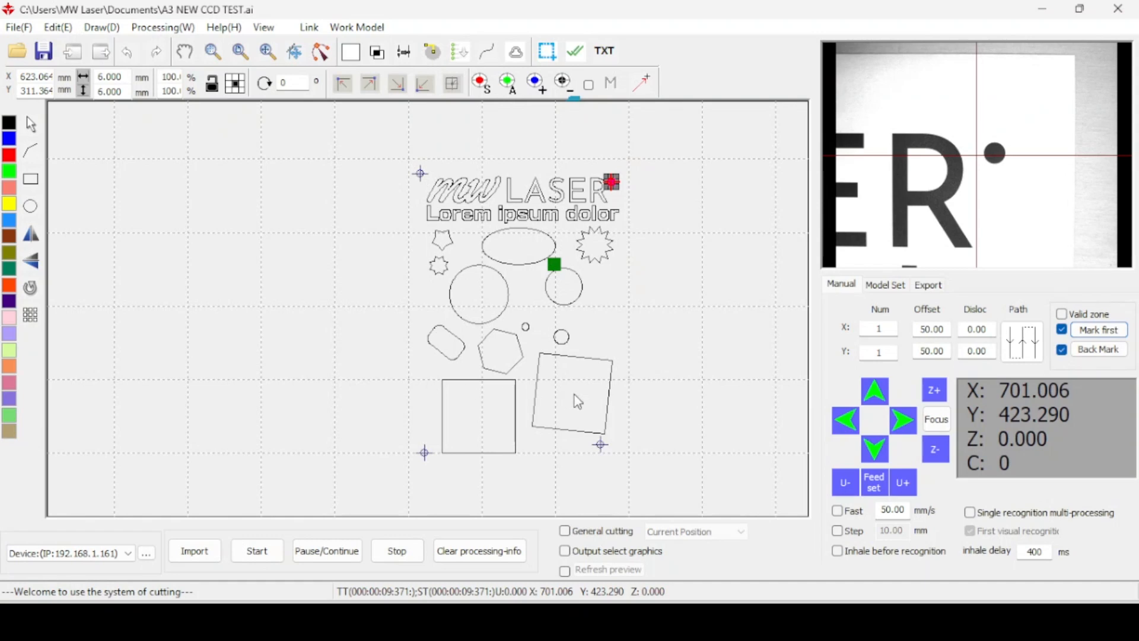
mouse_move(345, 444)
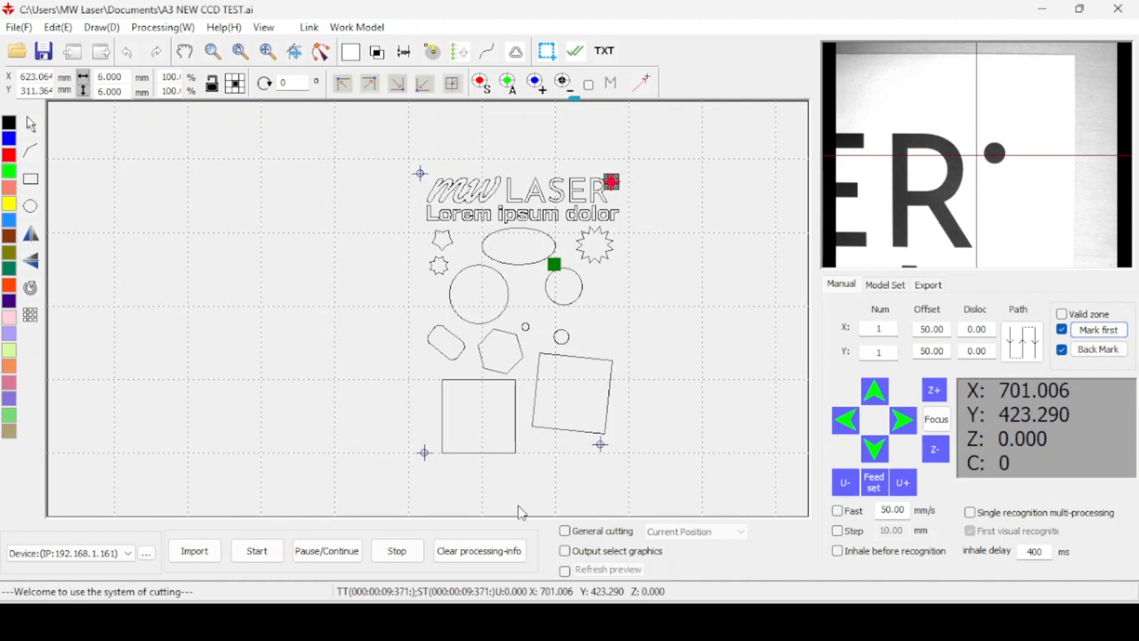
mouse_move(521, 512)
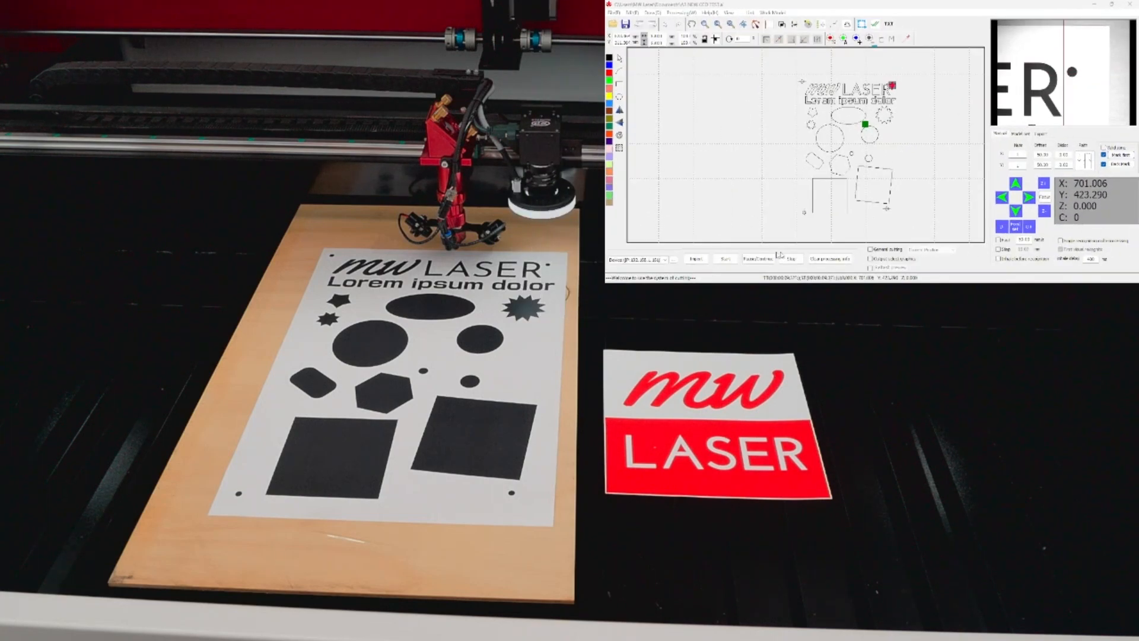
Start the cutting job on the printed A3 test sheet.
click(724, 259)
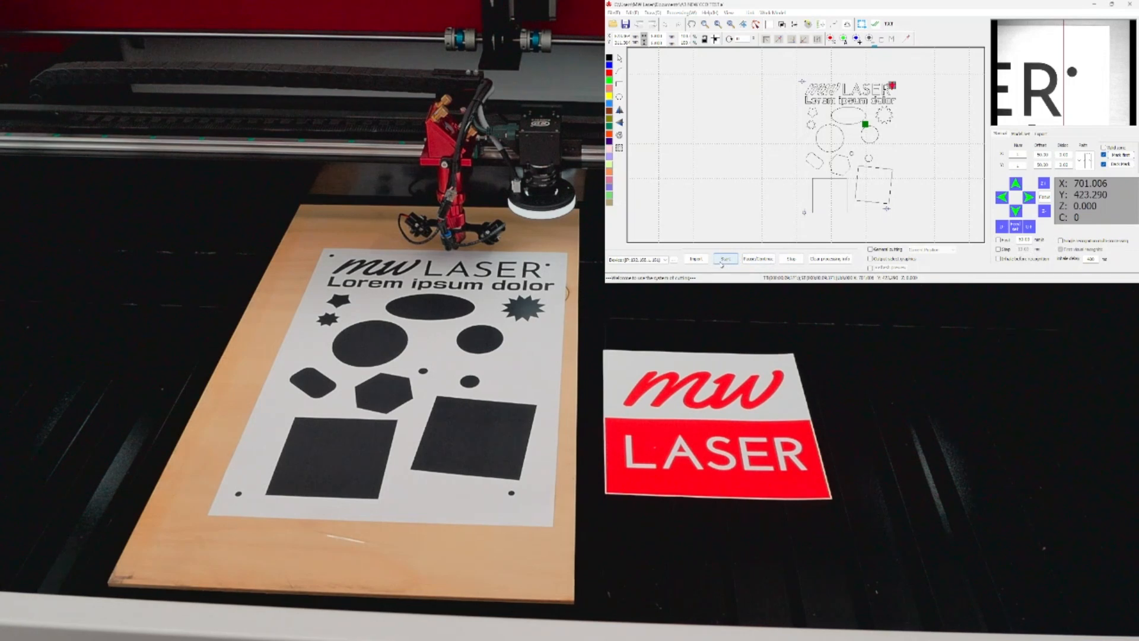